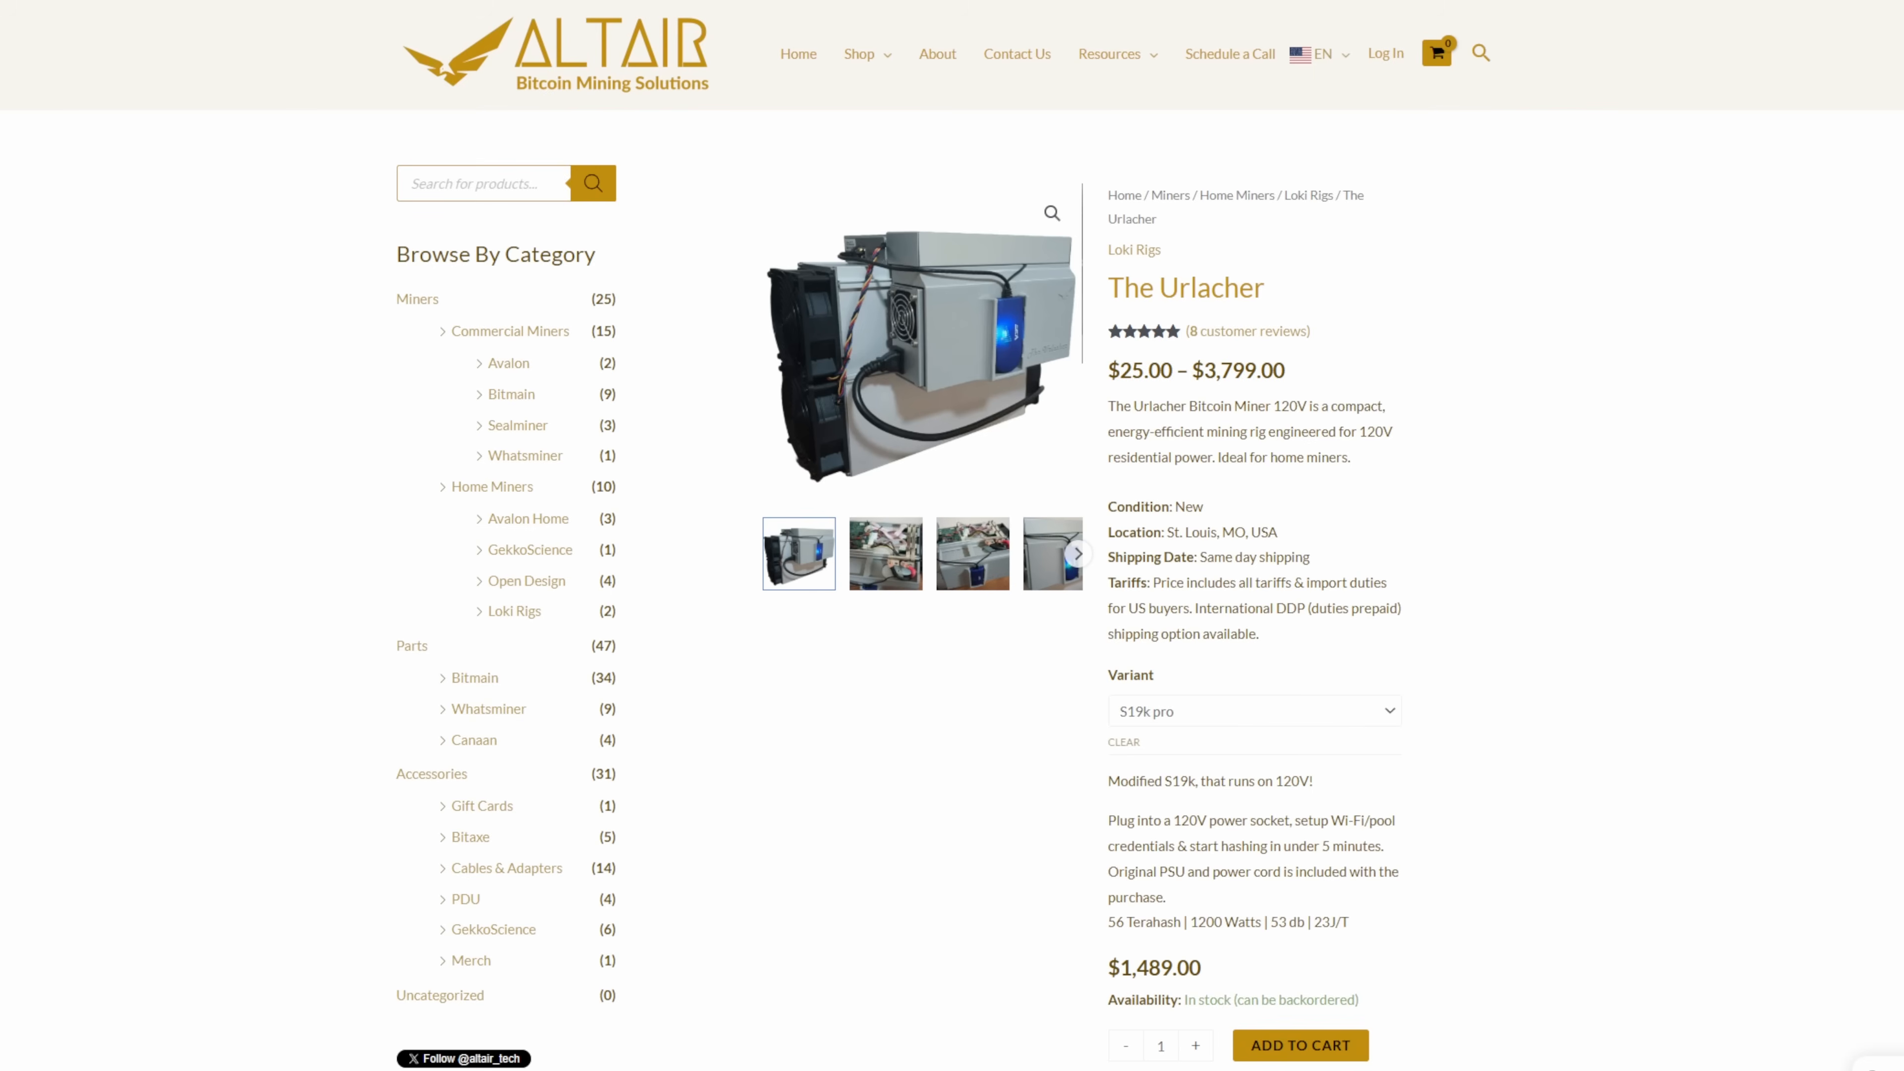
{"action": "mouse_move", "coordinate": [1874, 307]}
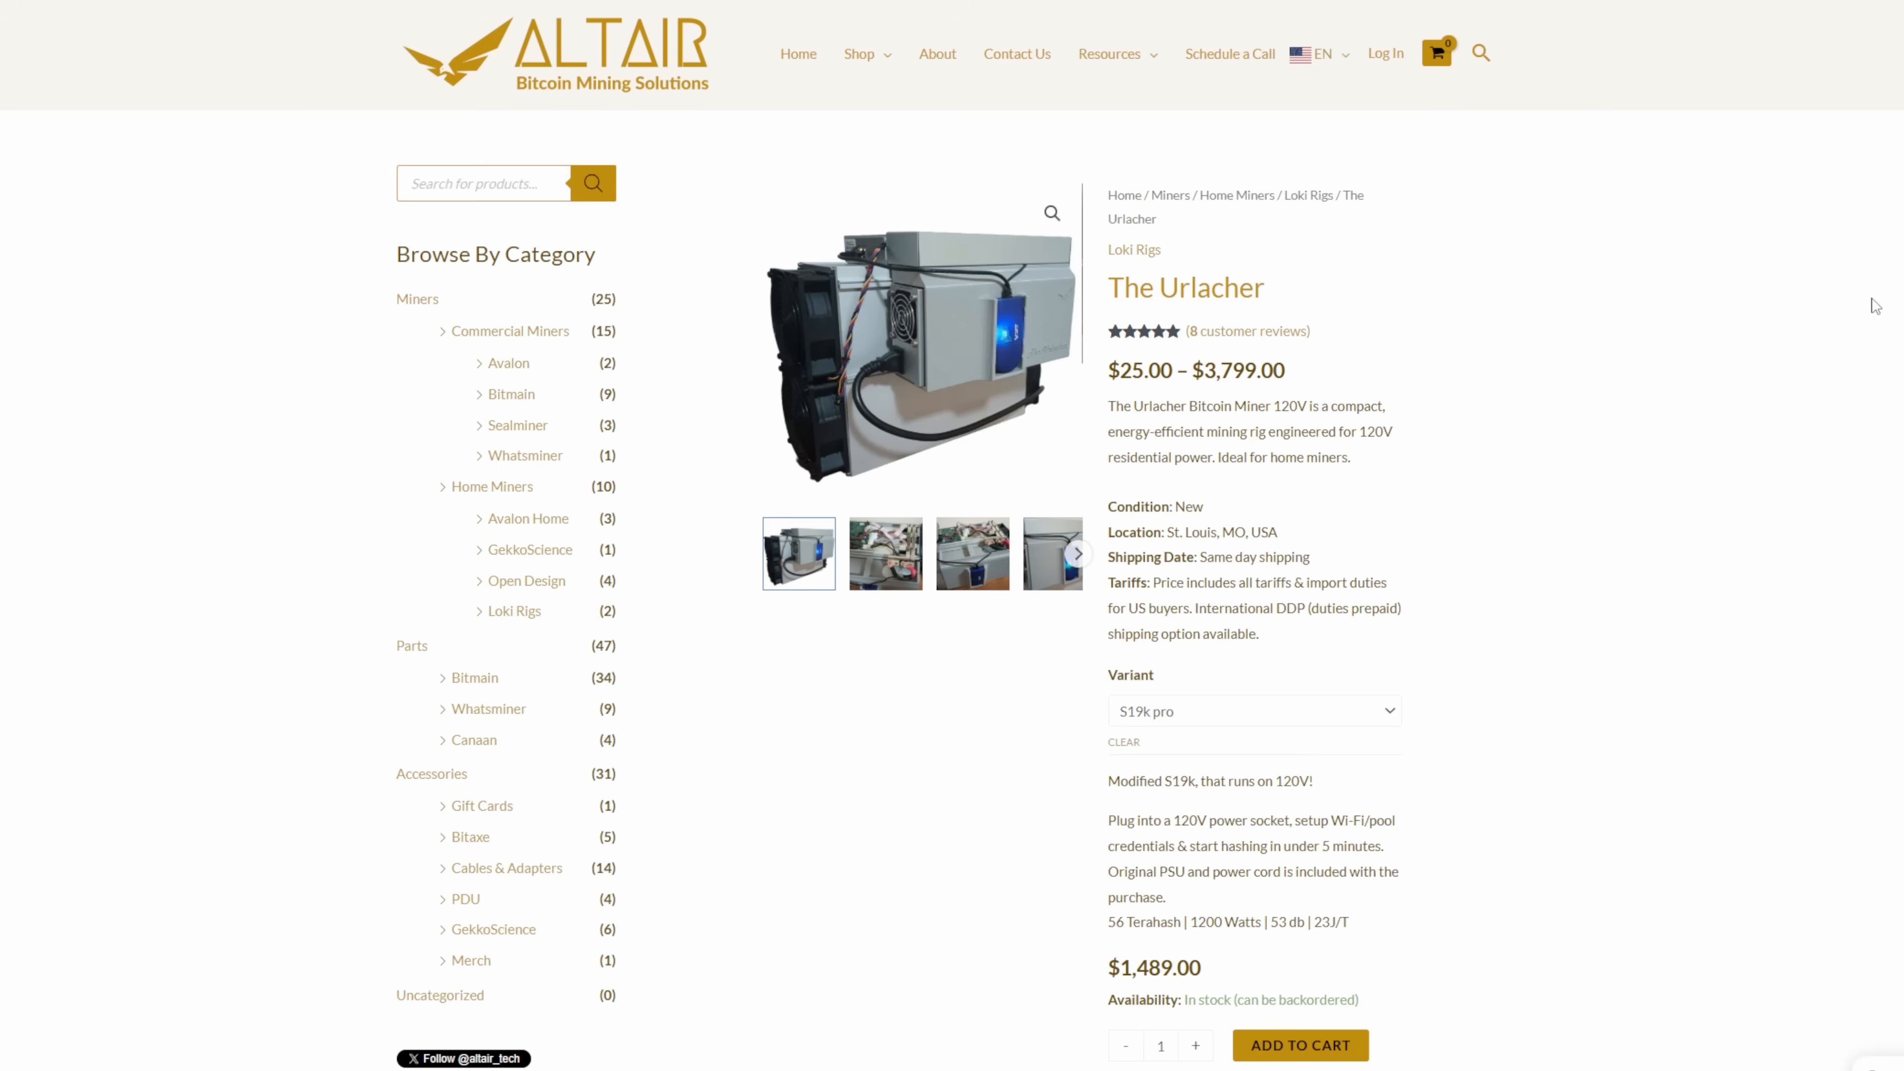
{"action": "mouse_move", "coordinate": [1151, 691]}
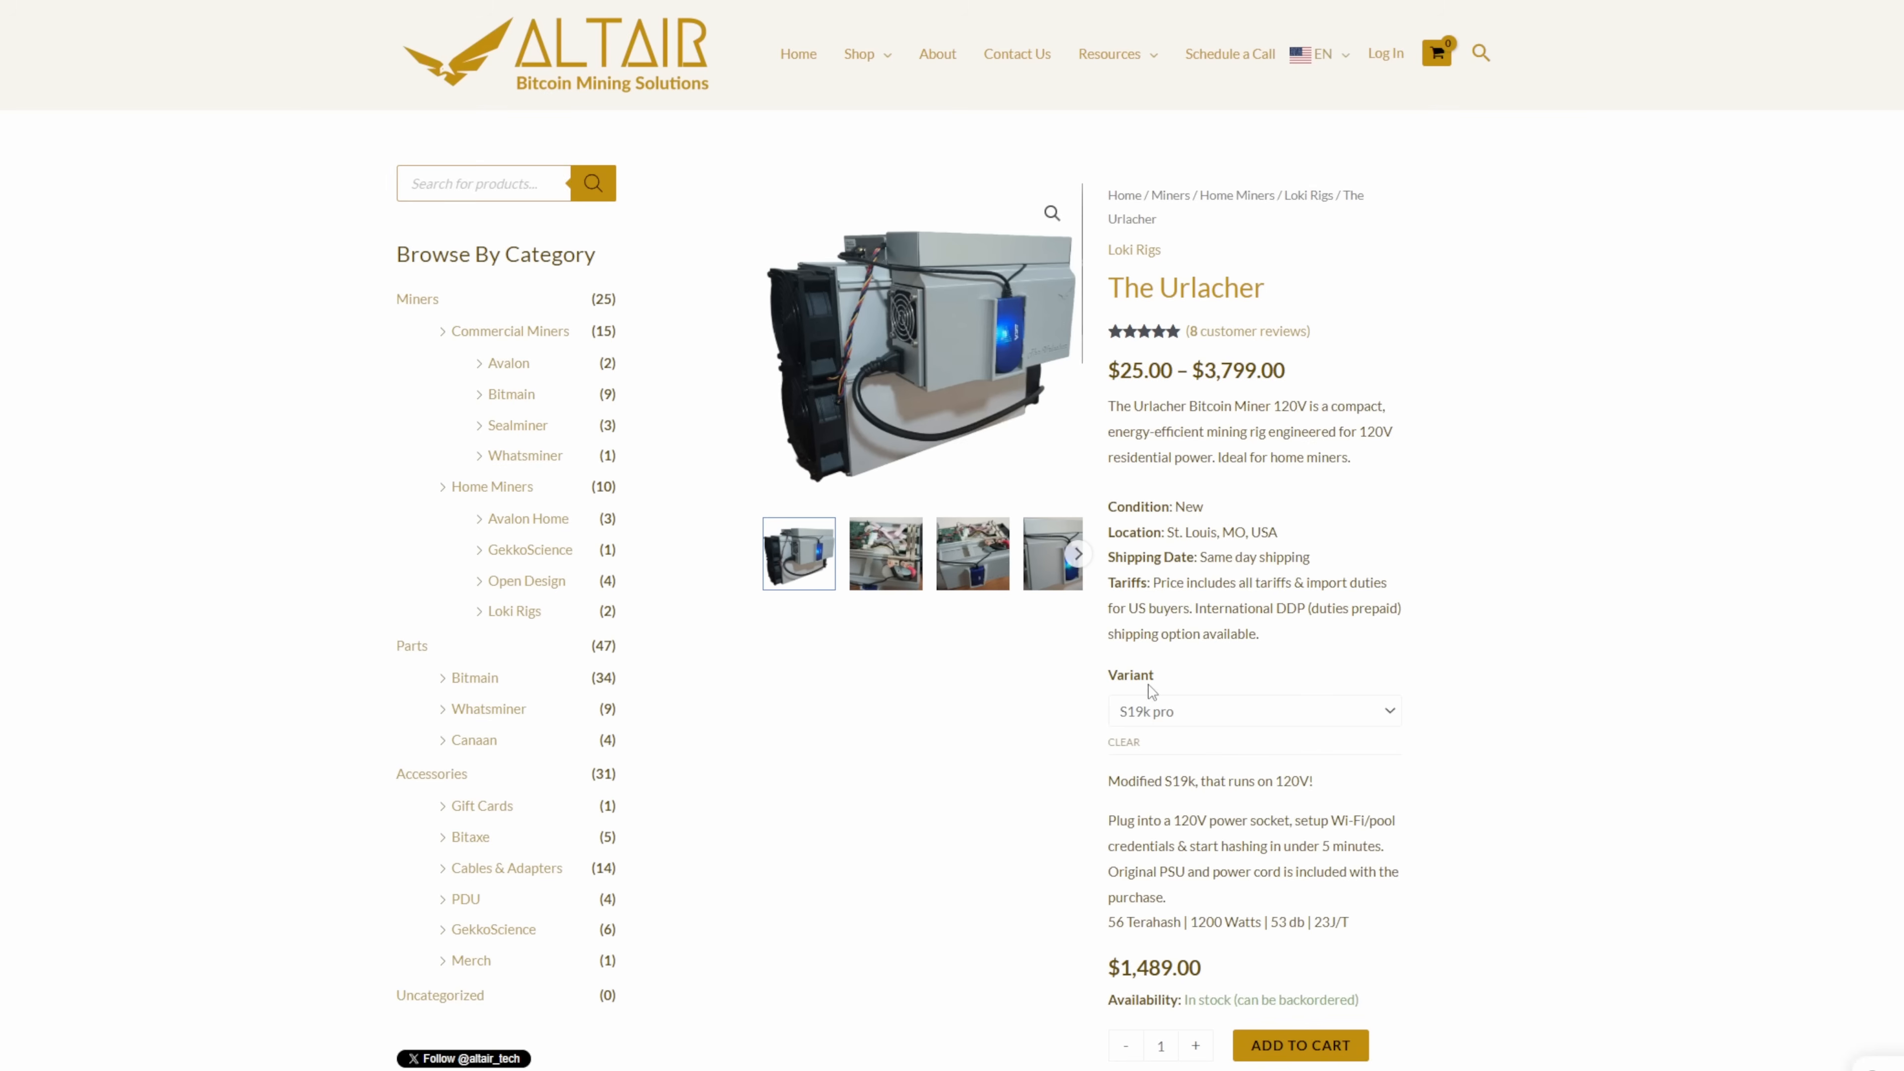
Browse the Urlacher variants — S21, conversion kit, PSU Case — and return to the S19k pro.
{"action": "left_click", "coordinate": [1251, 710]}
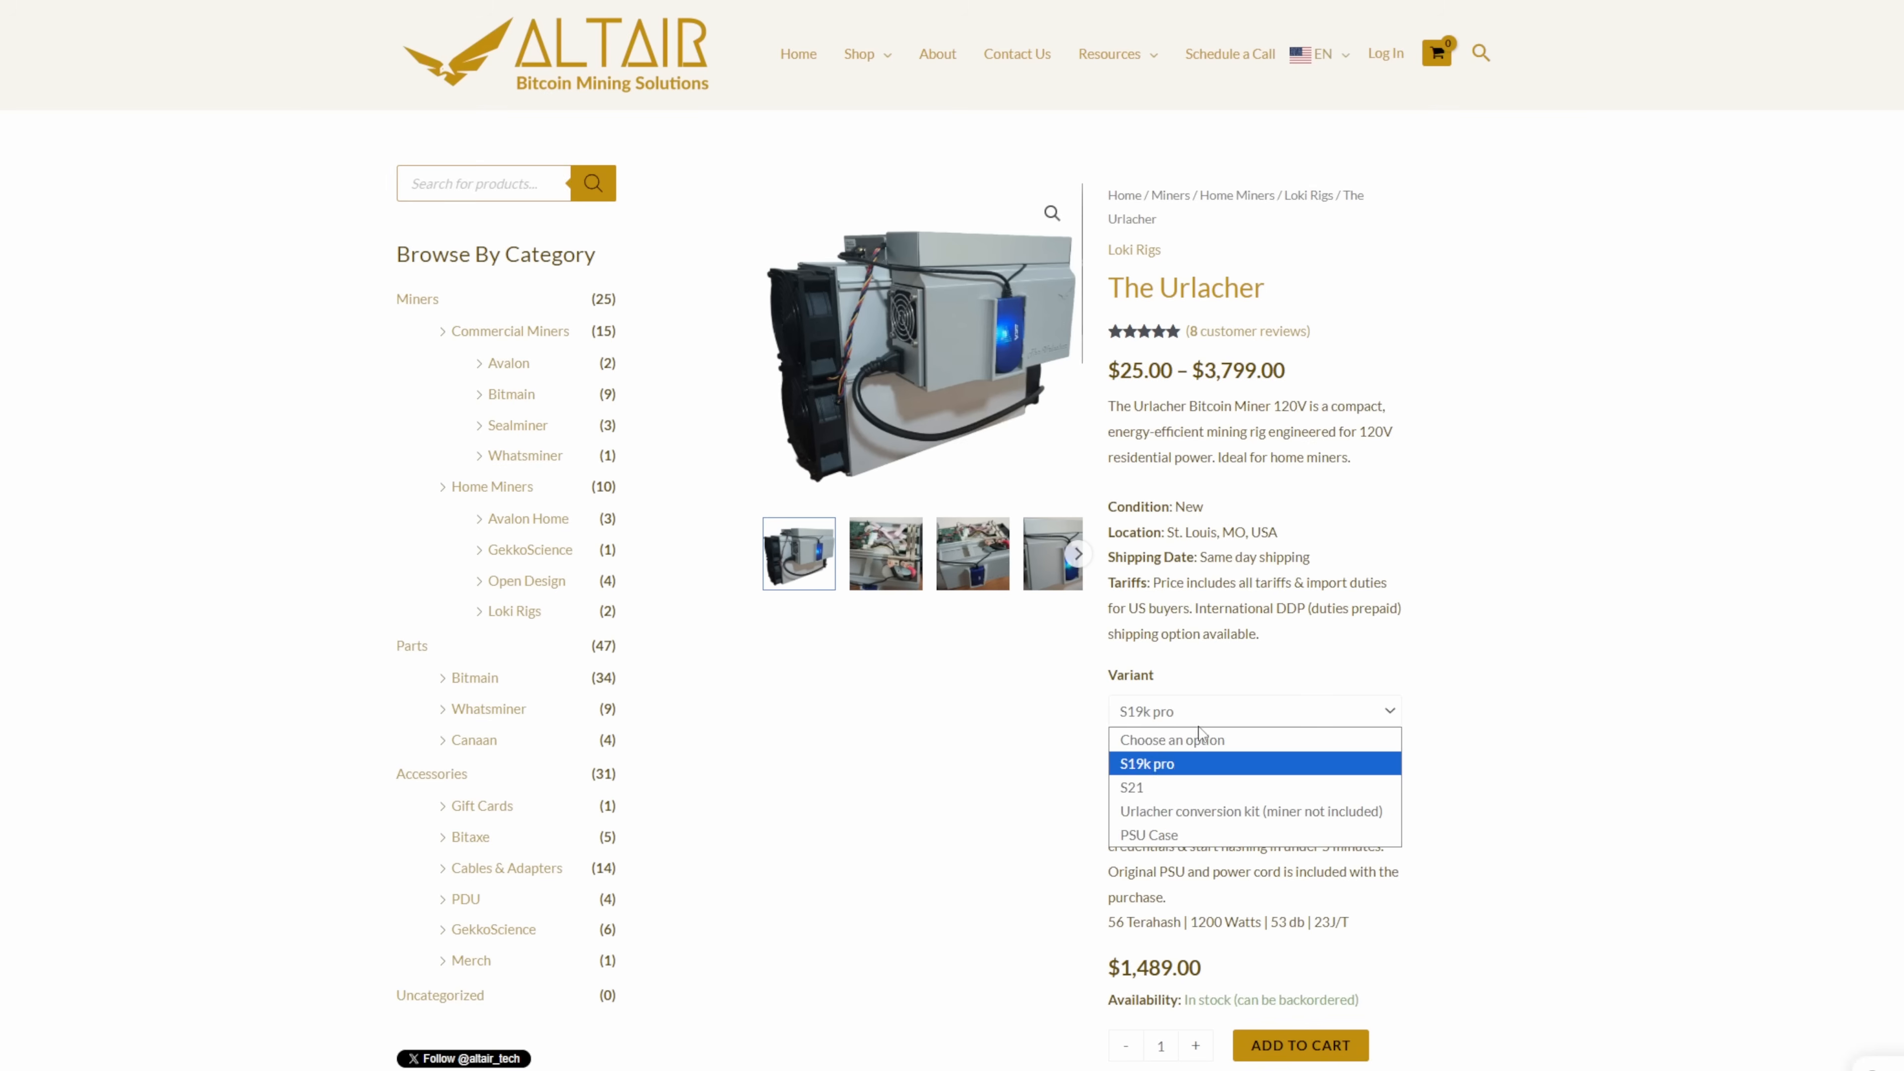
{"action": "left_click", "coordinate": [1132, 785]}
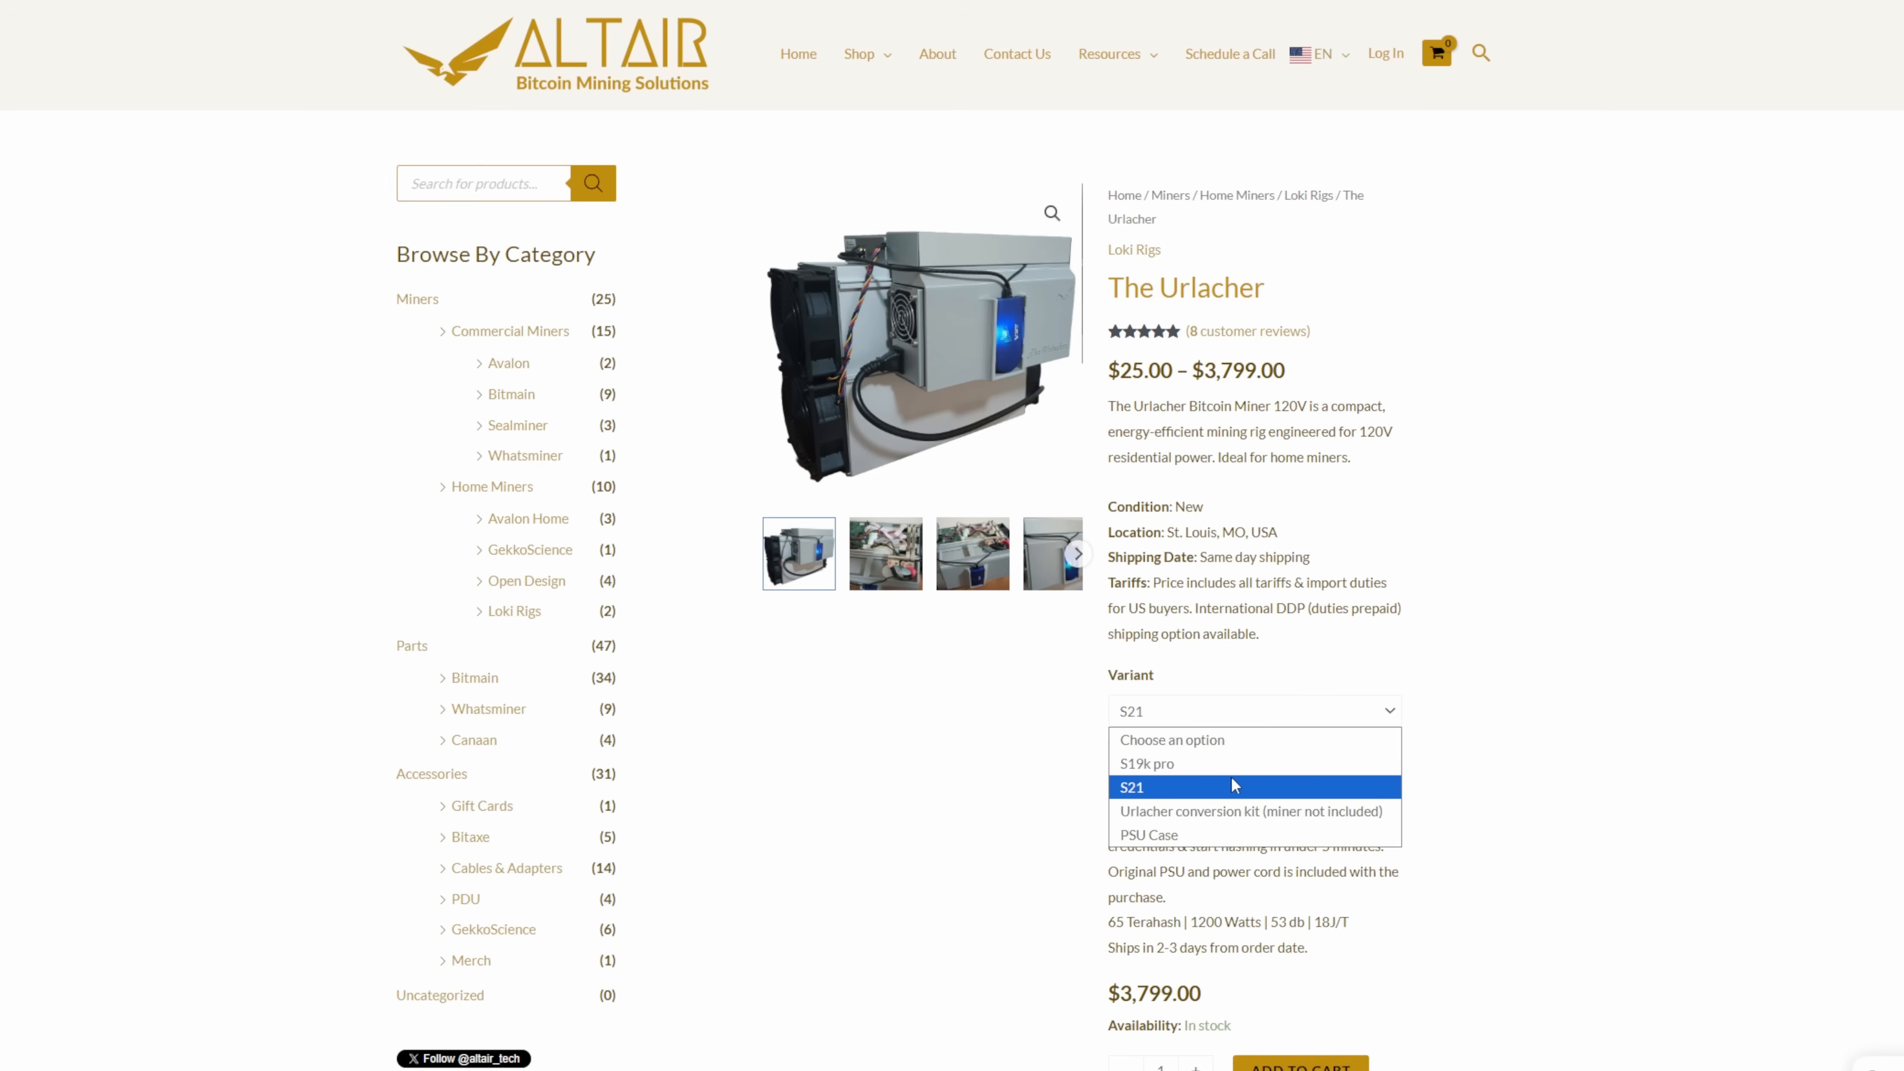
{"action": "left_click", "coordinate": [1250, 811]}
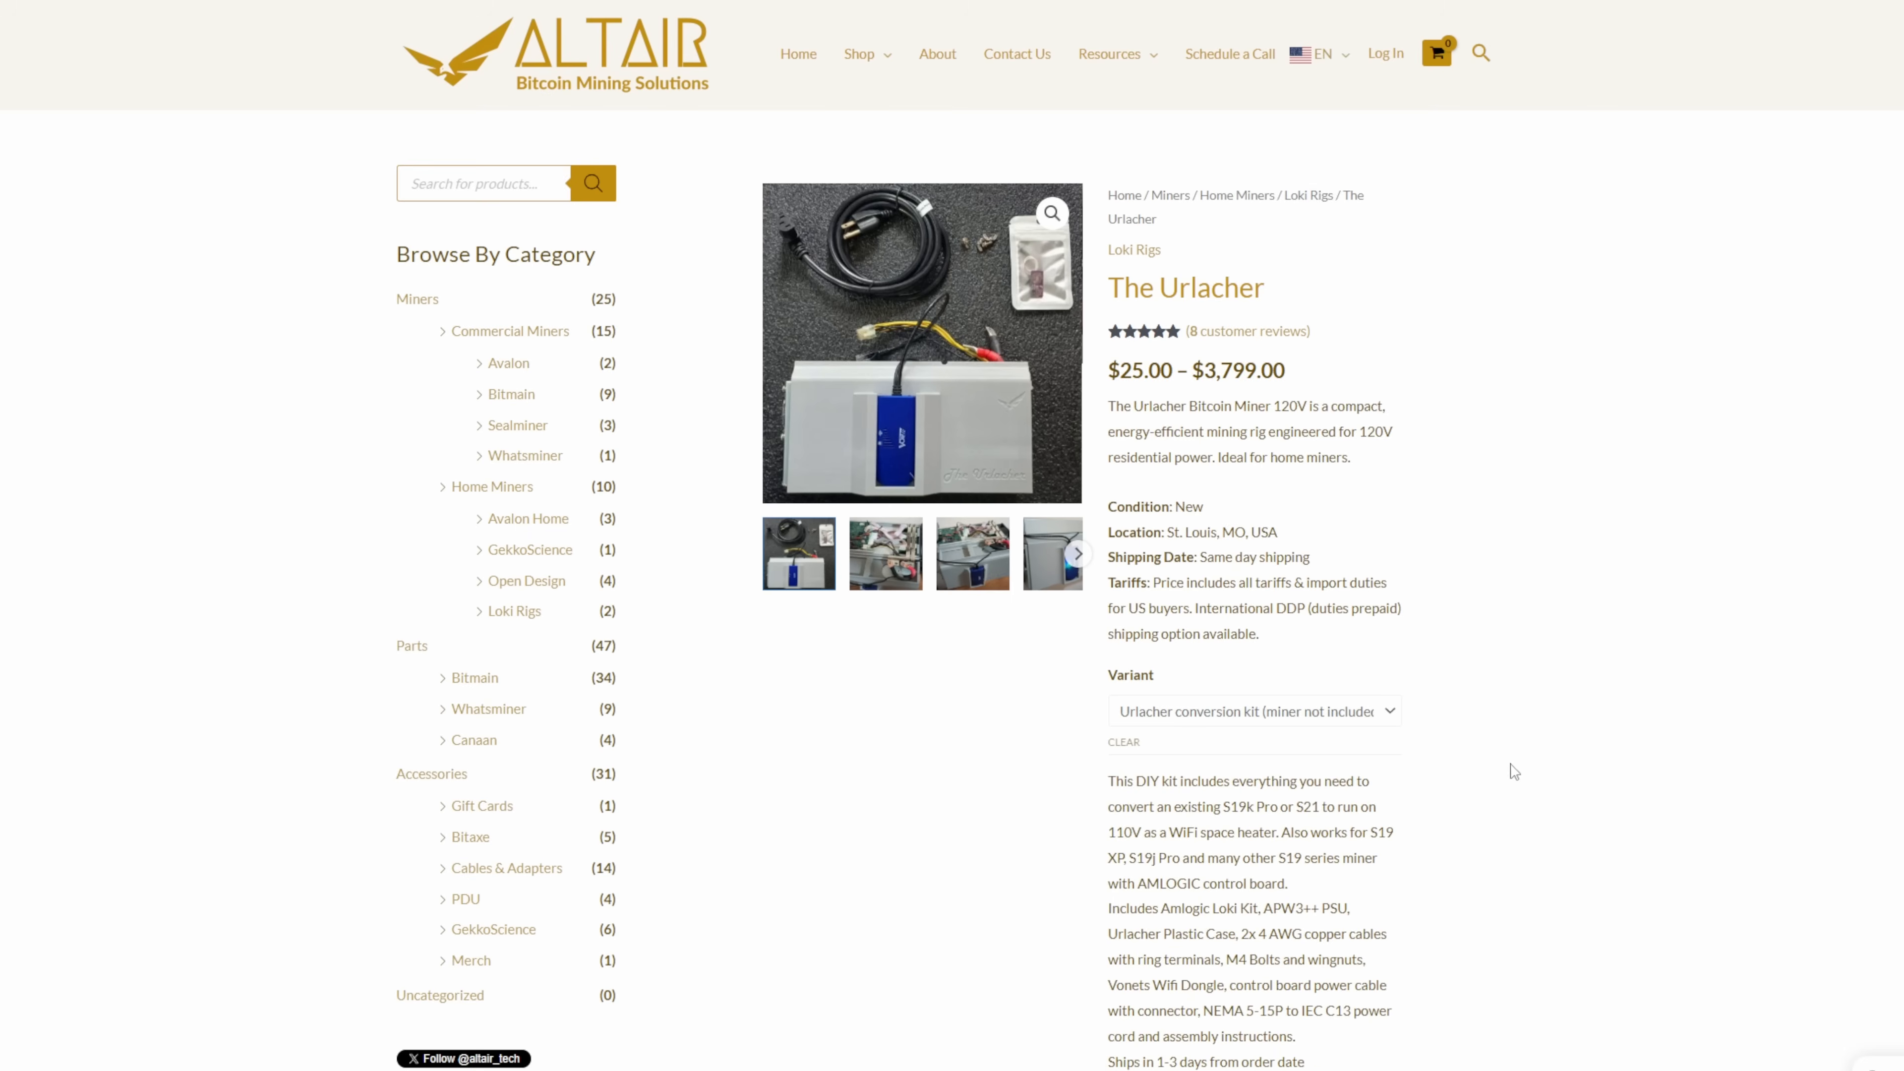
{"action": "mouse_move", "coordinate": [1255, 740]}
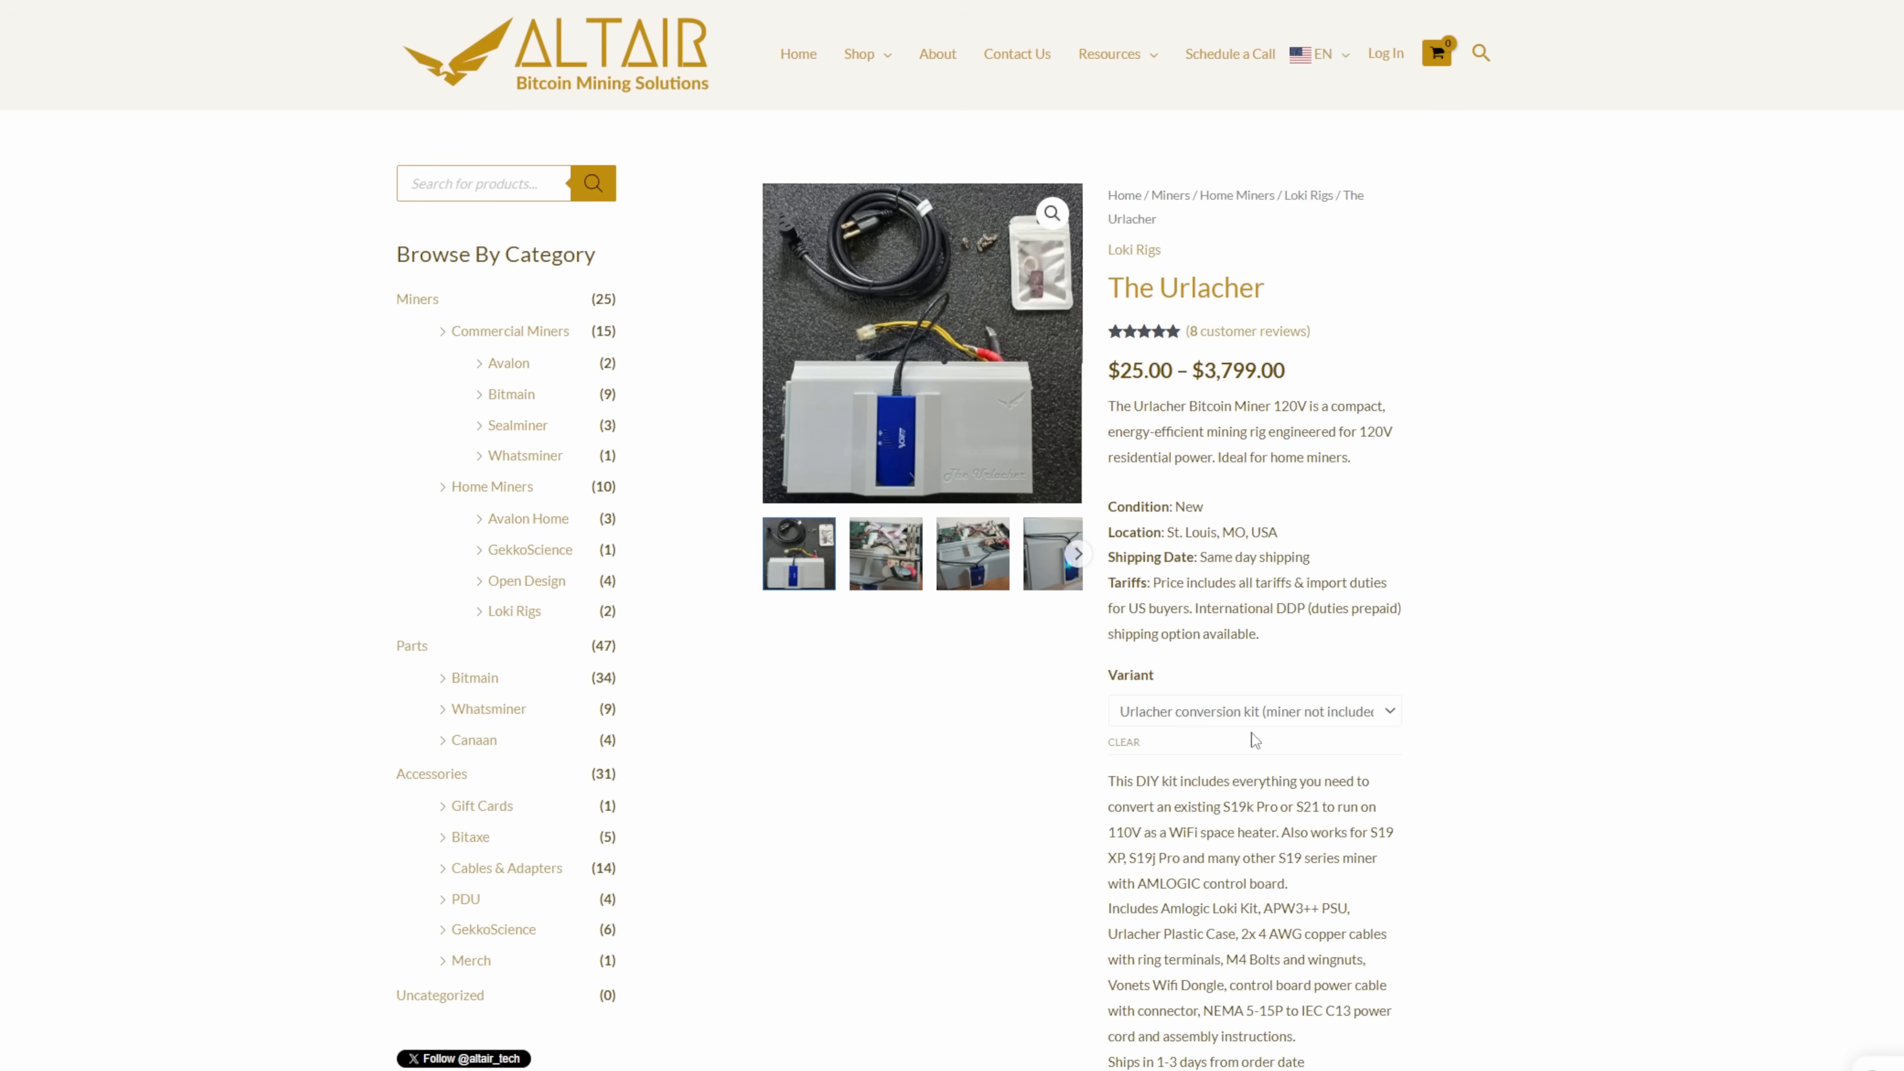
{"action": "scroll", "scroll_direction": "down", "scroll_amount": 3}
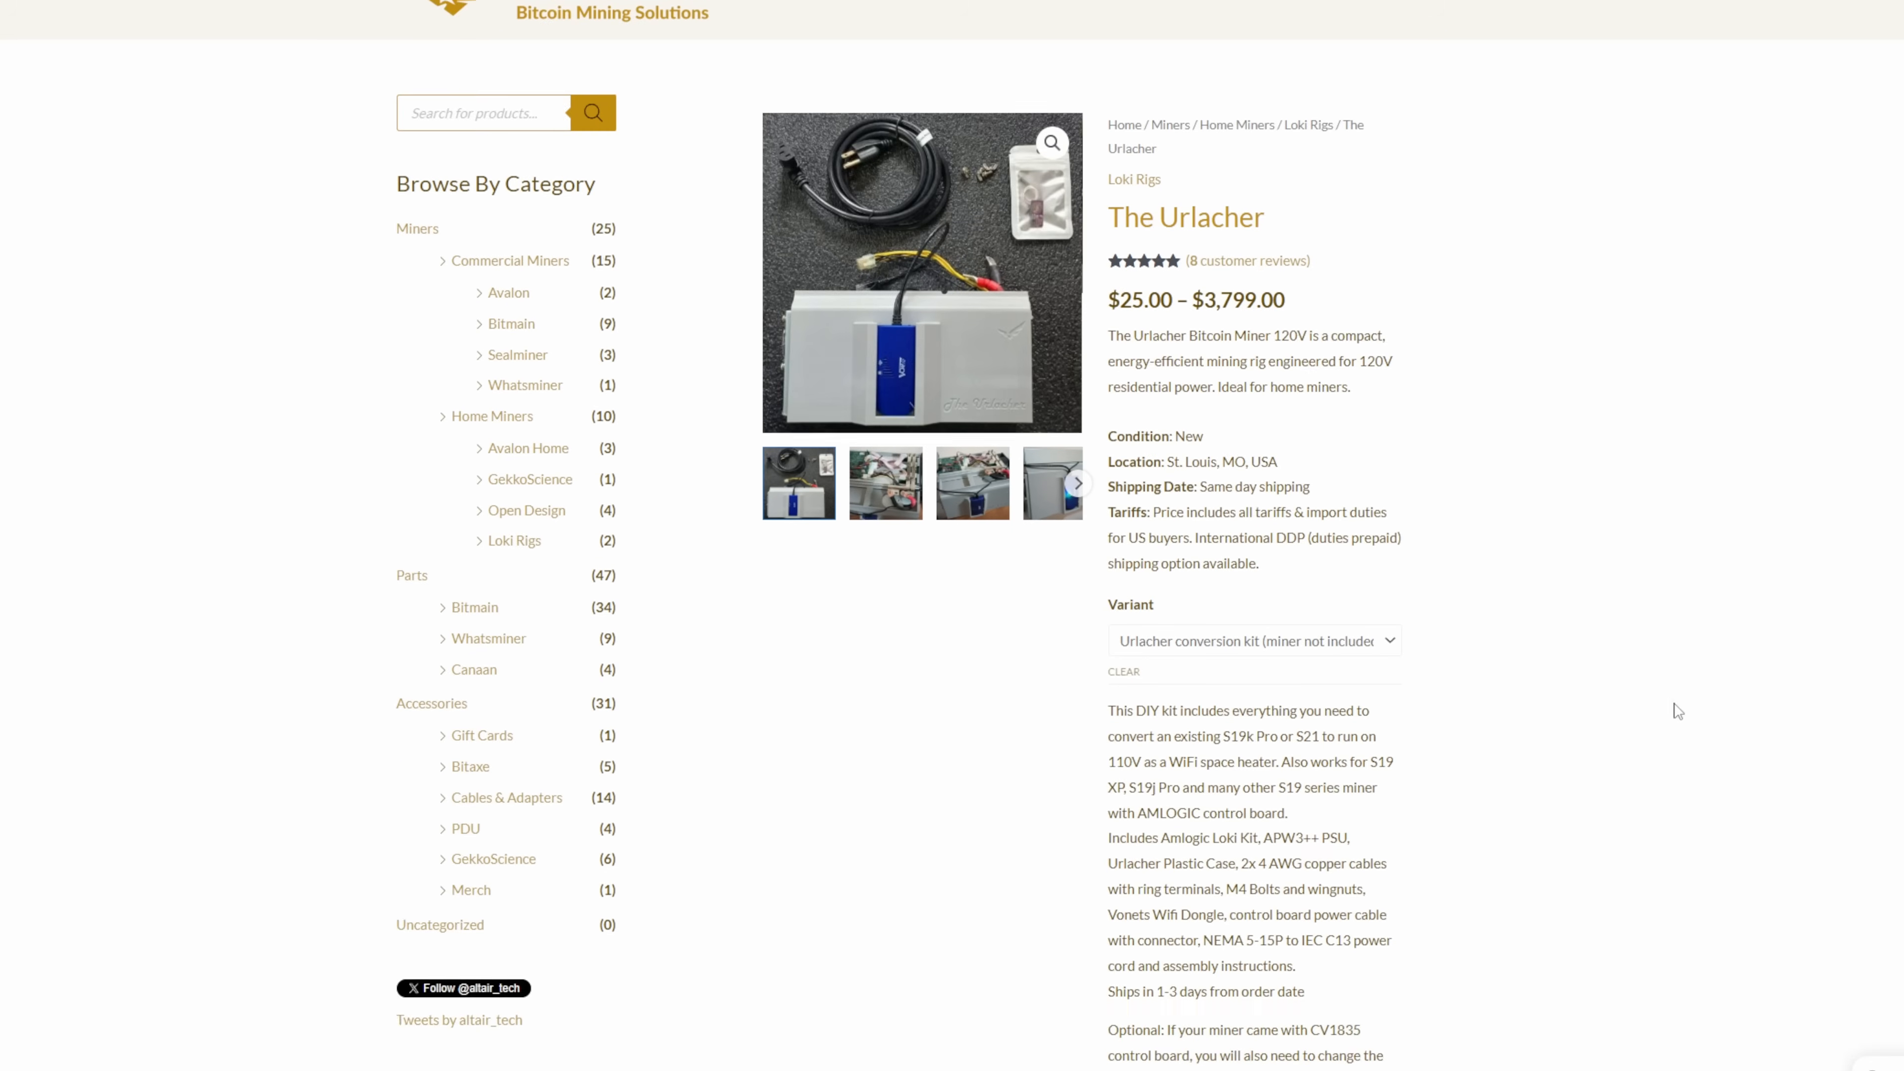
{"action": "left_click", "coordinate": [1250, 640]}
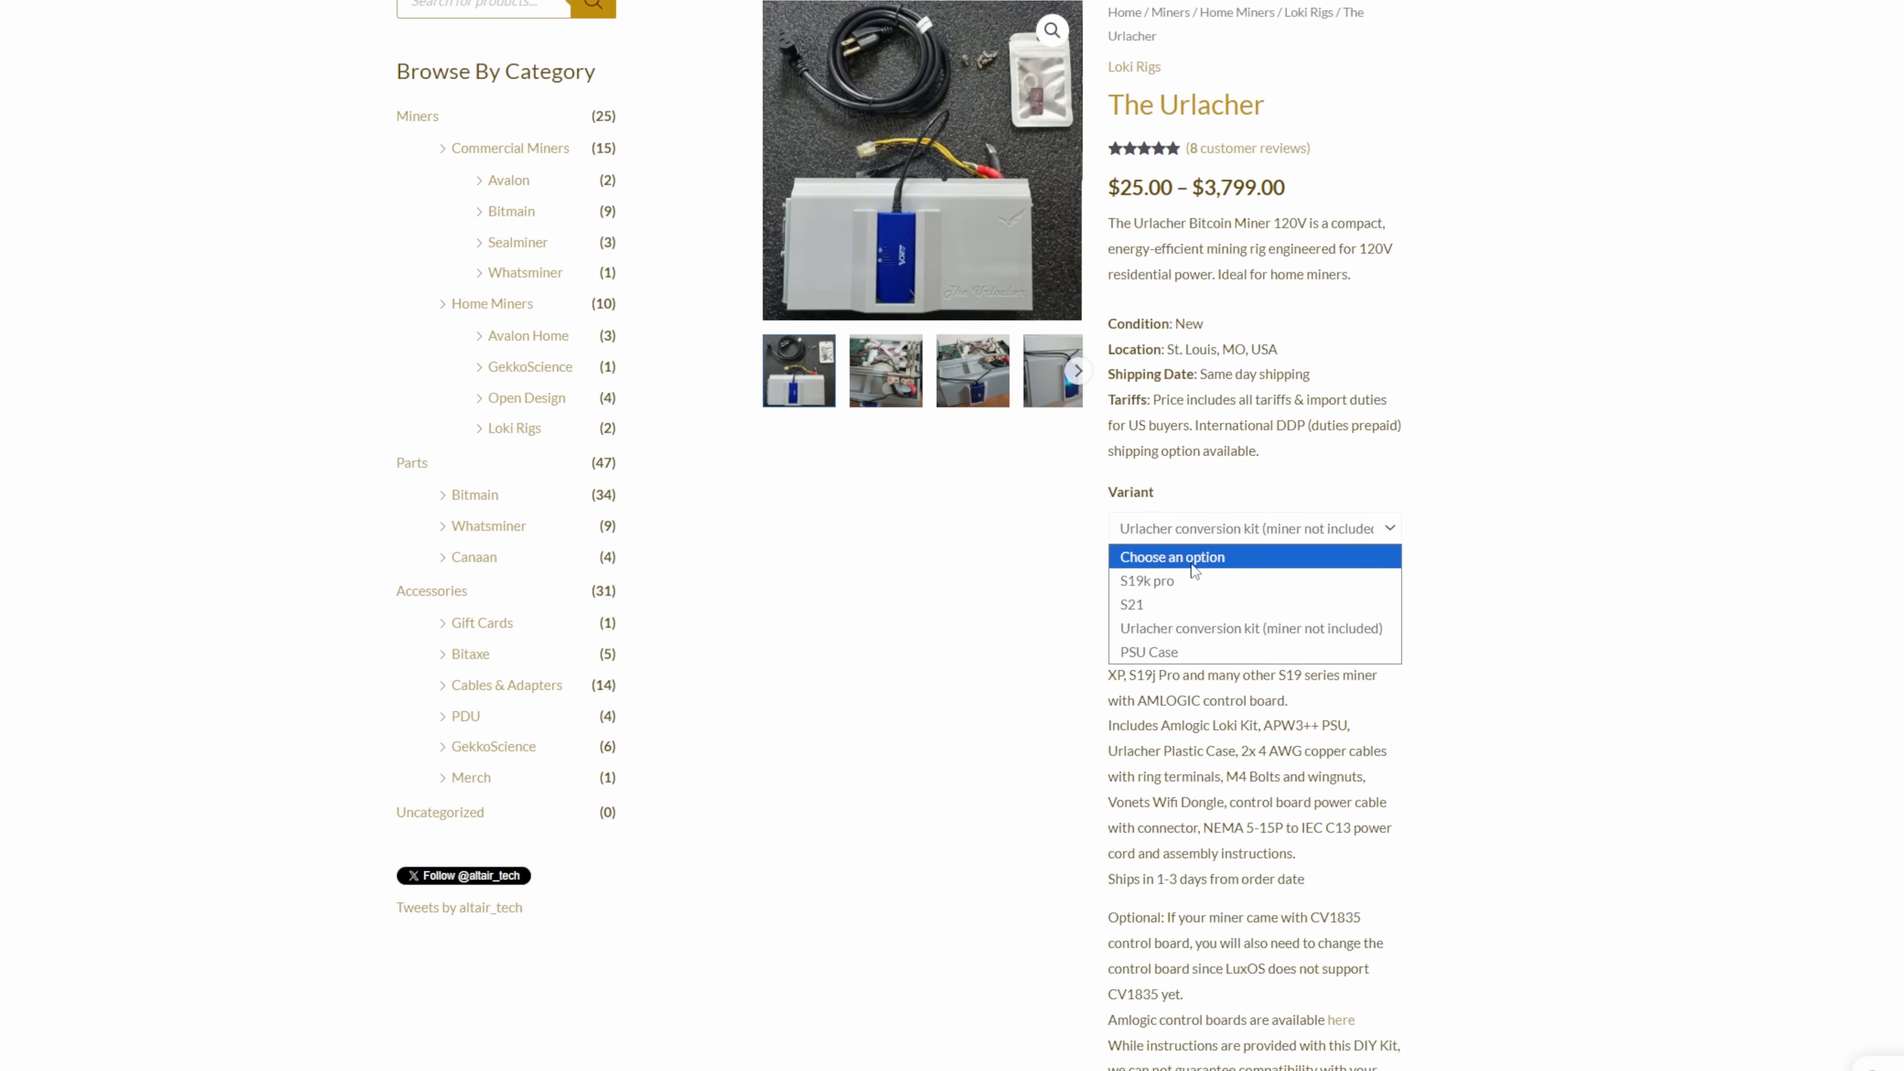
{"action": "left_click", "coordinate": [1147, 653]}
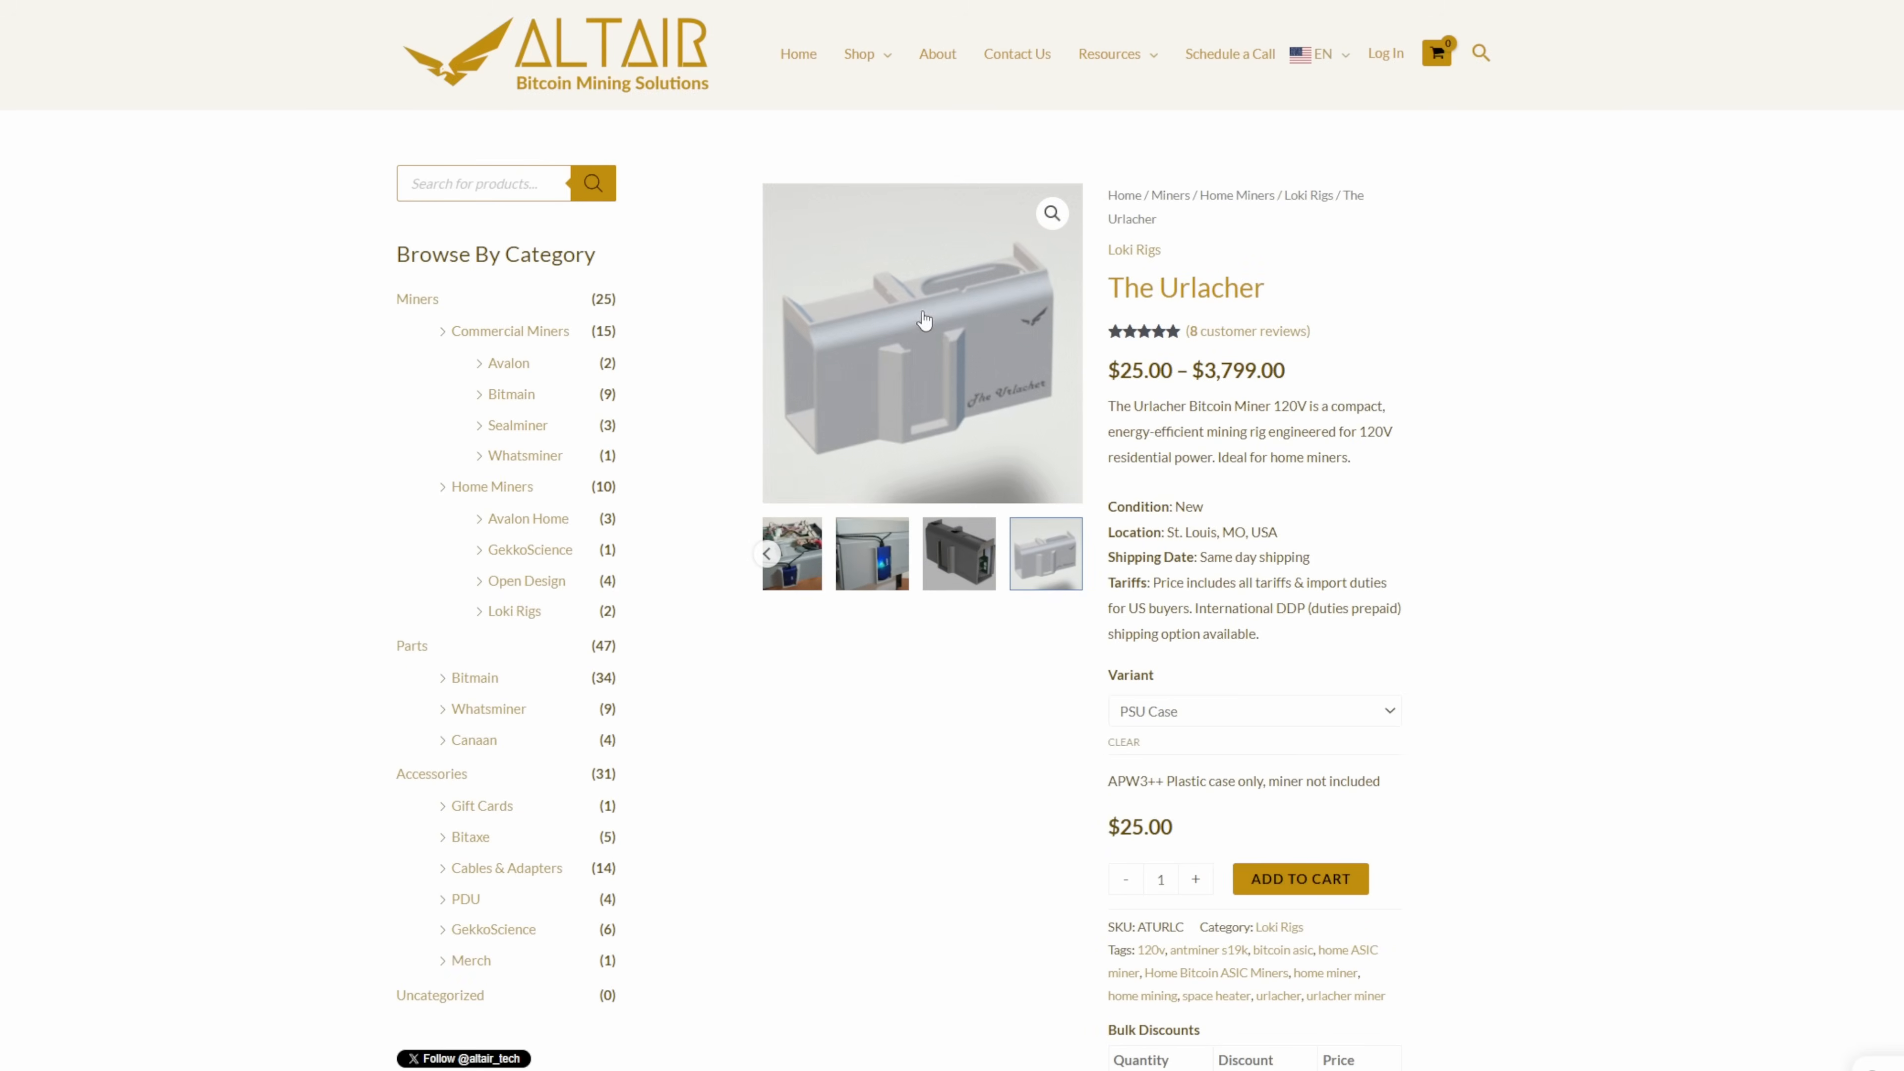
{"action": "left_click", "coordinate": [1251, 710]}
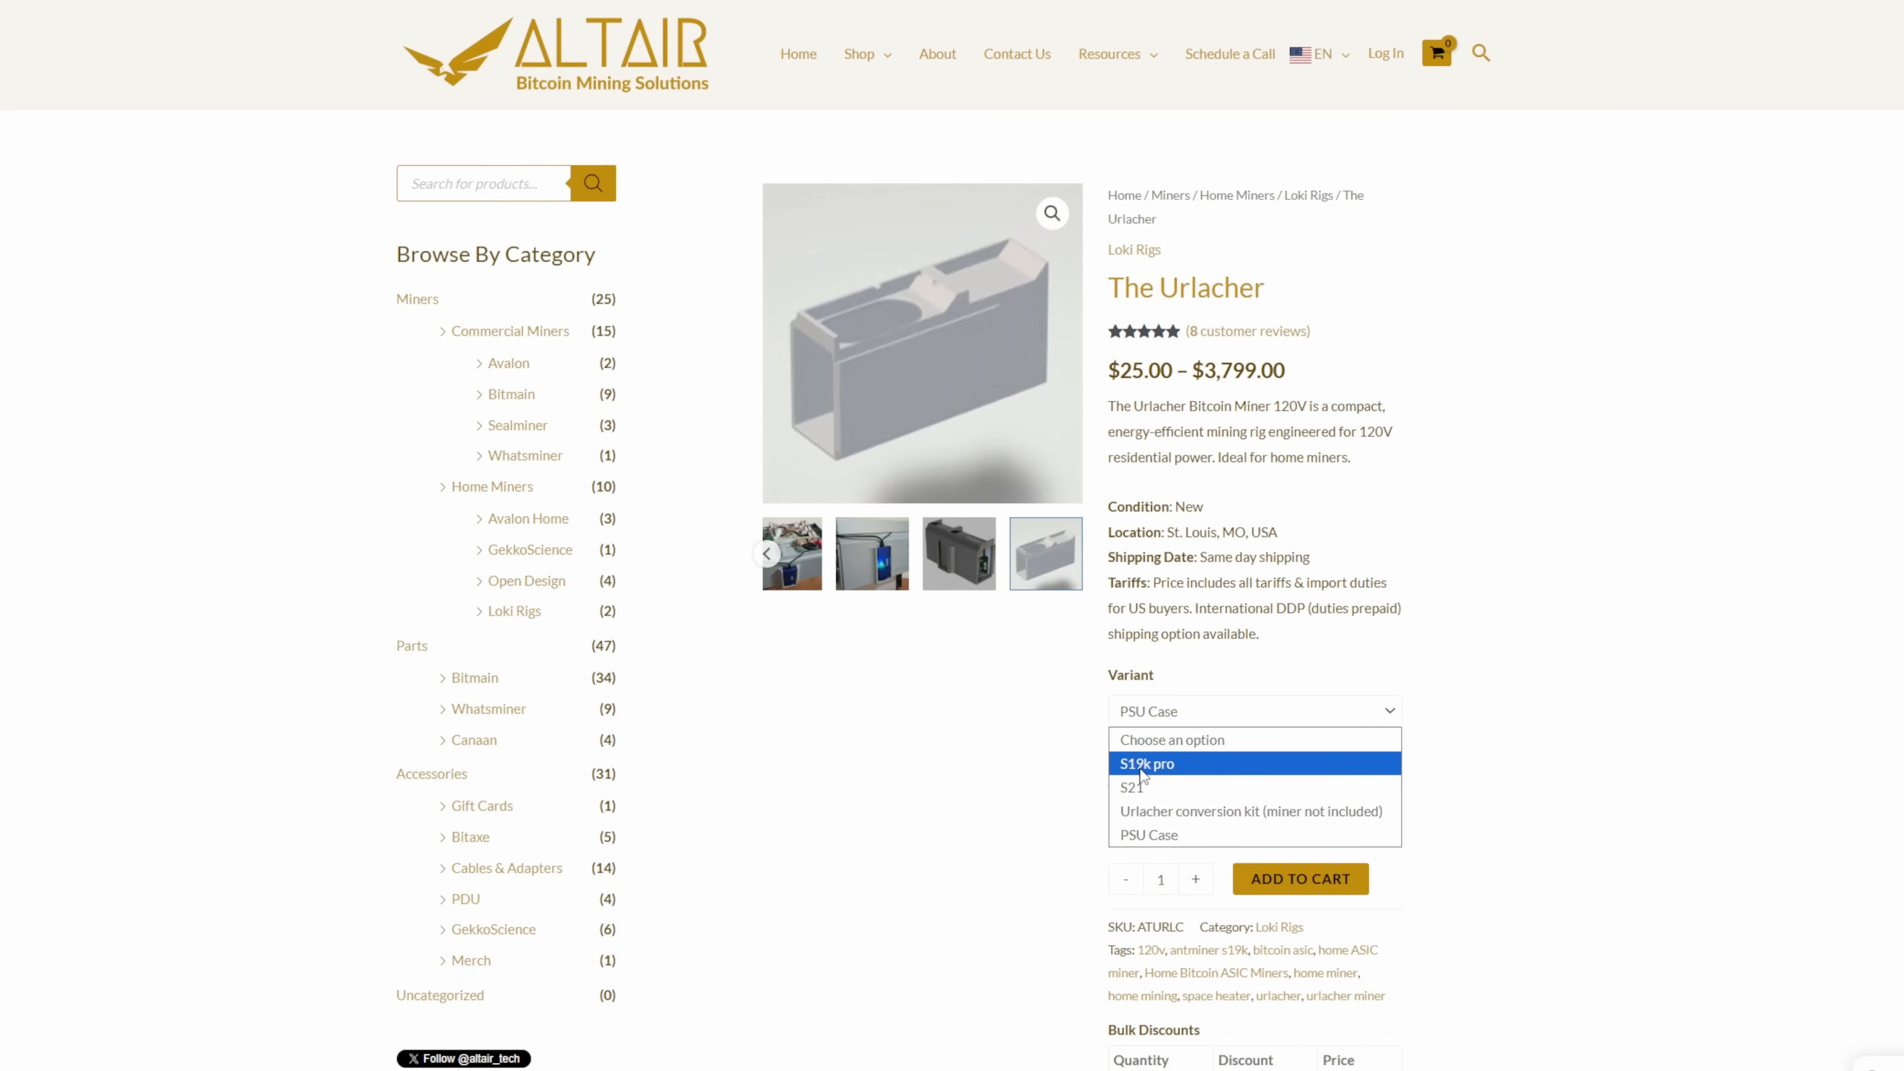
{"action": "left_click", "coordinate": [1147, 763]}
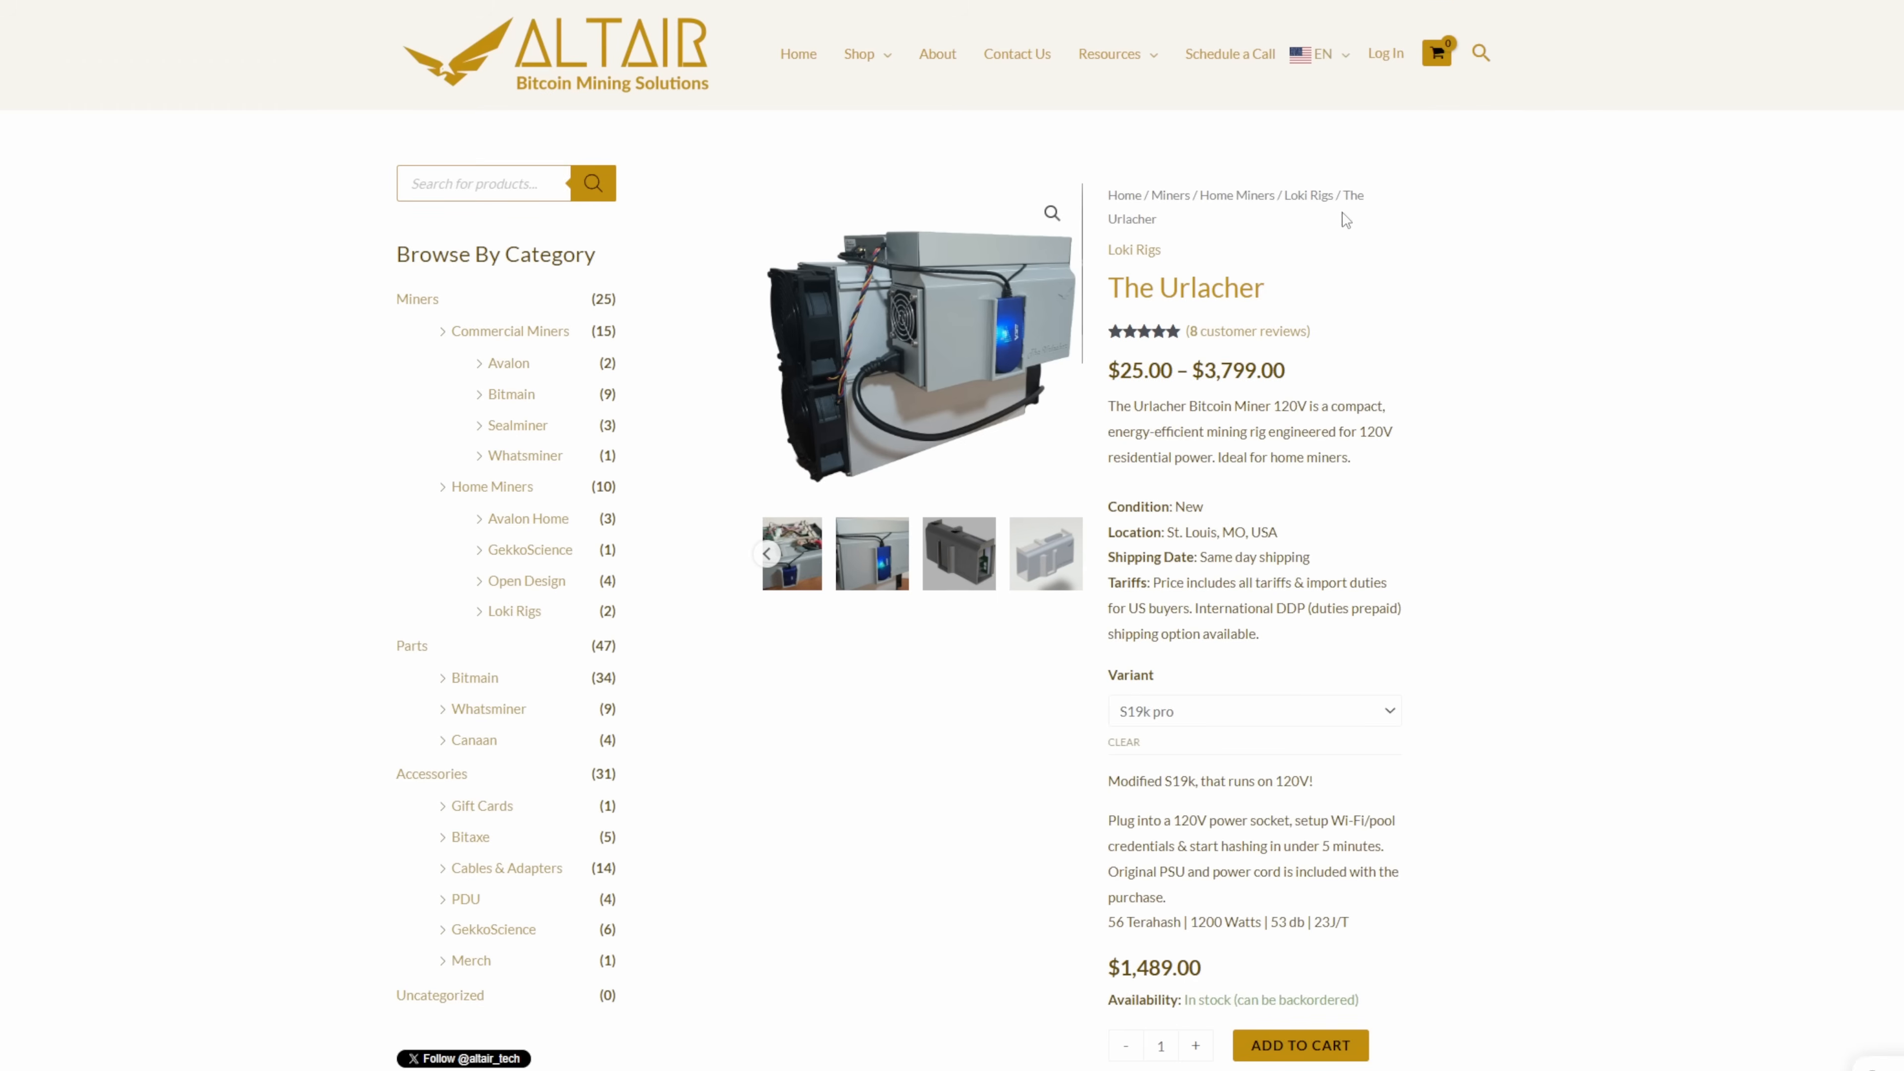
Scroll down through the Cloudline Pro S8 inline fan page content.
{"action": "scroll", "scroll_direction": "down", "scroll_amount": 3}
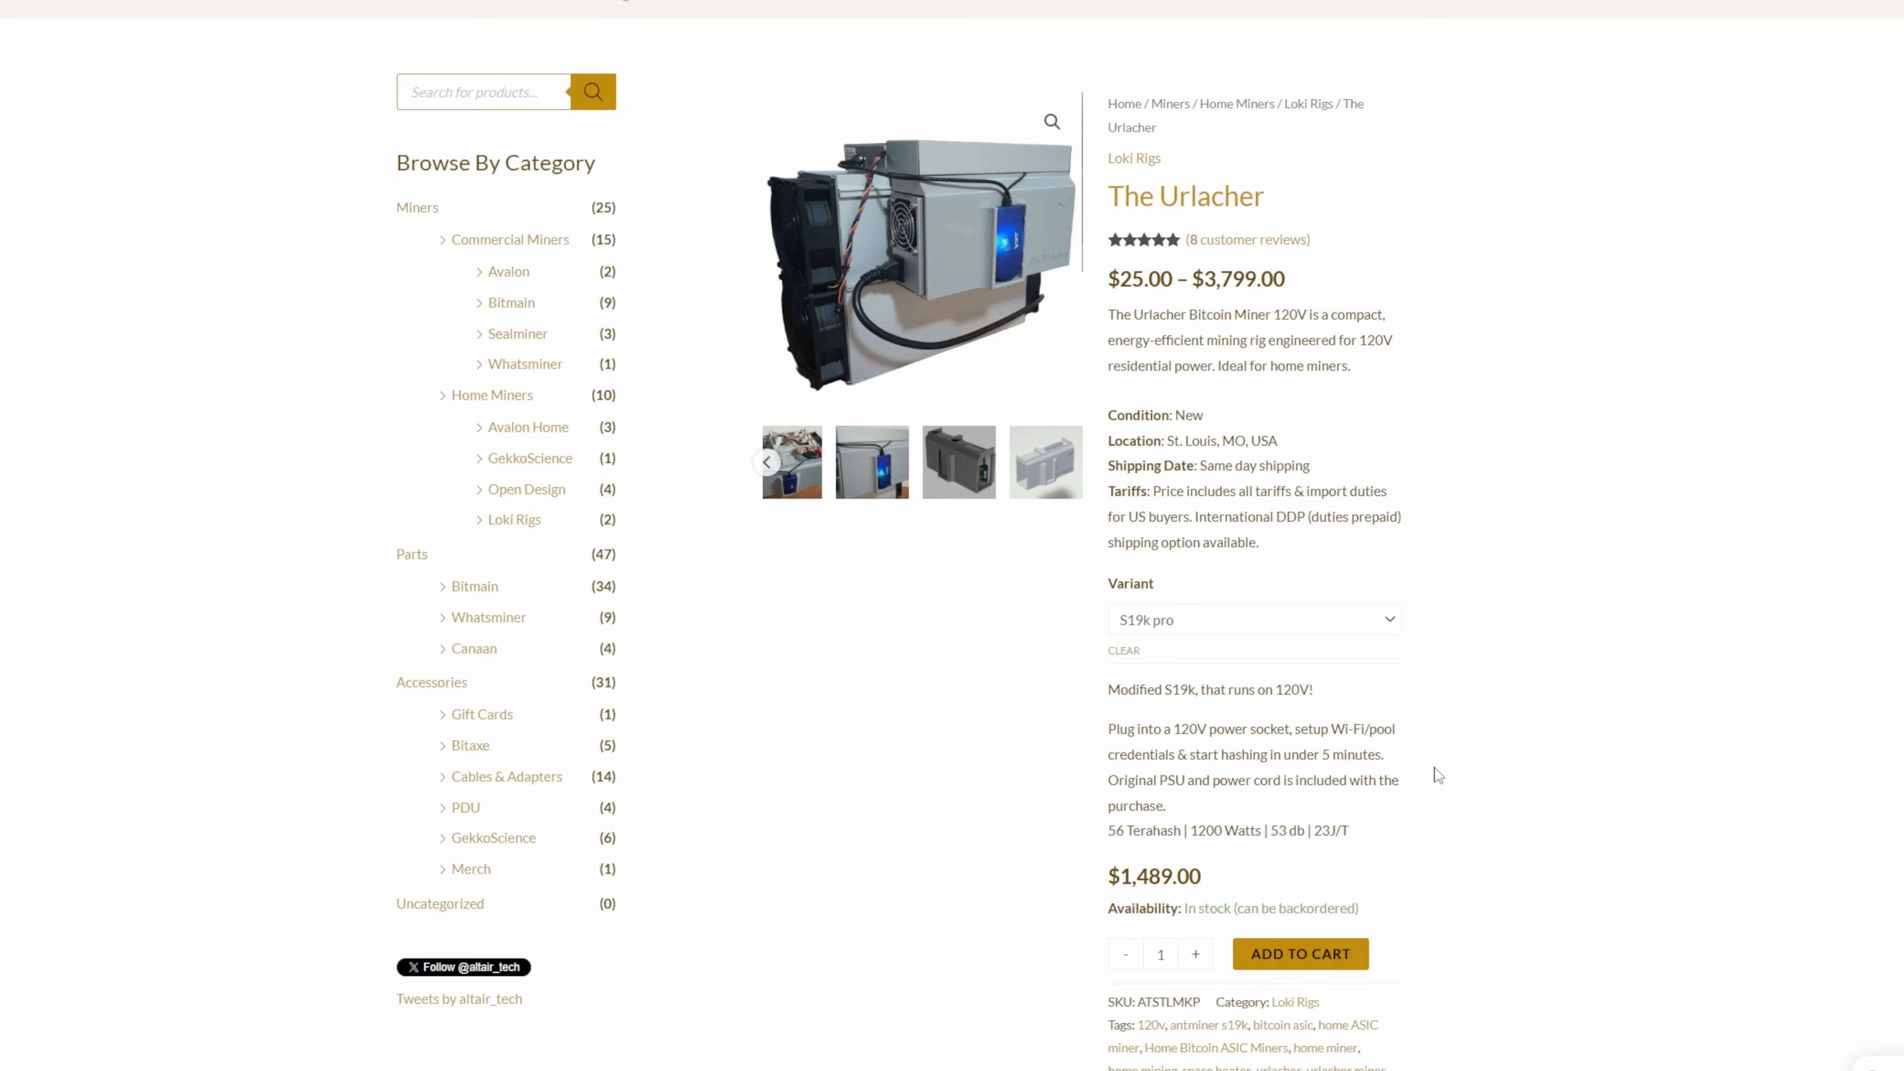
{"action": "double_click", "coordinate": [1281, 831]}
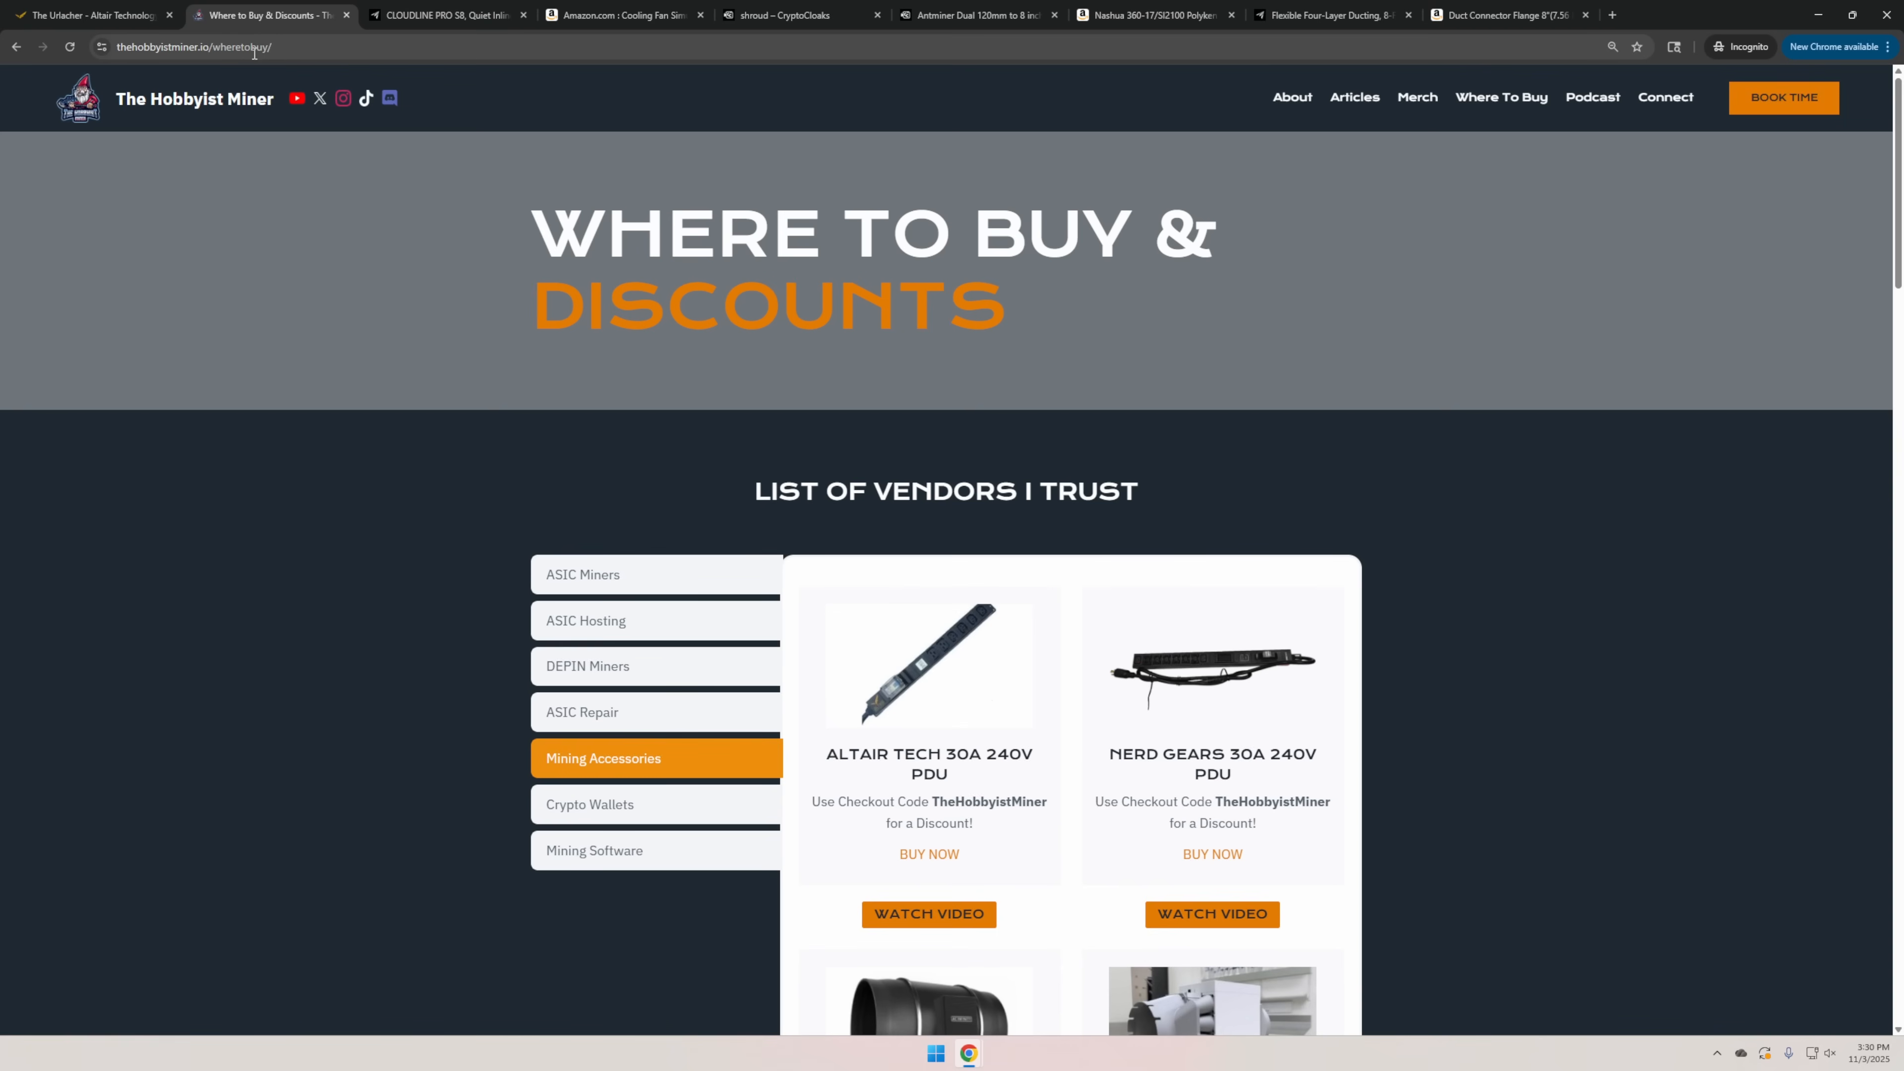
{"action": "scroll", "scroll_direction": "down", "scroll_amount": 3}
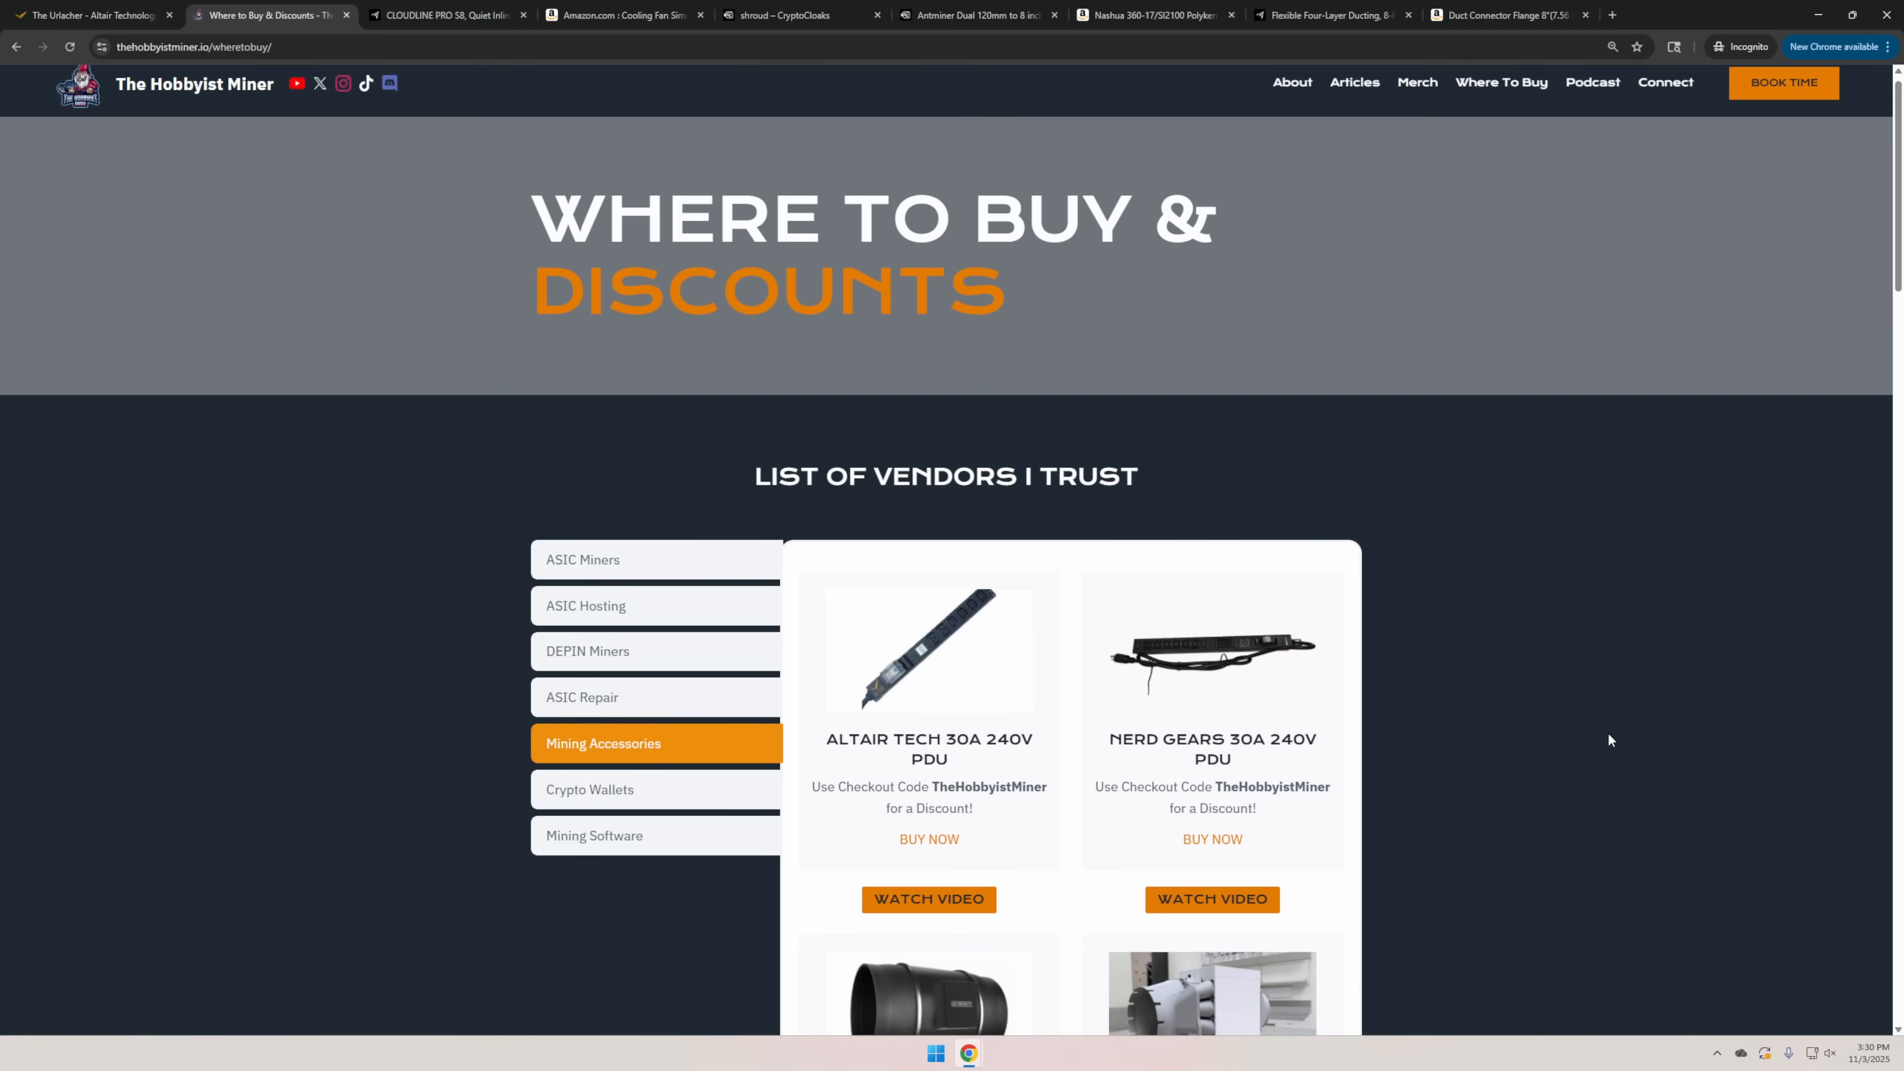
{"action": "scroll", "scroll_direction": "down", "scroll_amount": 3}
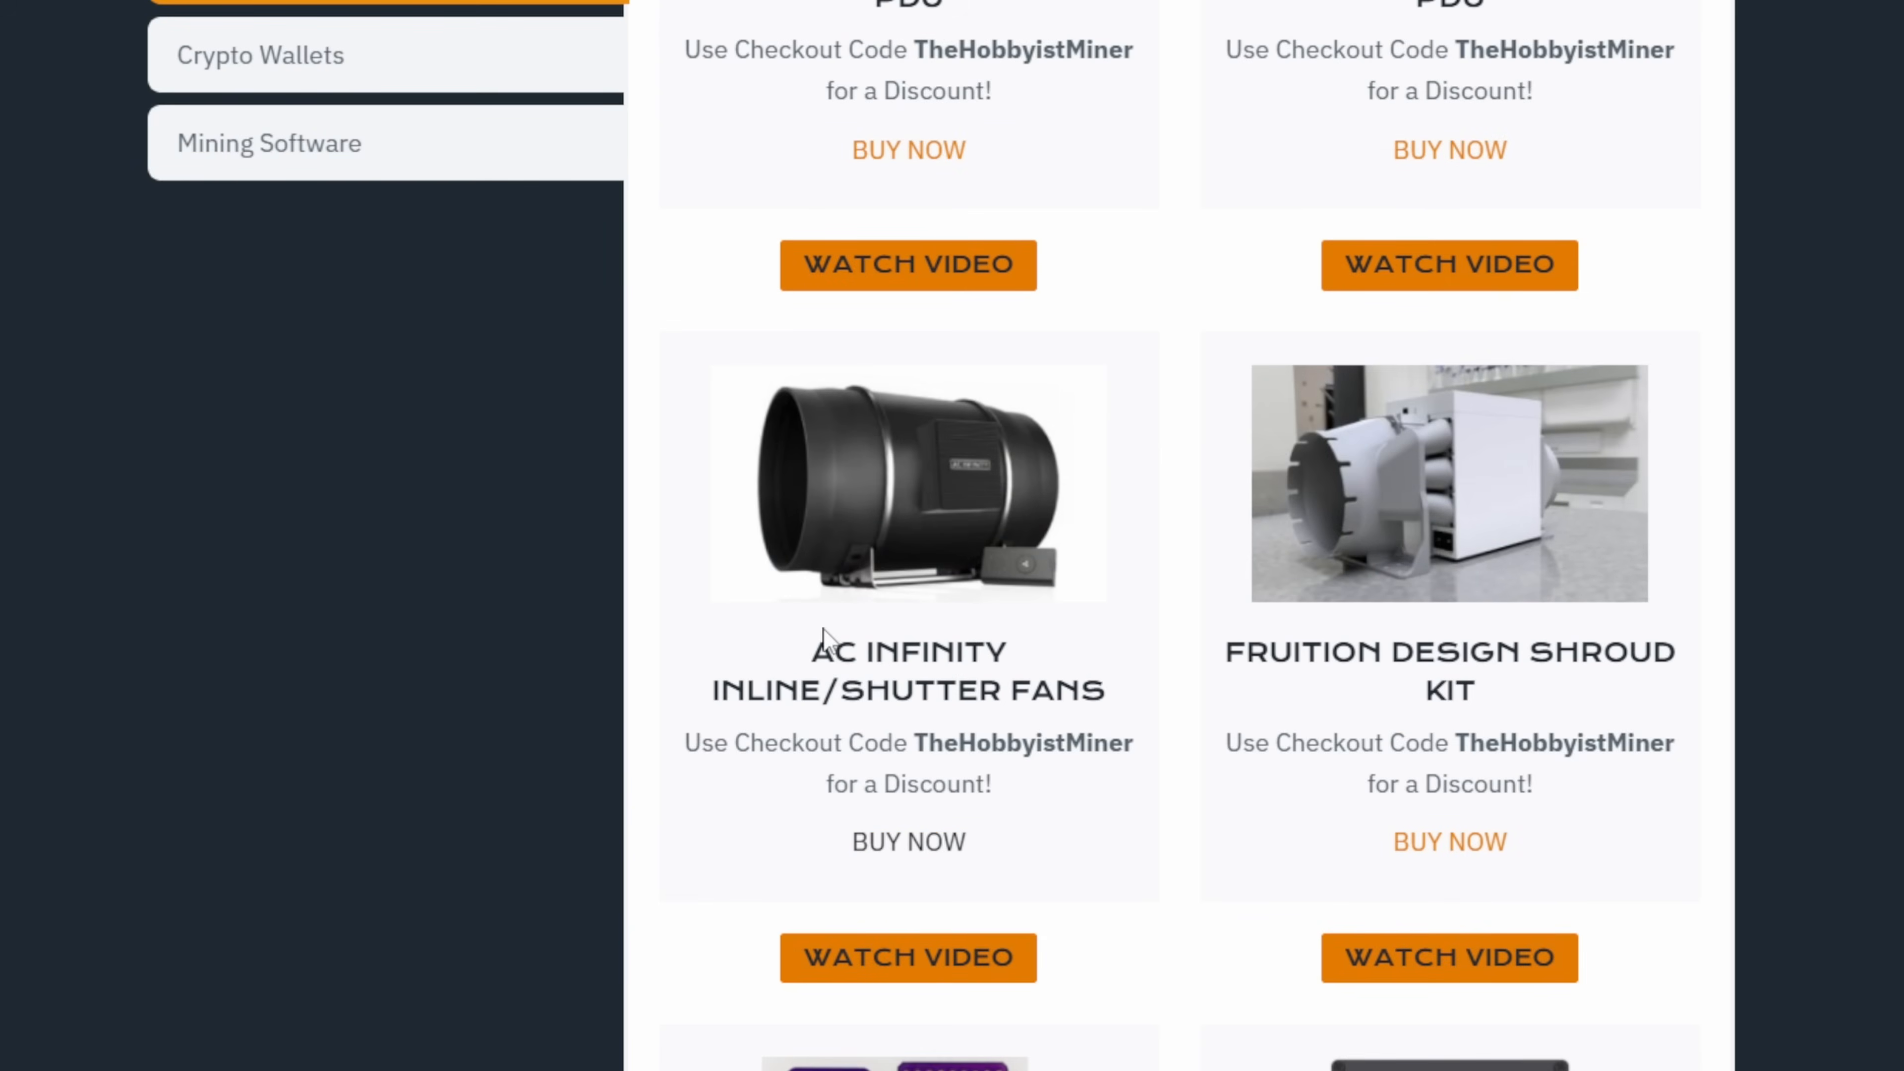
{"action": "scroll", "scroll_direction": "down", "scroll_amount": 3}
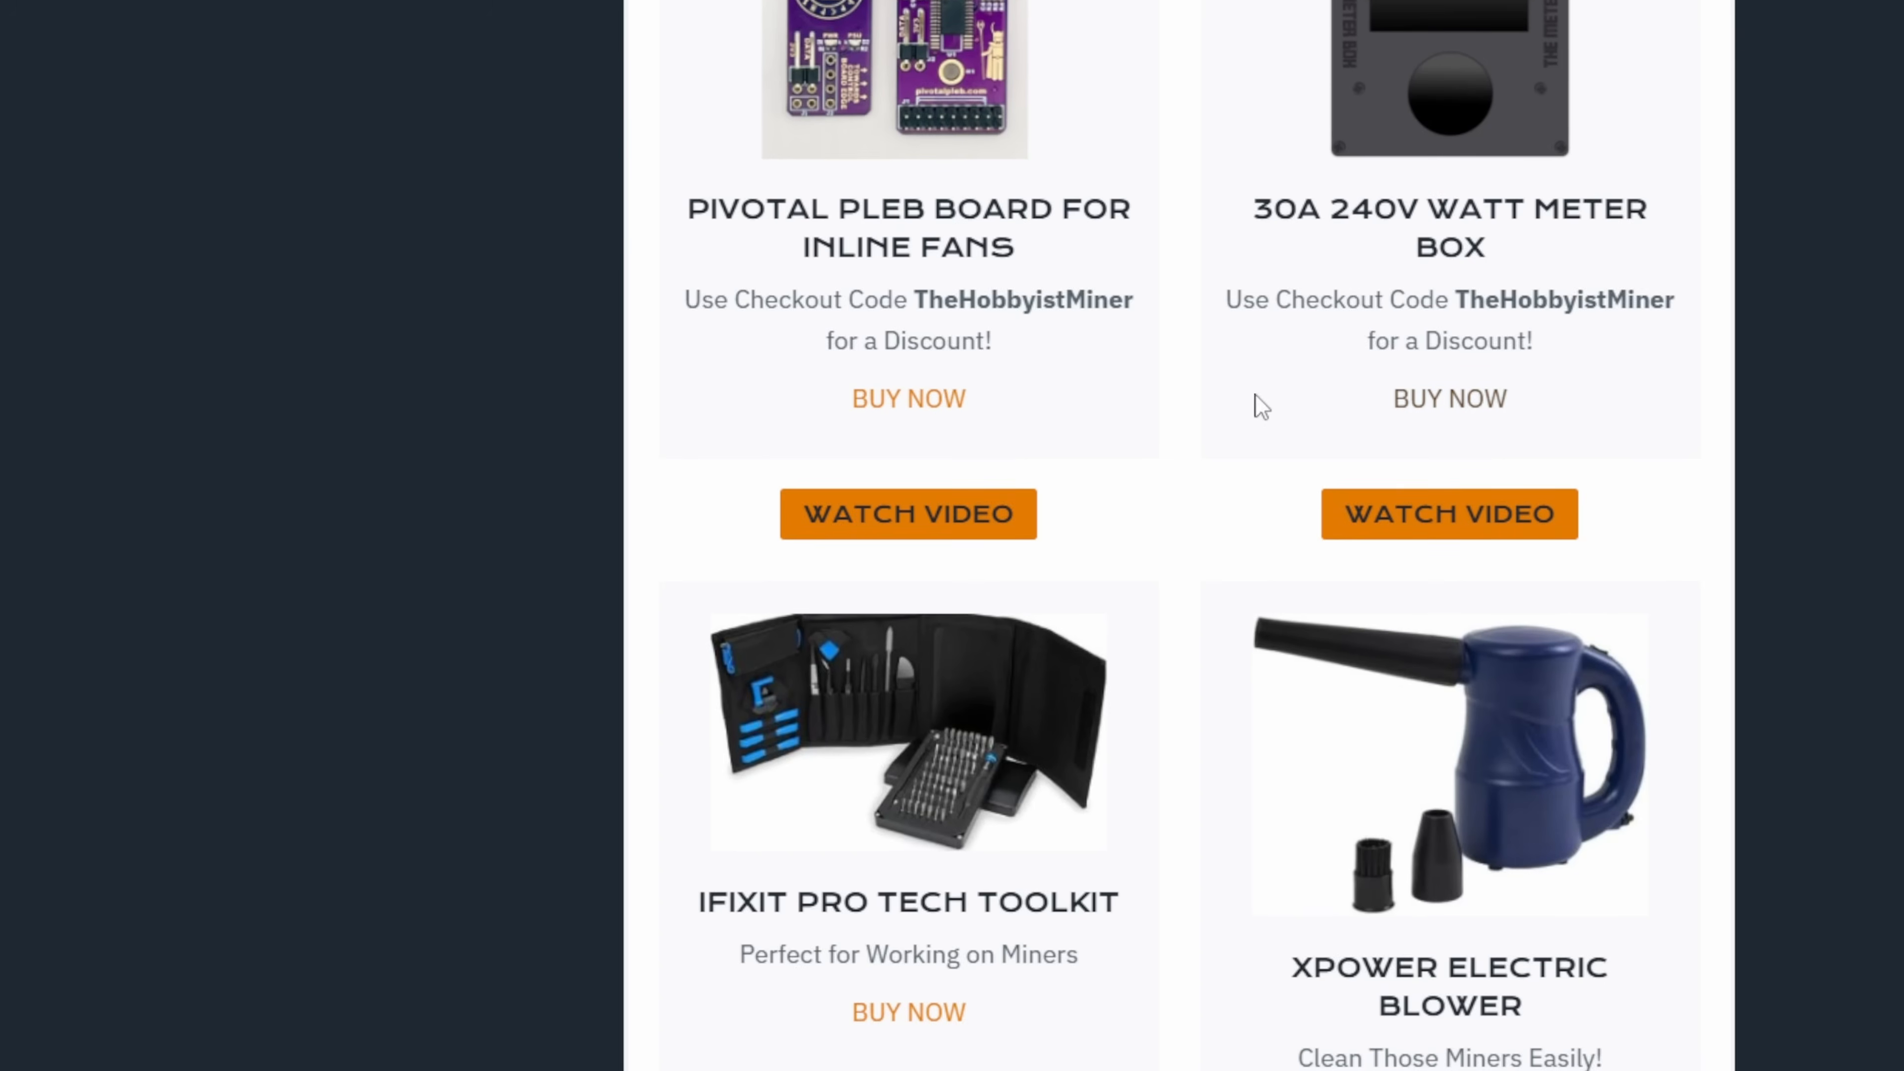
{"action": "scroll", "scroll_direction": "down", "scroll_amount": 3}
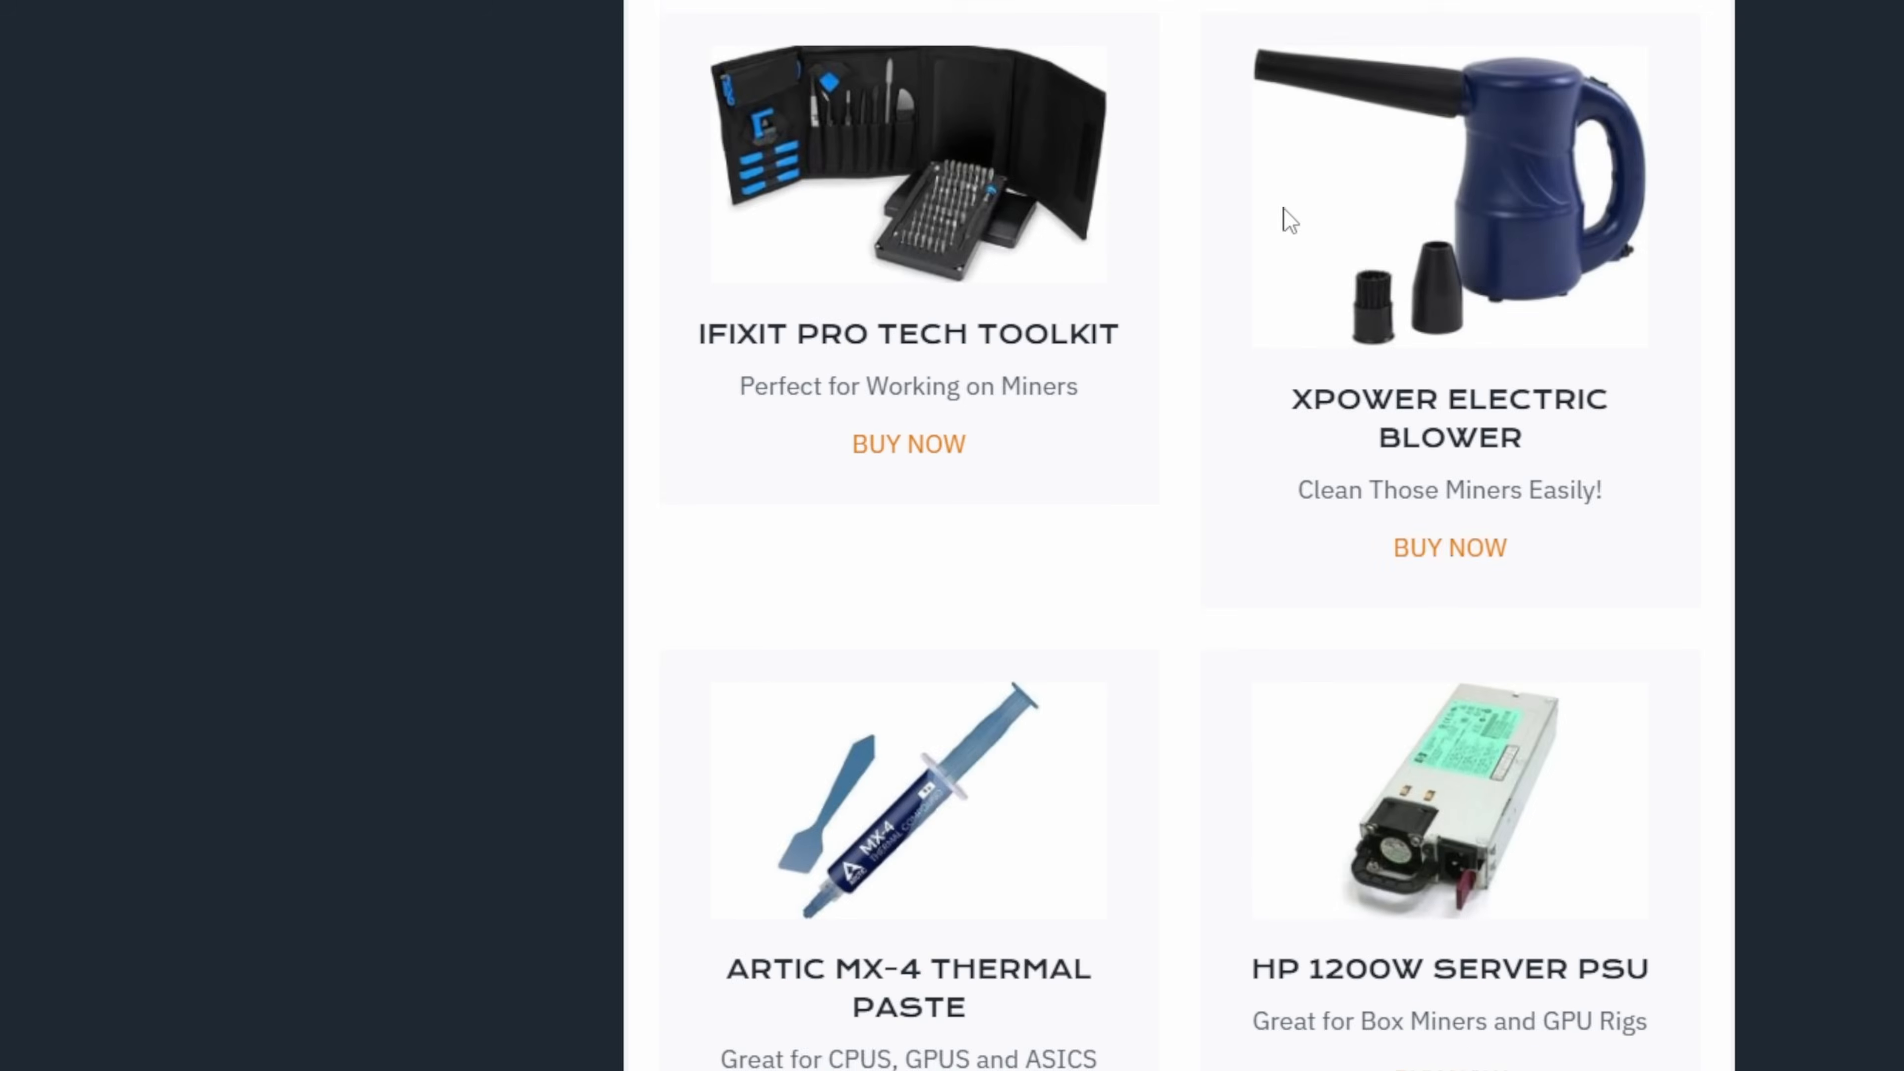
{"action": "scroll", "scroll_direction": "down", "scroll_amount": 3}
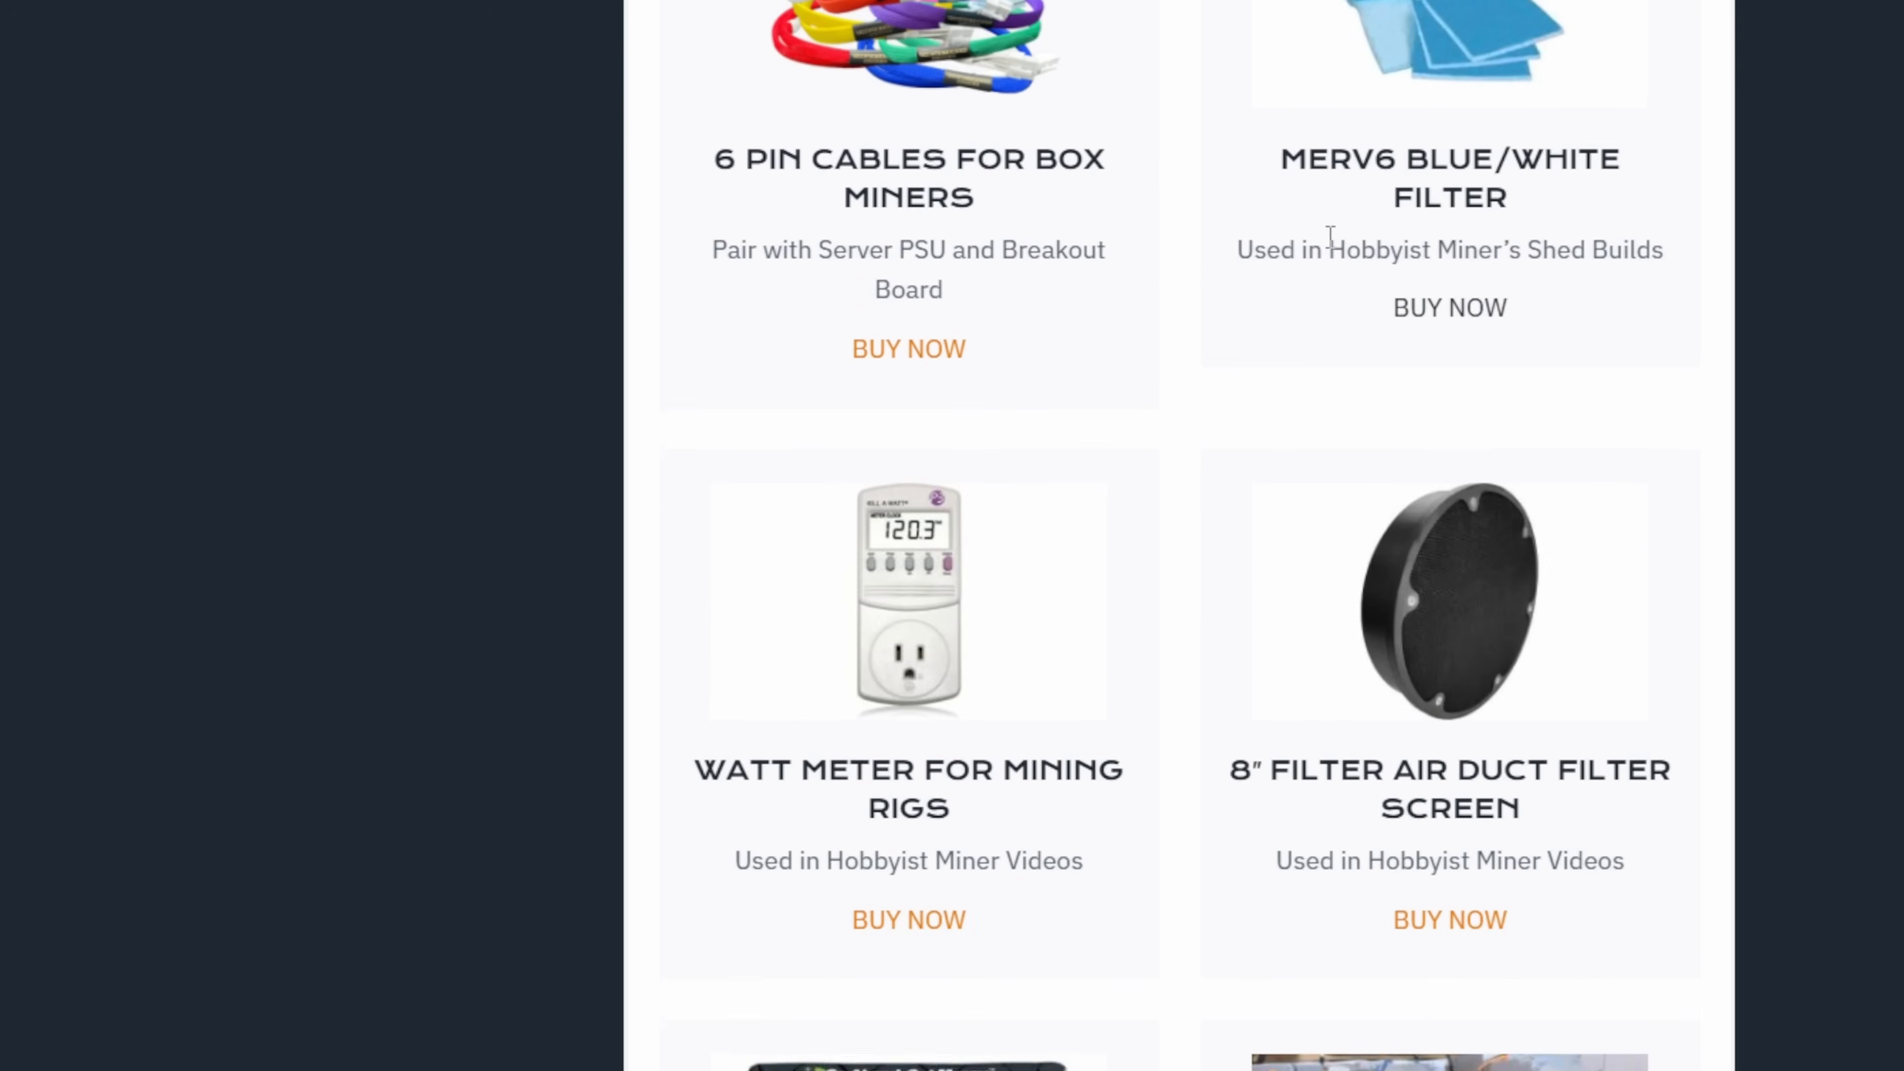
Finish the fan page, then move to the Amazon fan simulator results and the CryptoCloaks shroud listings.
{"action": "scroll", "scroll_direction": "down", "scroll_amount": 3}
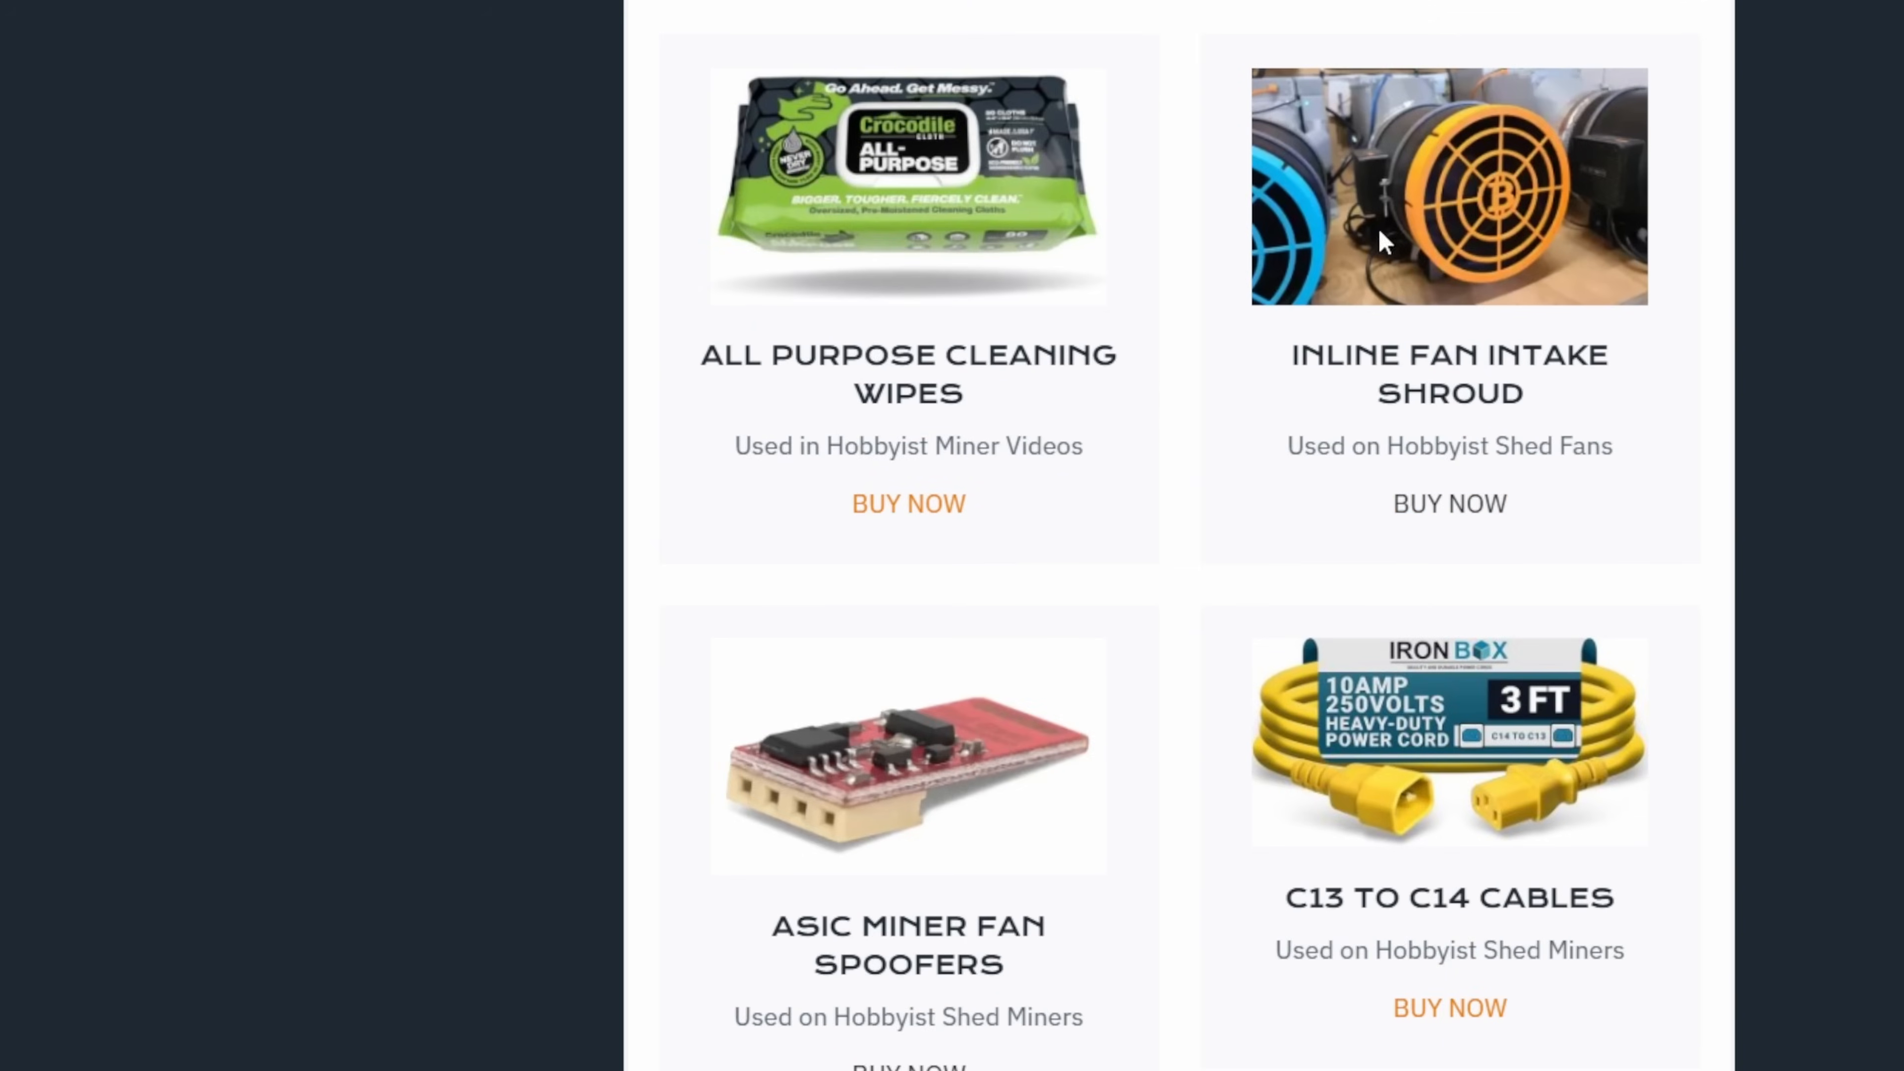
{"action": "mouse_move", "coordinate": [1465, 391]}
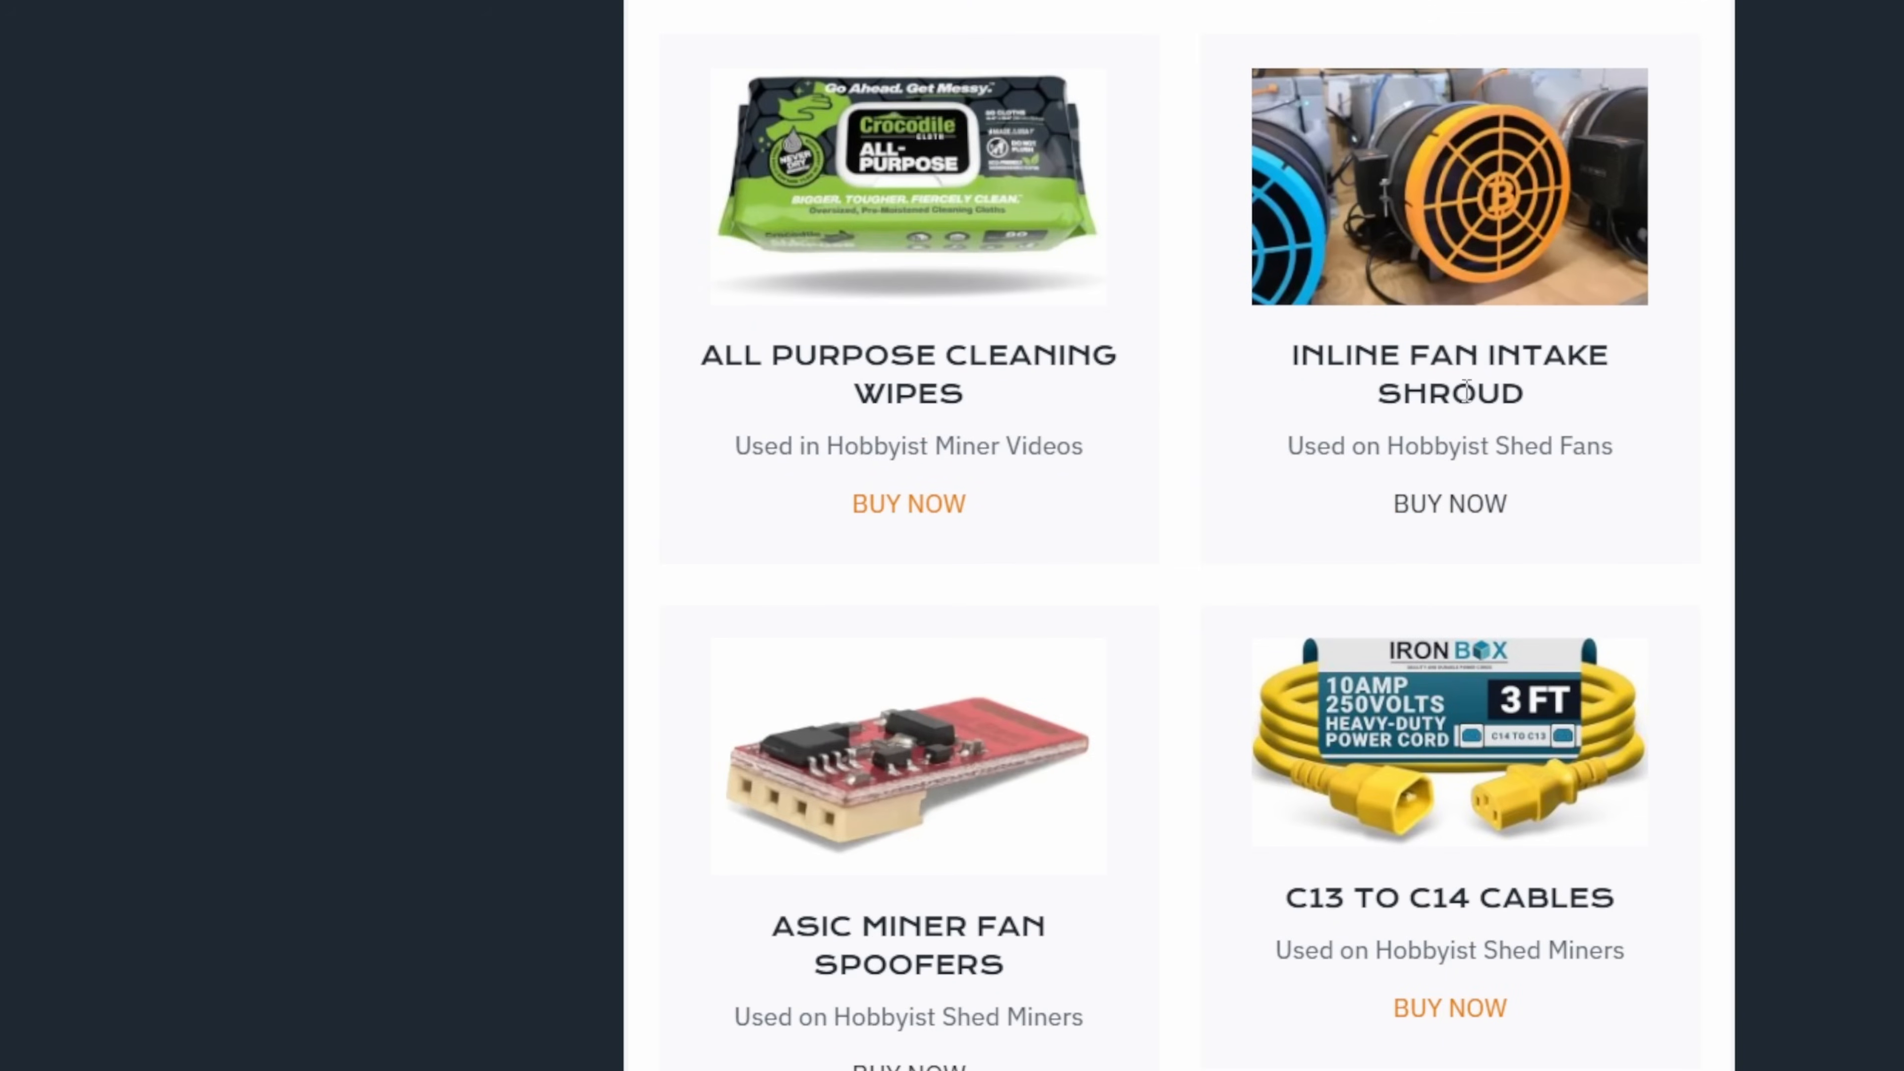
{"action": "scroll", "scroll_direction": "down", "scroll_amount": 3}
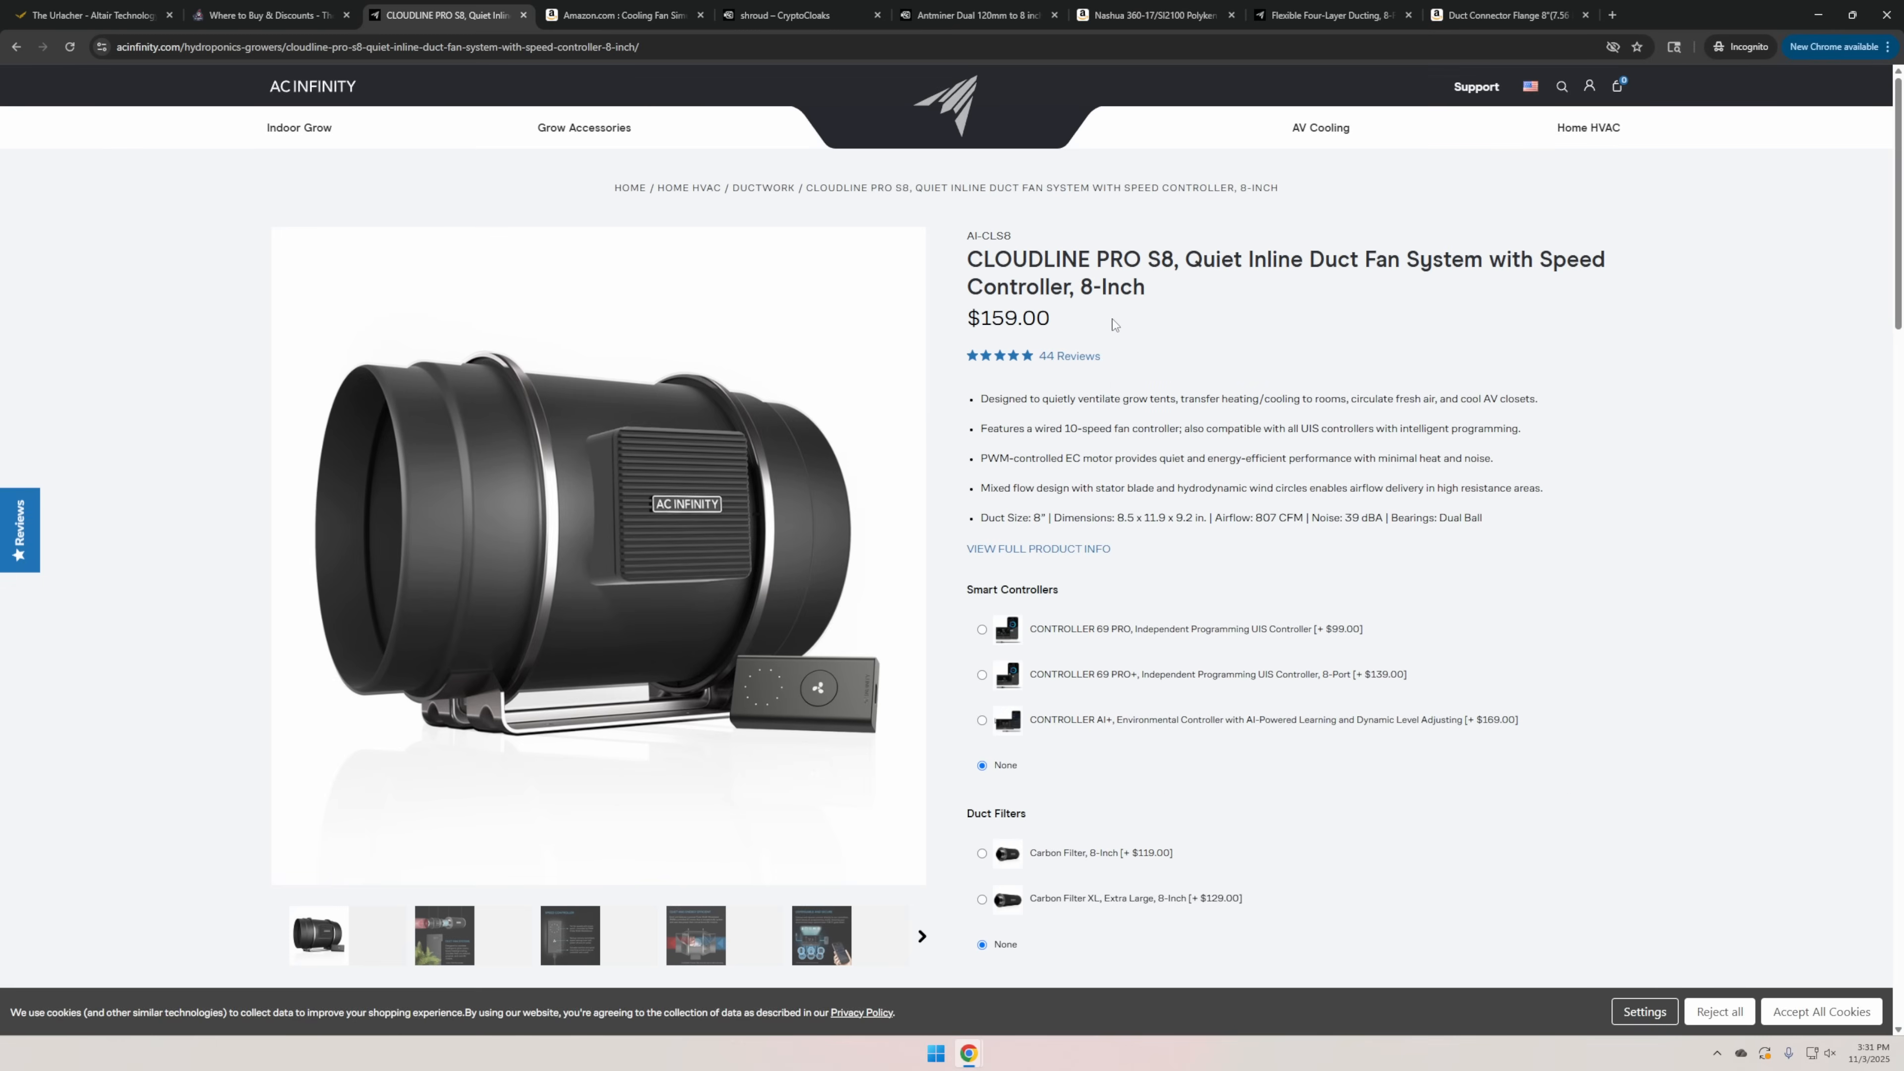
{"action": "mouse_move", "coordinate": [1069, 328]}
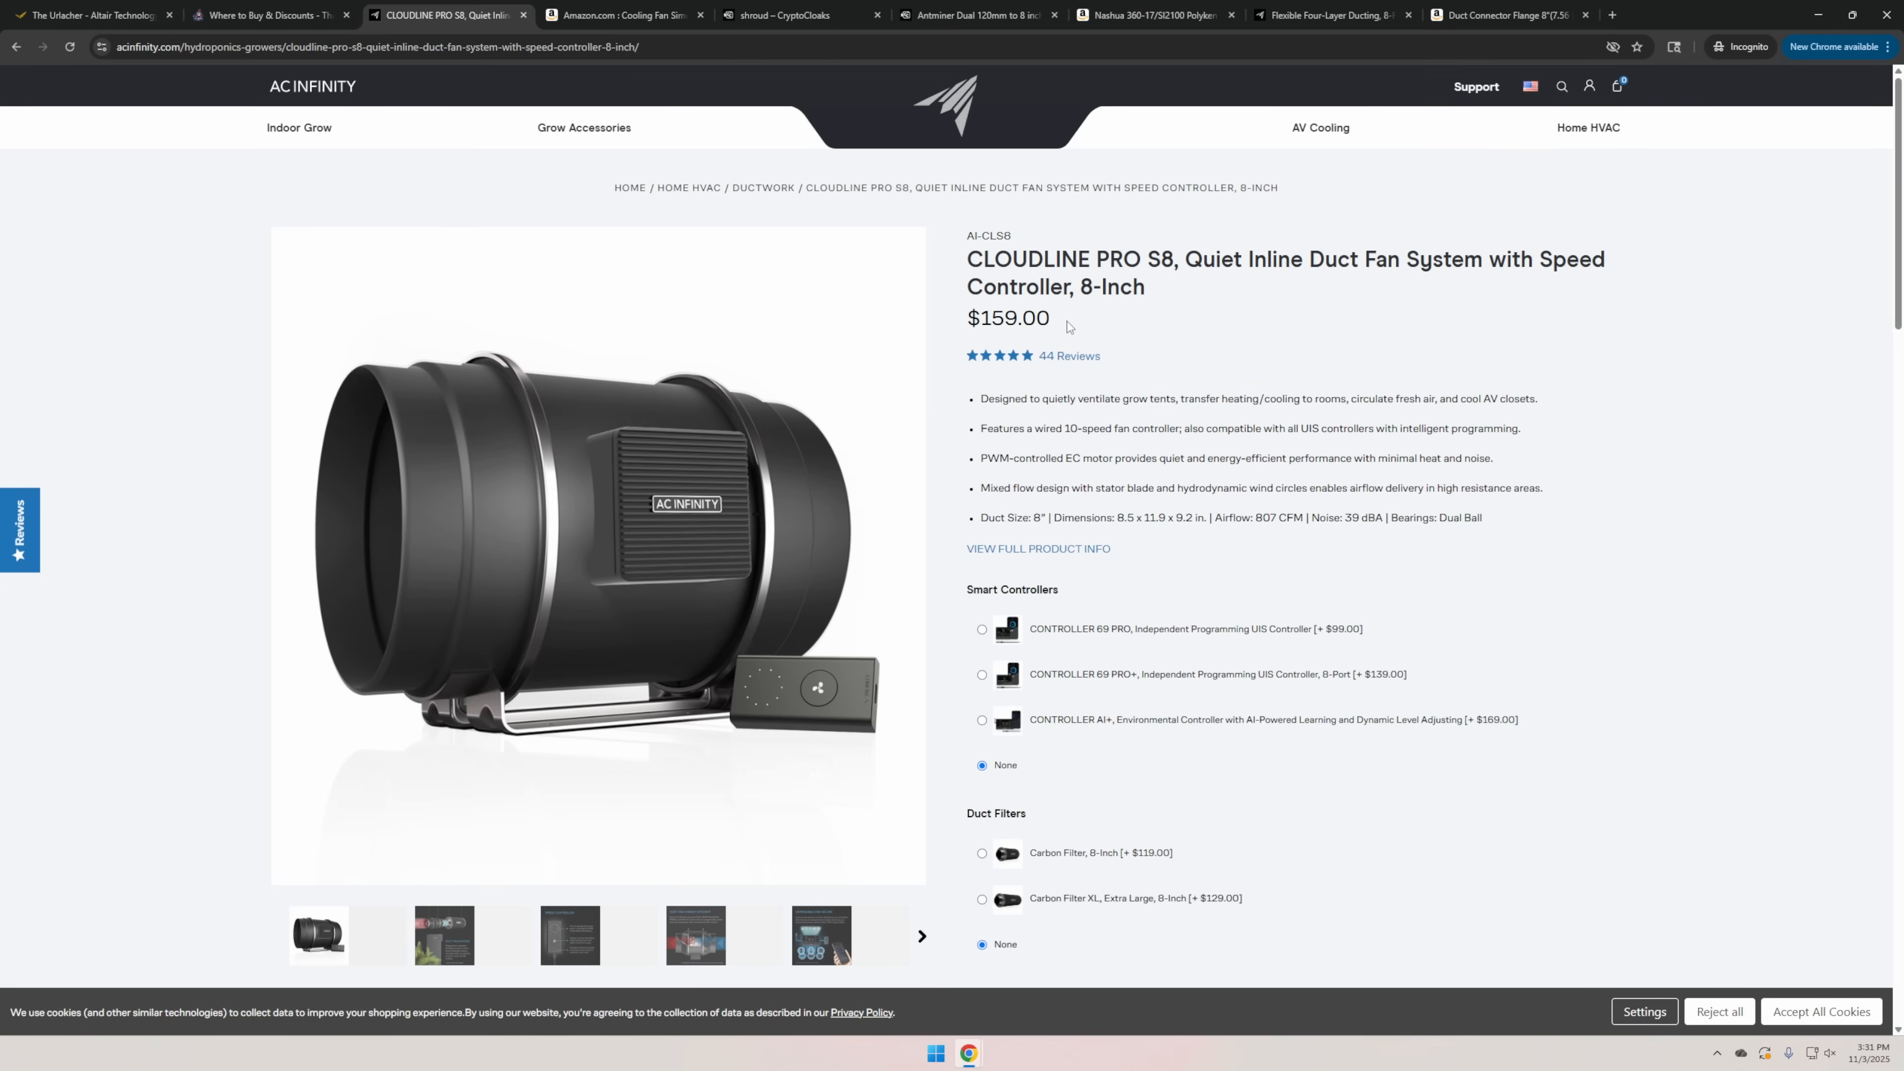
{"action": "left_click", "coordinate": [622, 15]}
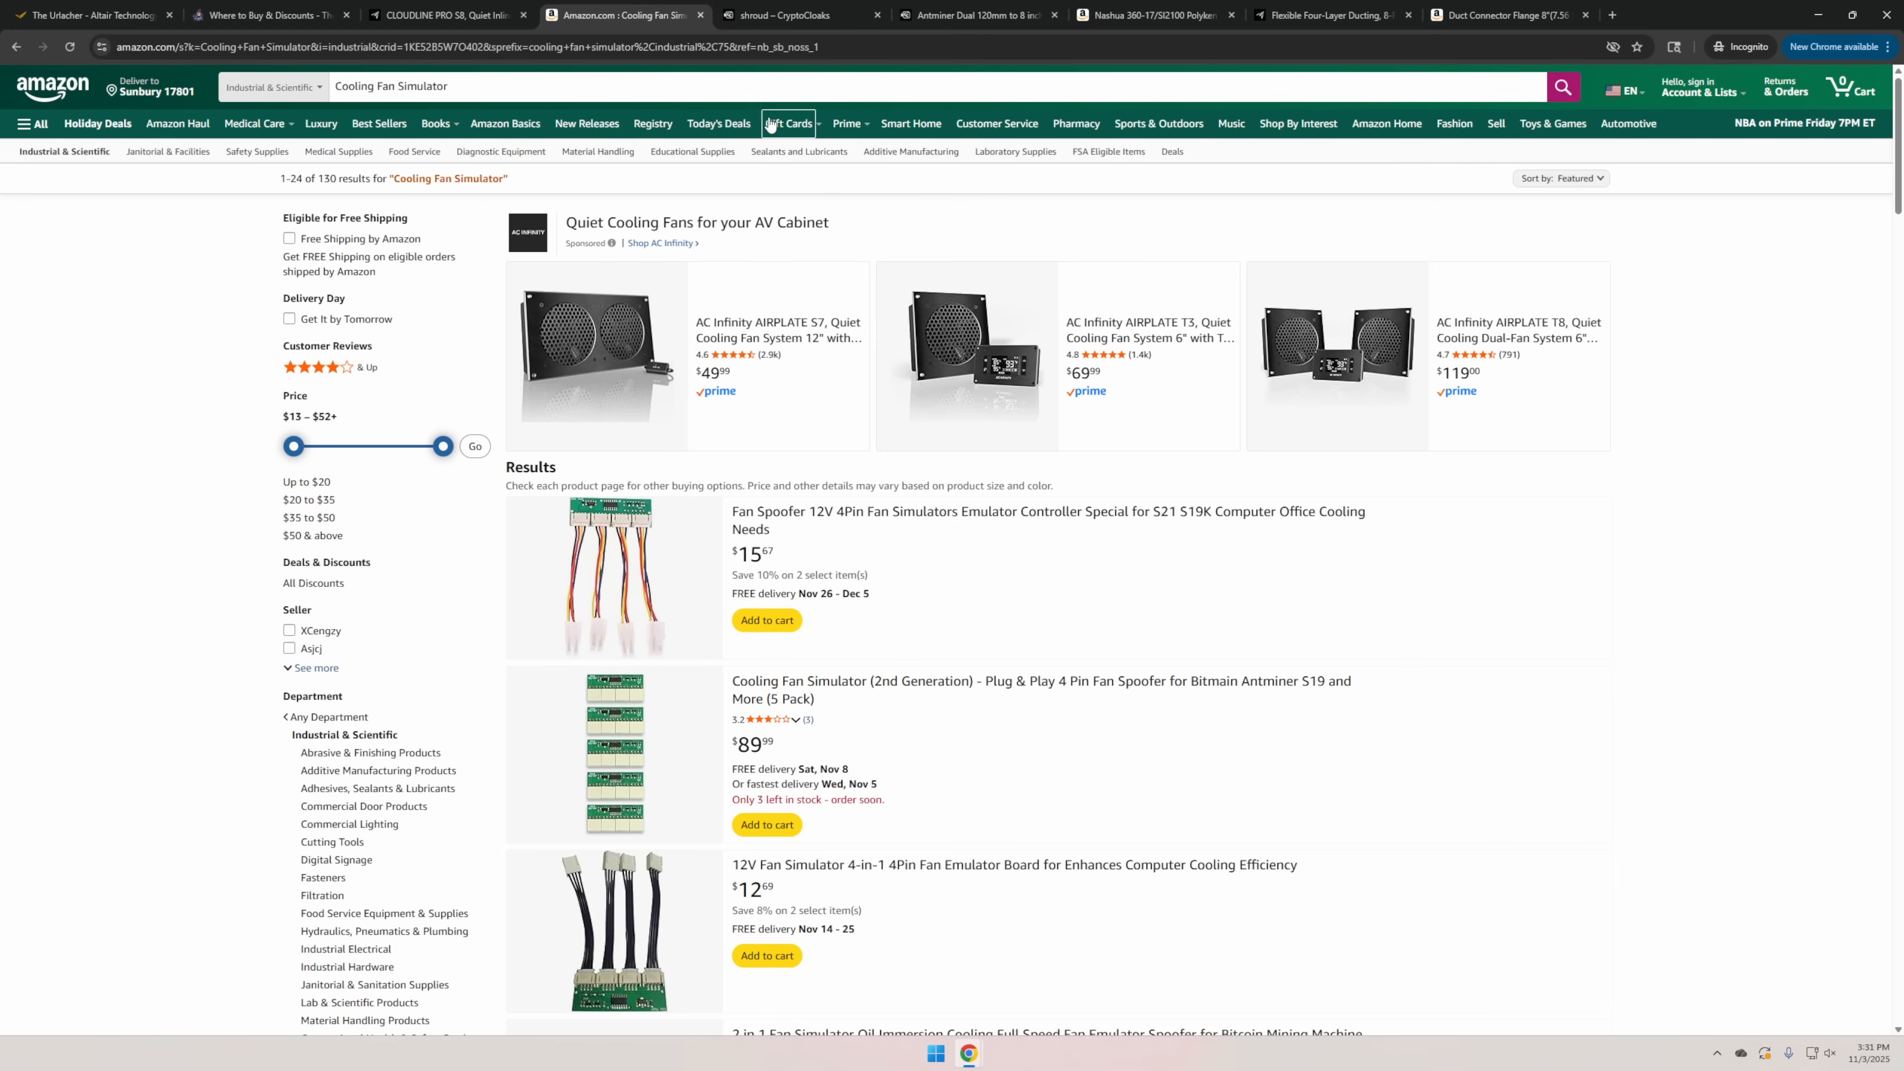
{"action": "left_click", "coordinate": [795, 15]}
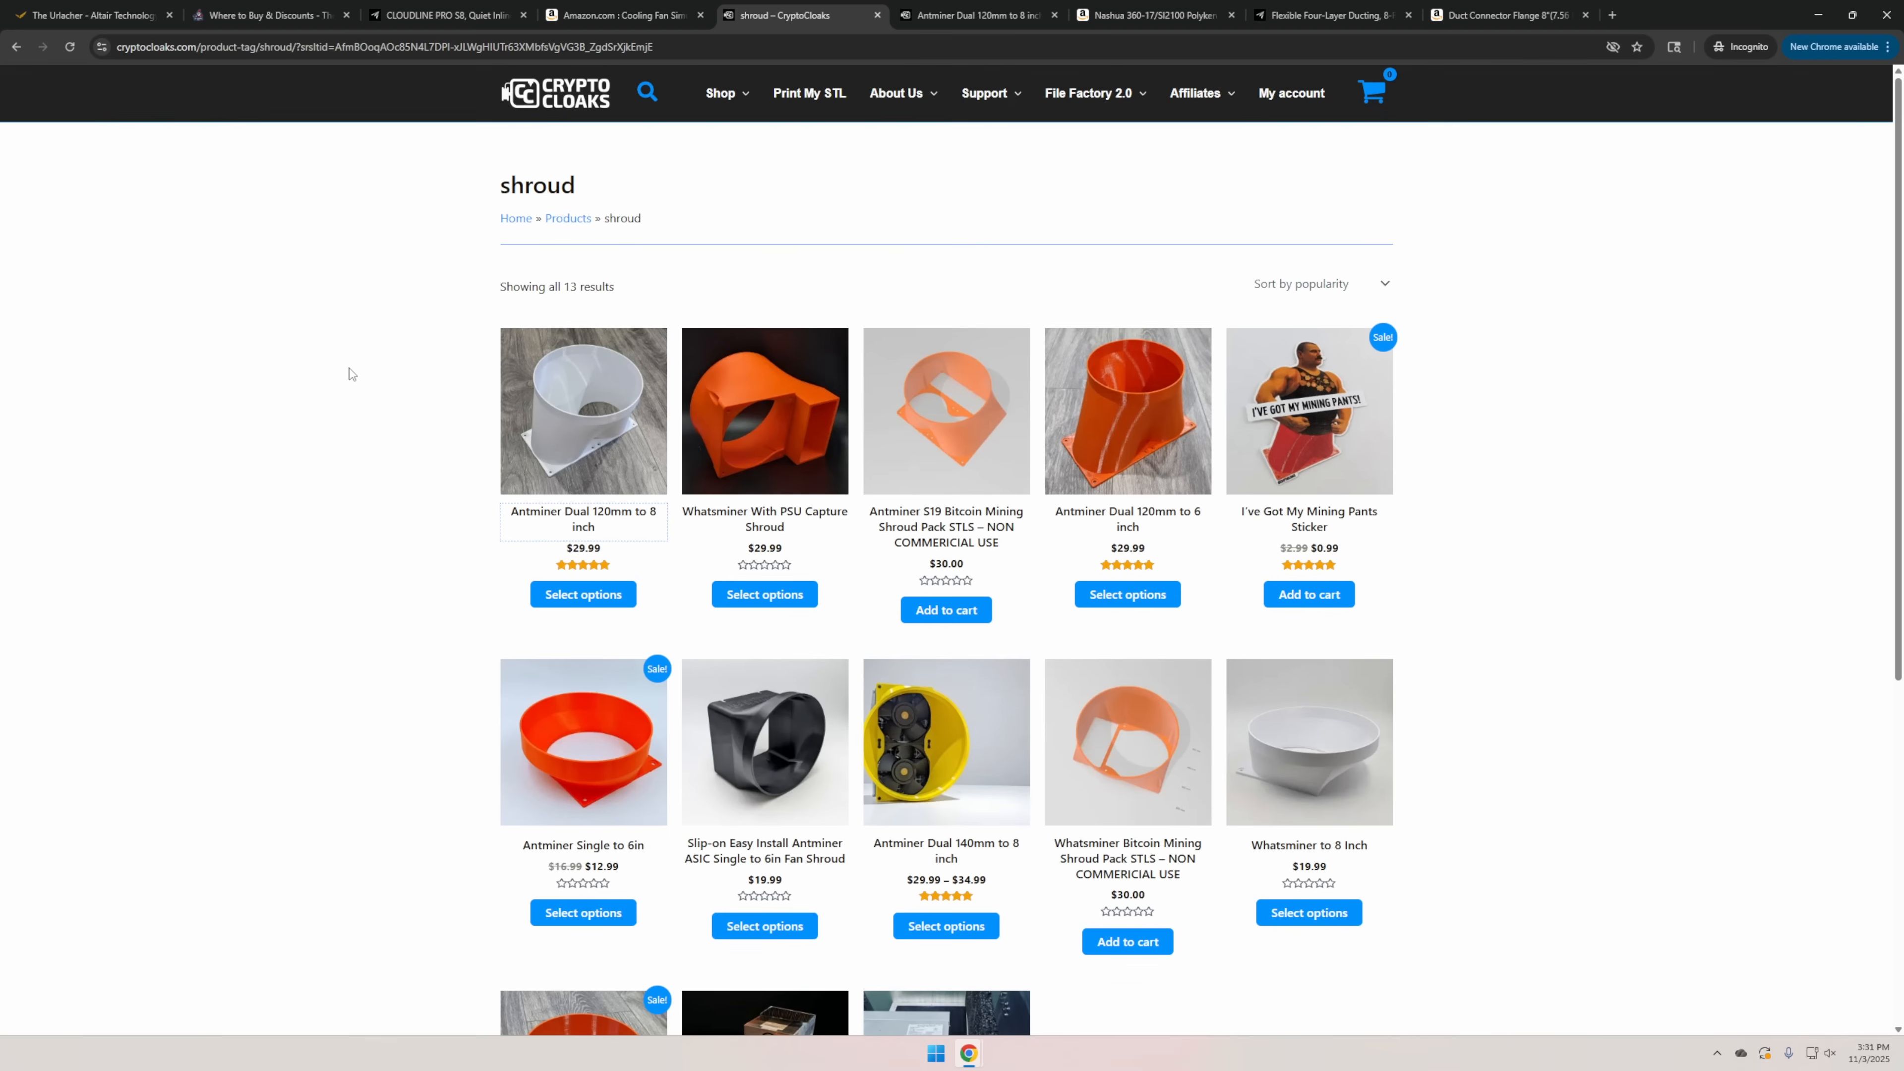
View the Antminer Dual 120mm to 8 inch shroud and its colour choices, then the Nashua foil tape listing.
{"action": "left_click", "coordinate": [978, 15]}
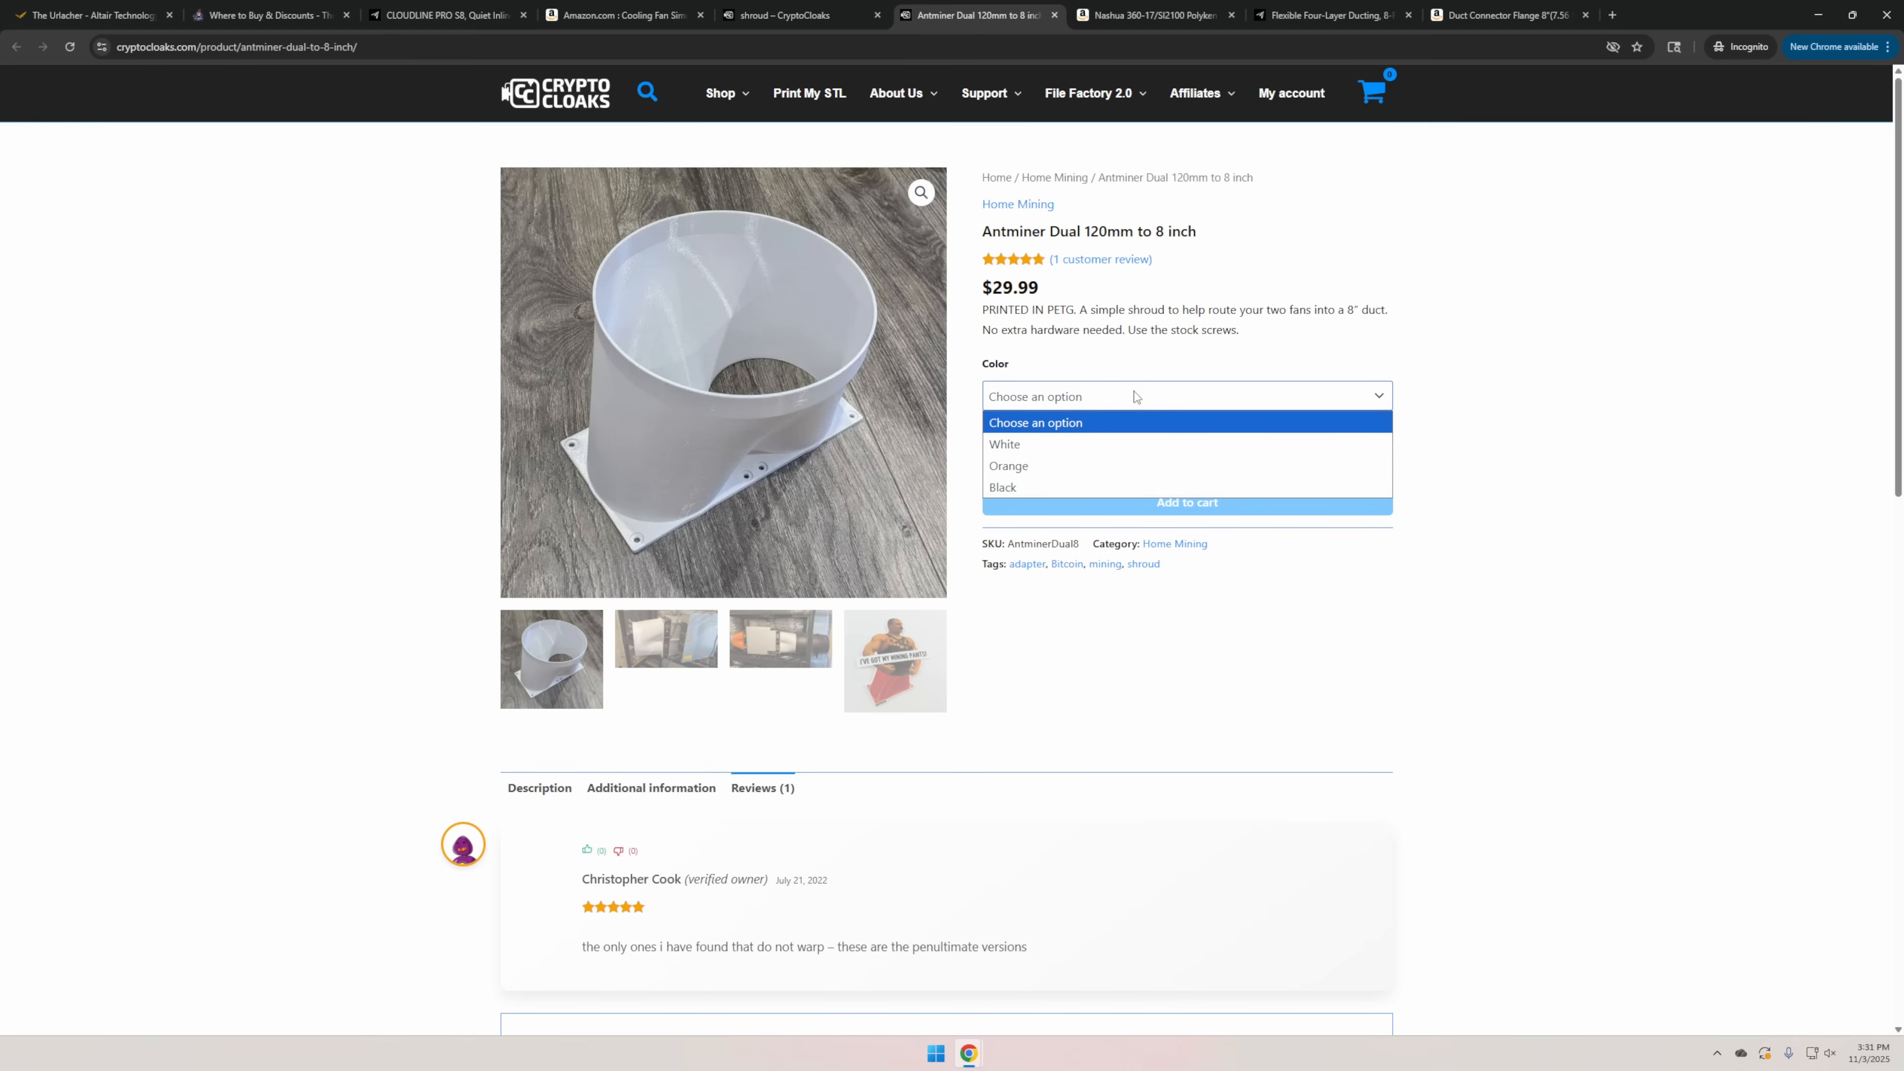
{"action": "left_click", "coordinate": [1184, 396]}
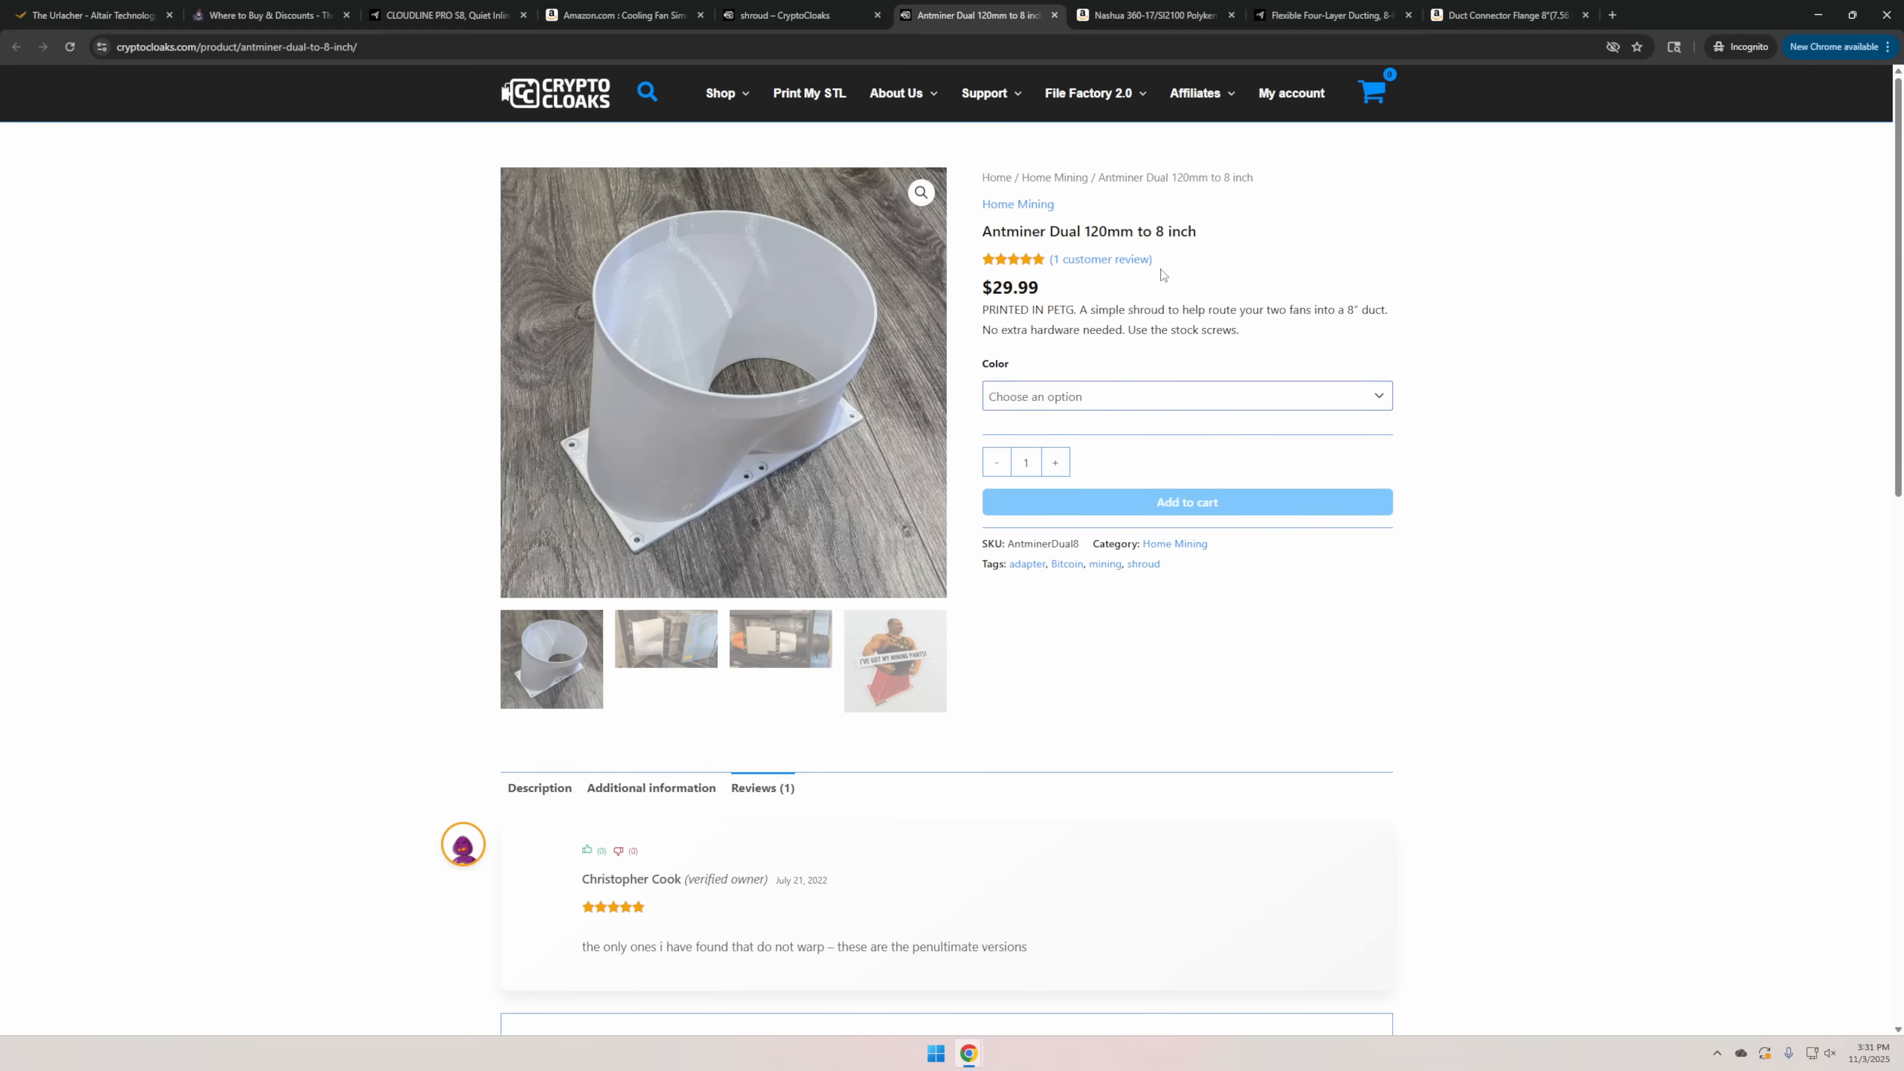
{"action": "left_click", "coordinate": [1151, 15]}
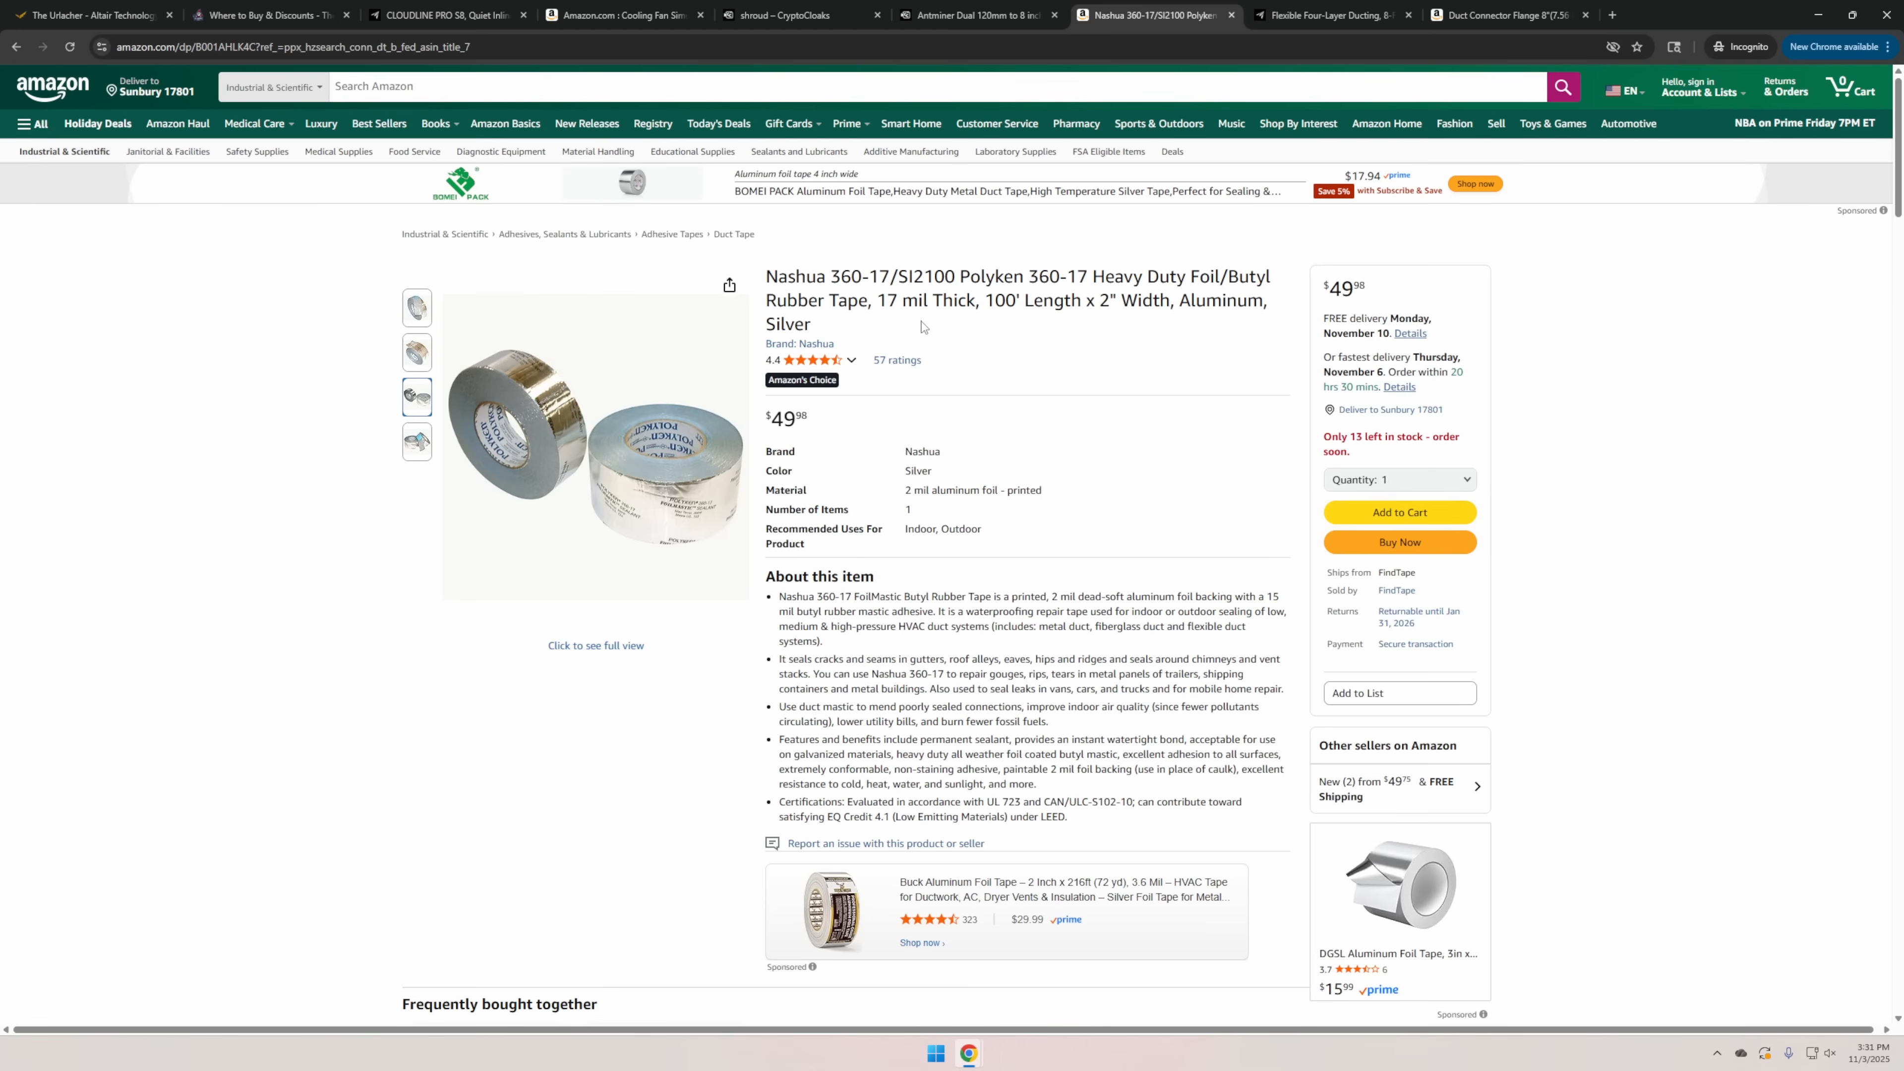
{"action": "mouse_move", "coordinate": [1016, 374]}
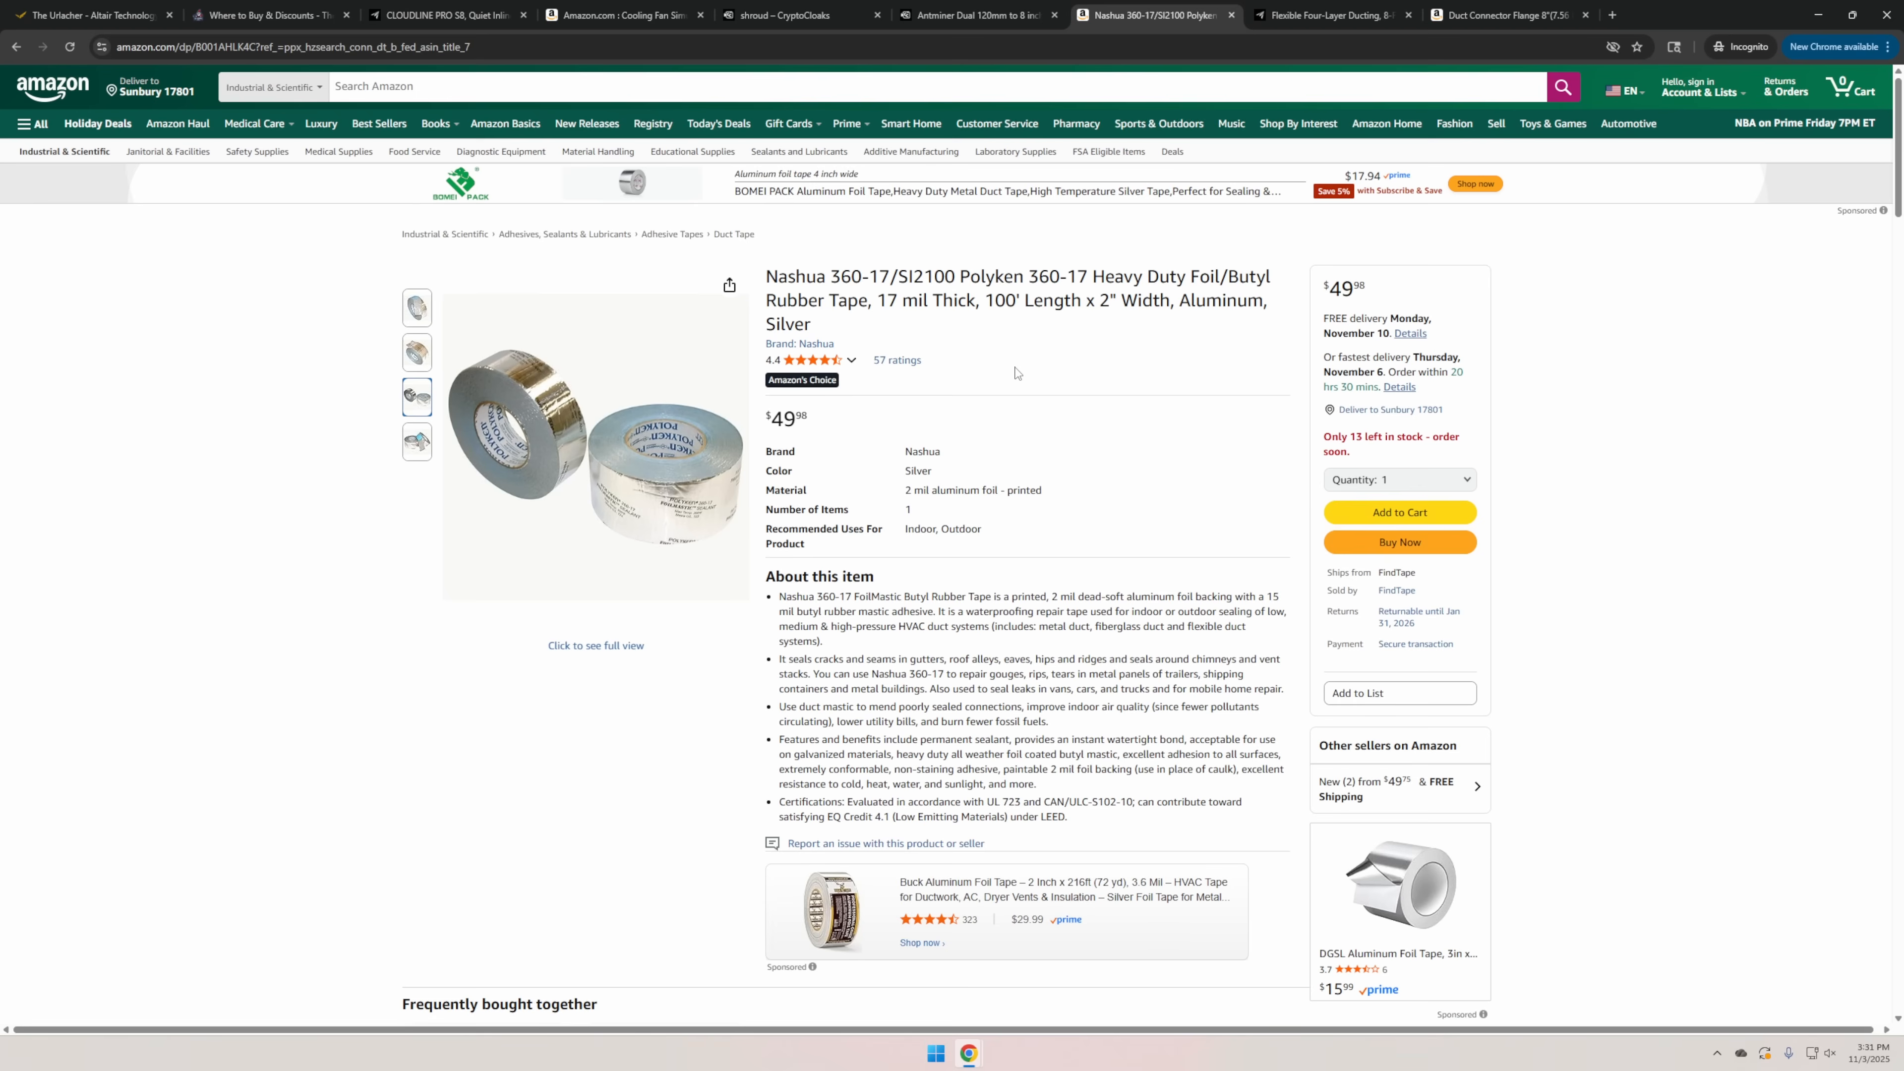
{"action": "mouse_move", "coordinate": [978, 355]}
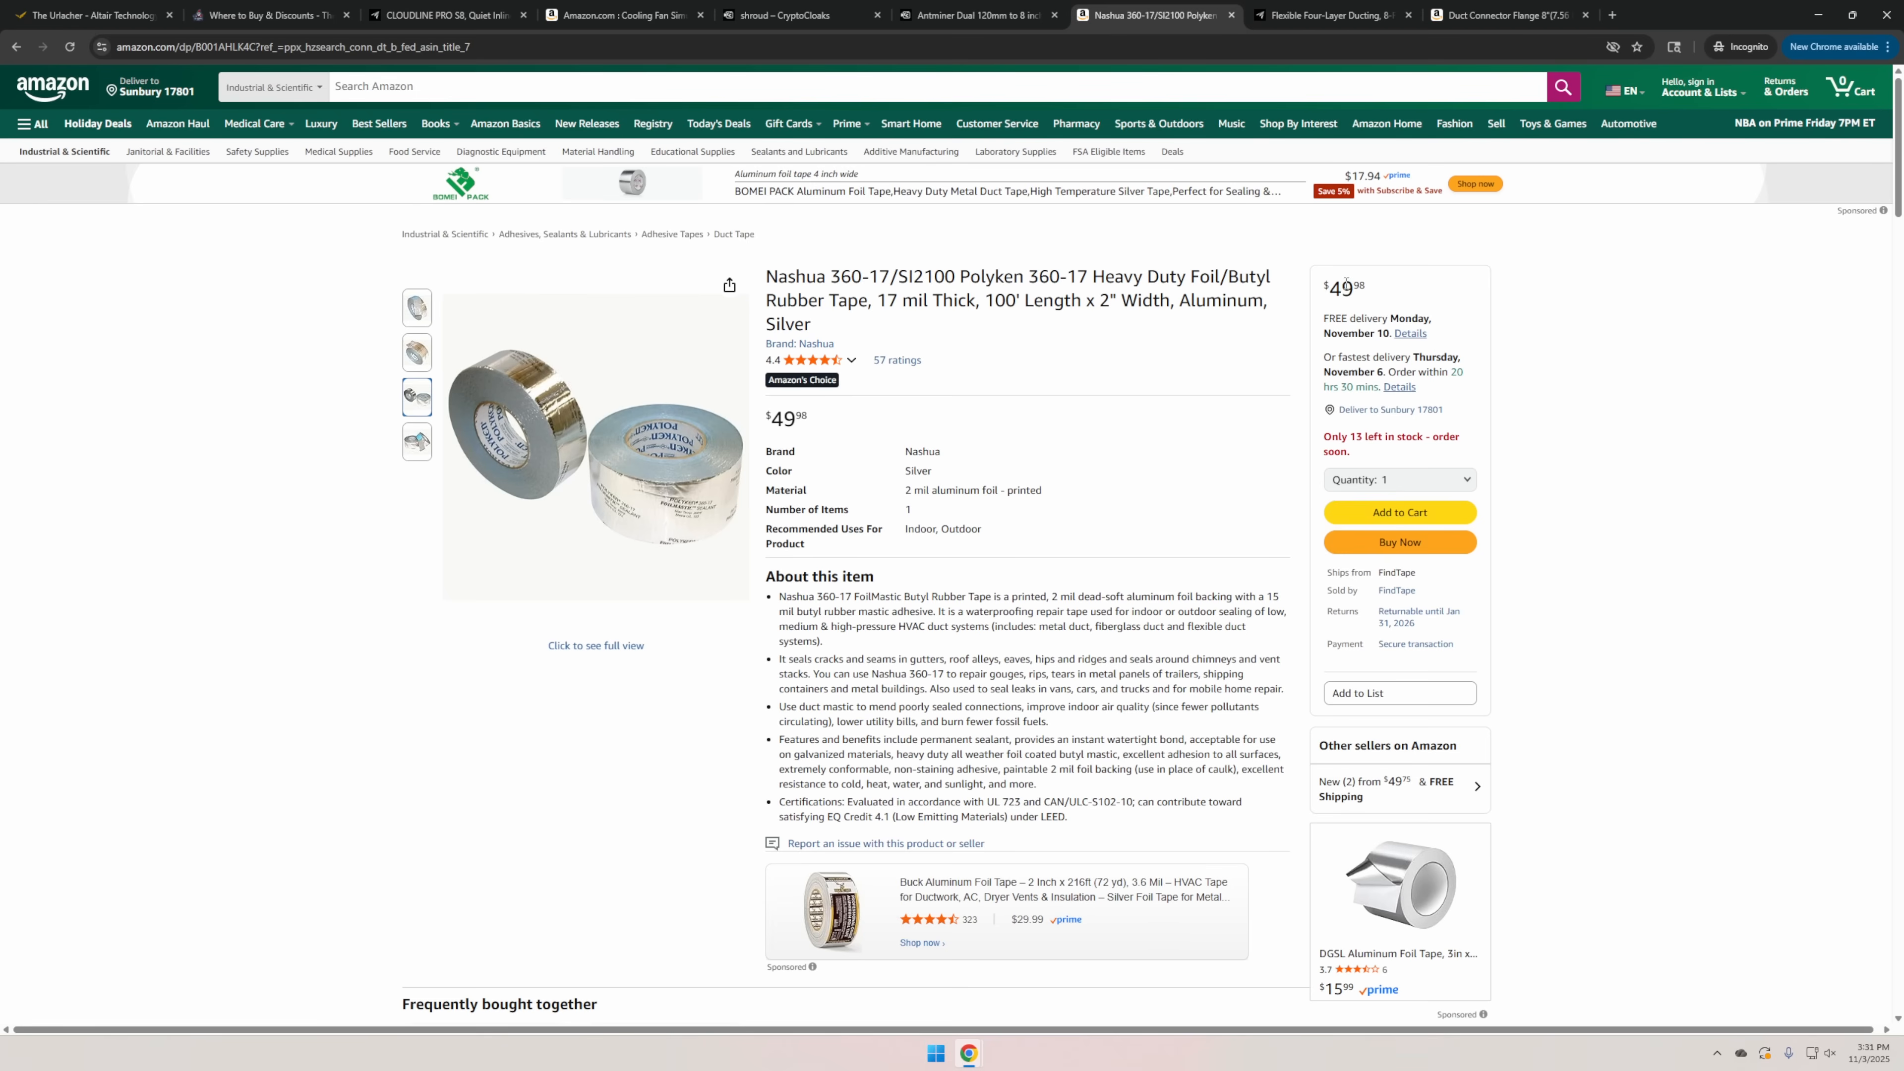
View the 8-inch duct connector flange's installed photo, then return to the Altair Urlacher page.
{"action": "left_click", "coordinate": [1331, 14]}
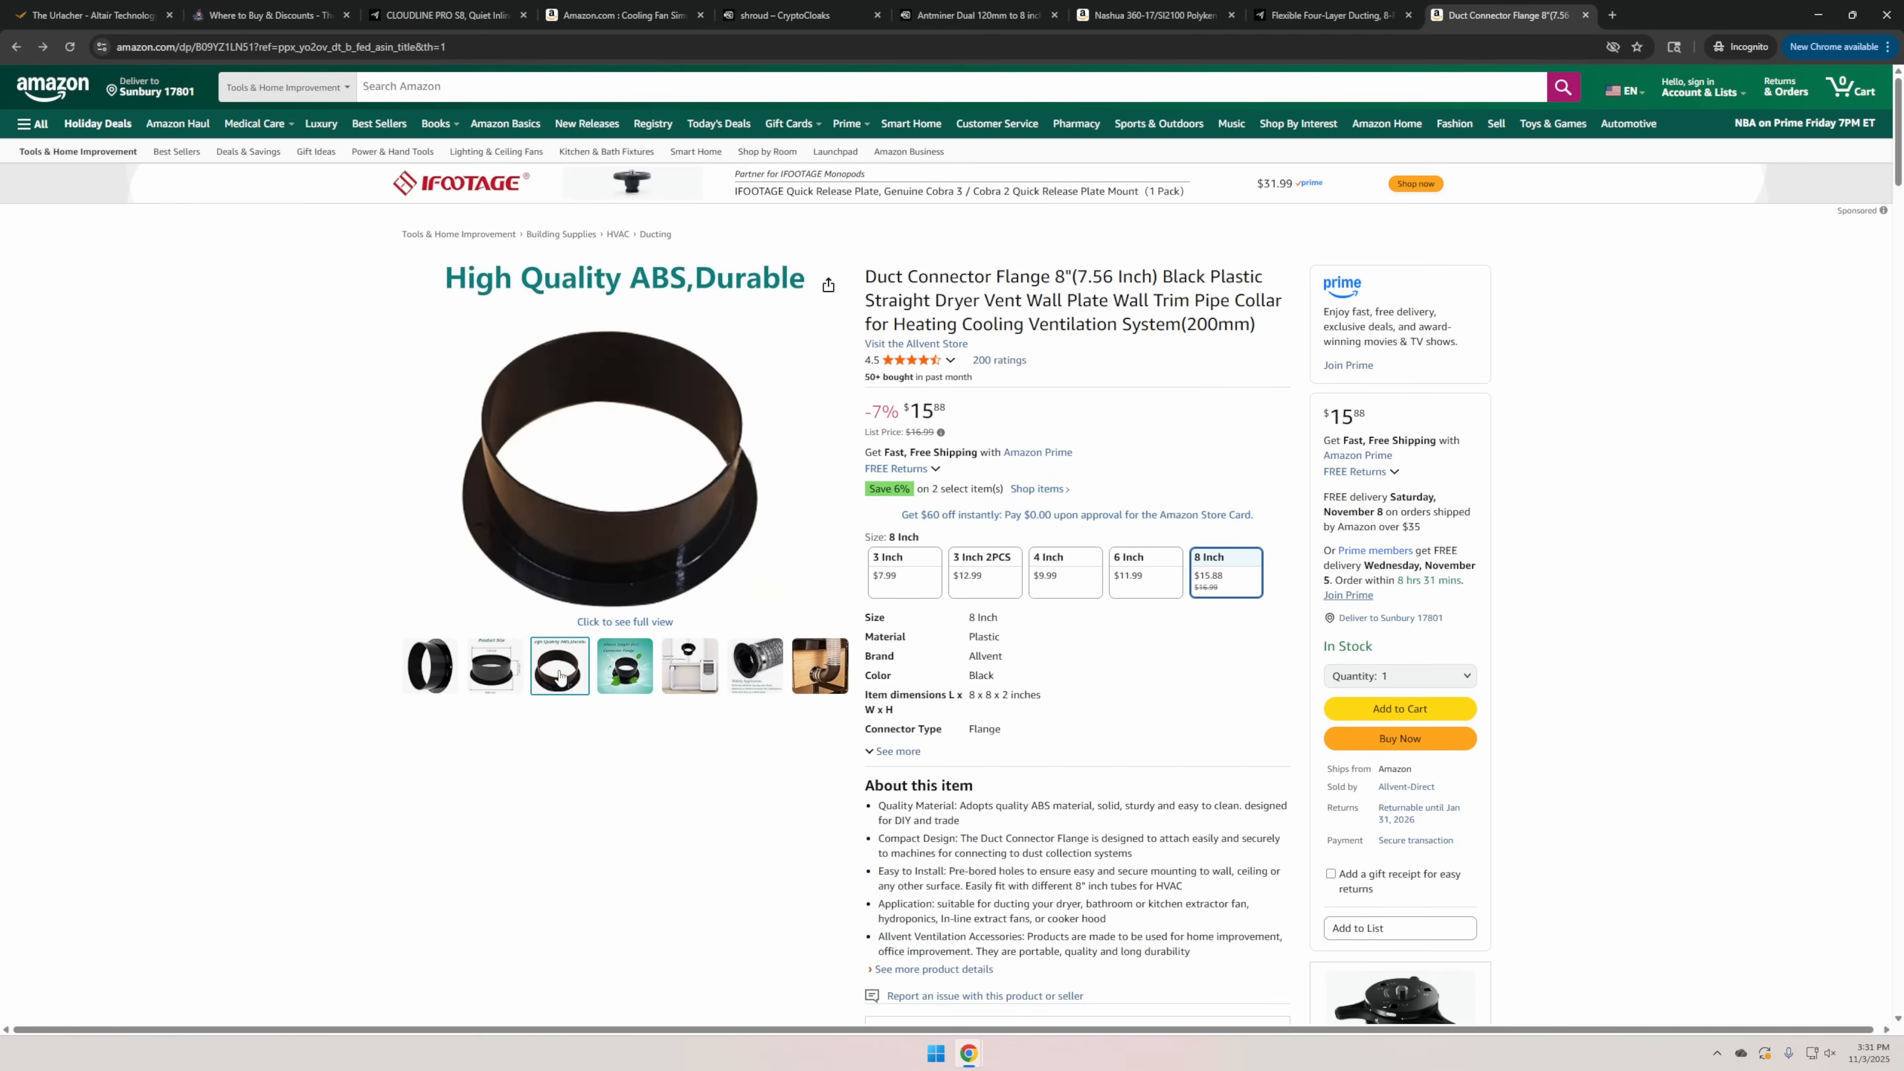
{"action": "left_click", "coordinate": [754, 665]}
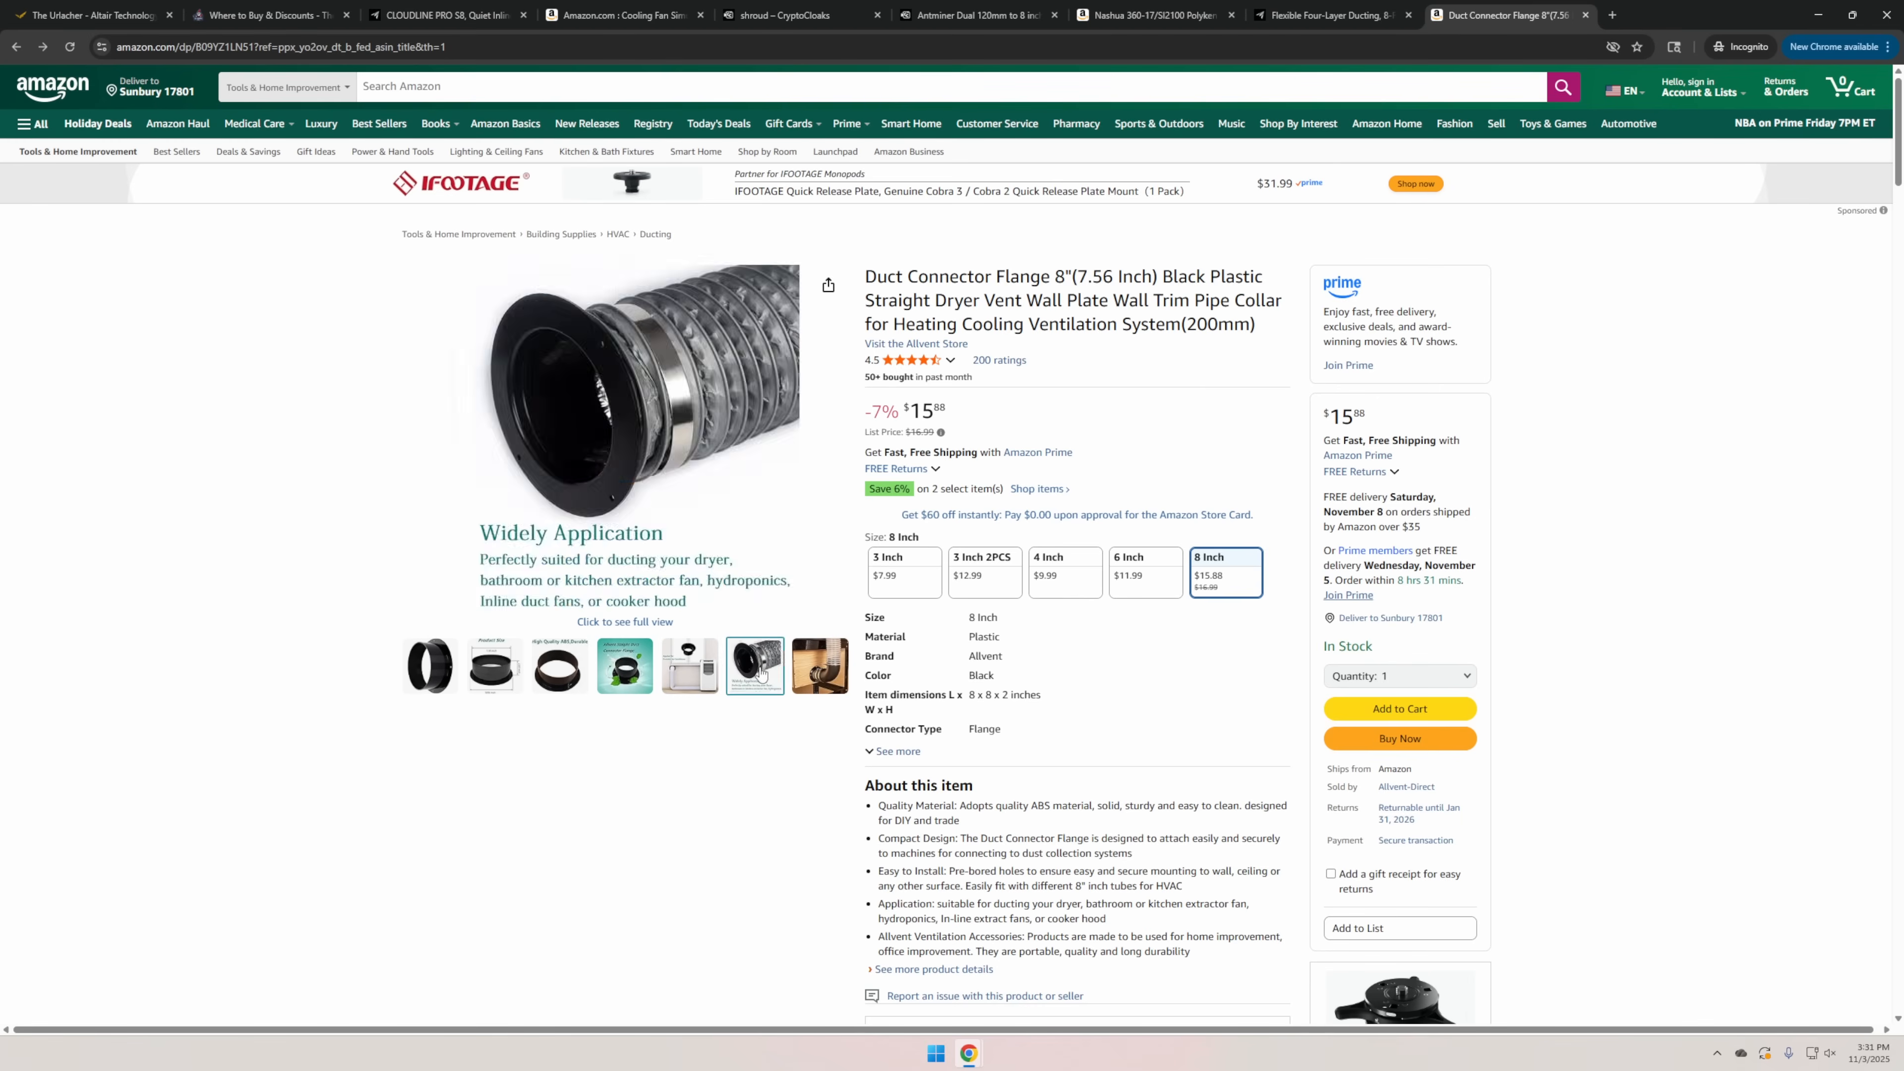
{"action": "left_click", "coordinate": [820, 665]}
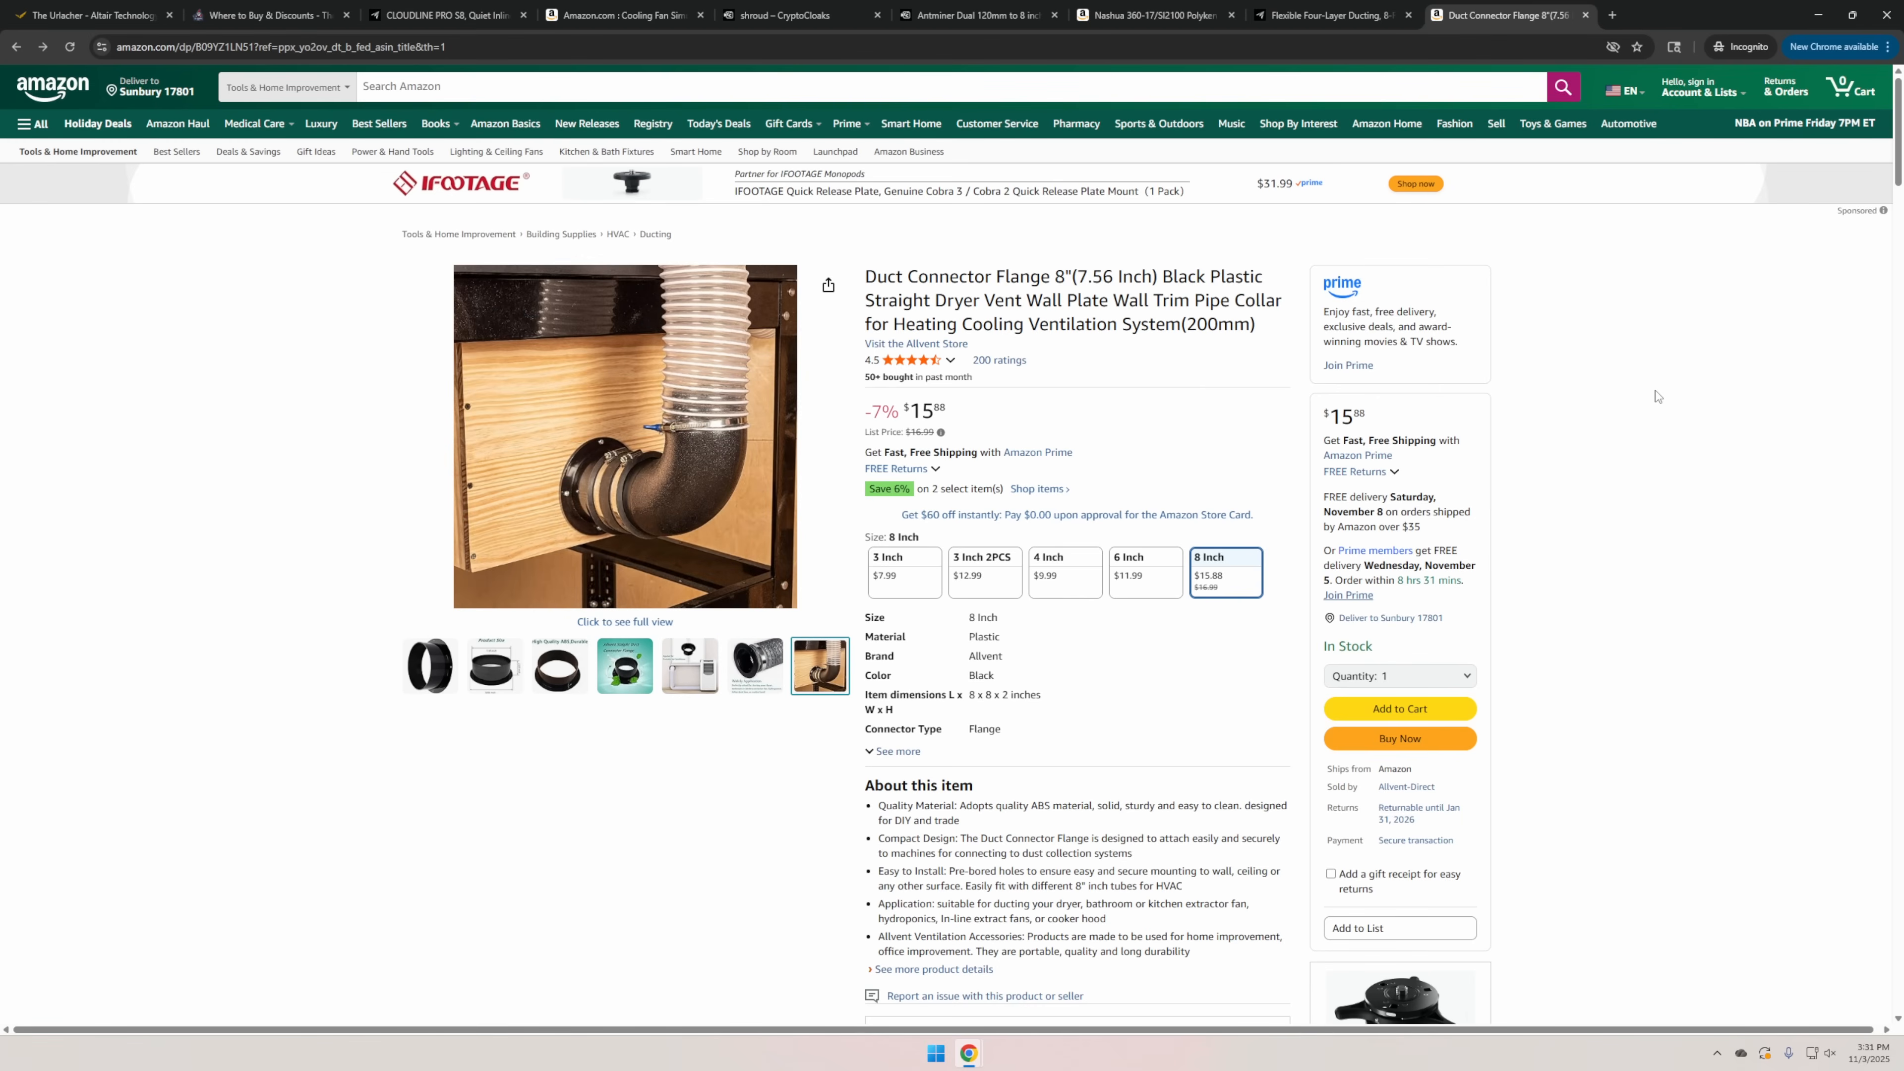
{"action": "left_click", "coordinate": [91, 14]}
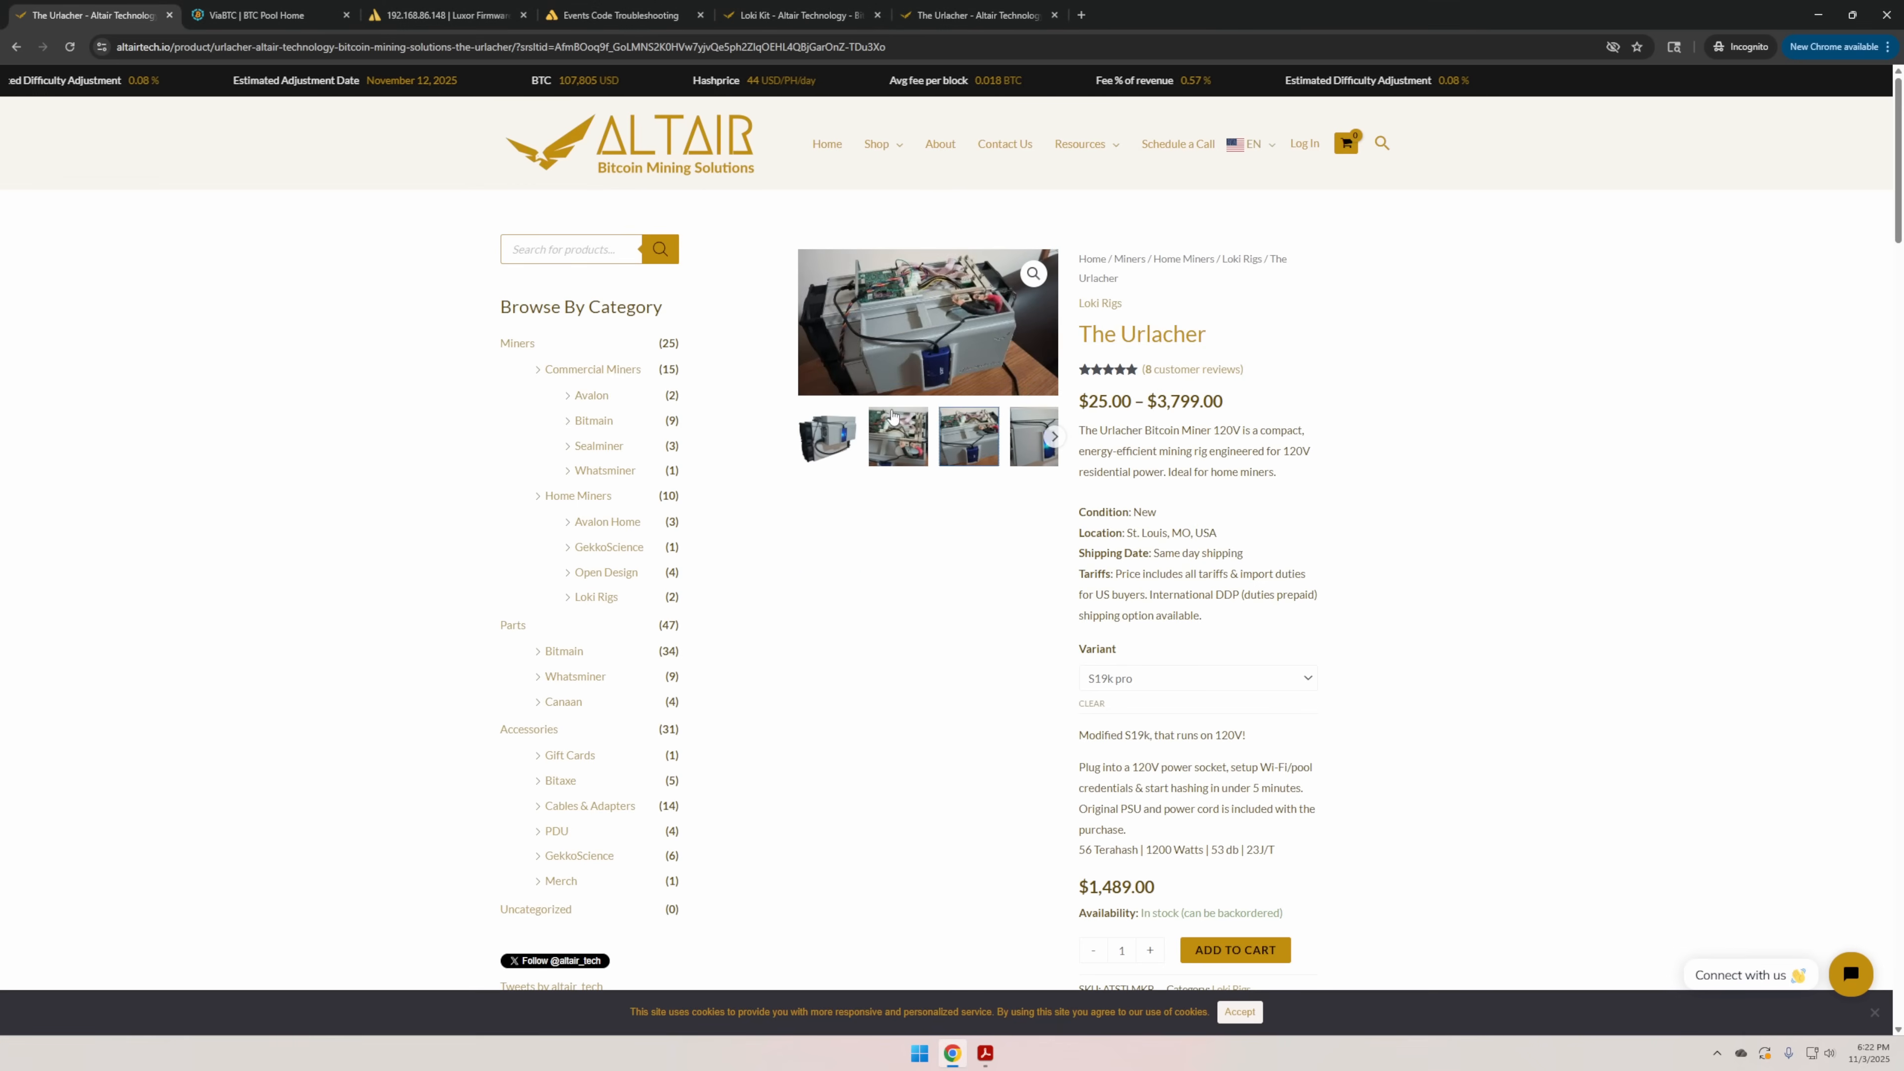
Reach the Loki Kit page, highlight the sentence about tricking Bitmain X19 miners onto 120V, then go to ViaBTC.
{"action": "scroll", "scroll_direction": "down", "scroll_amount": 3}
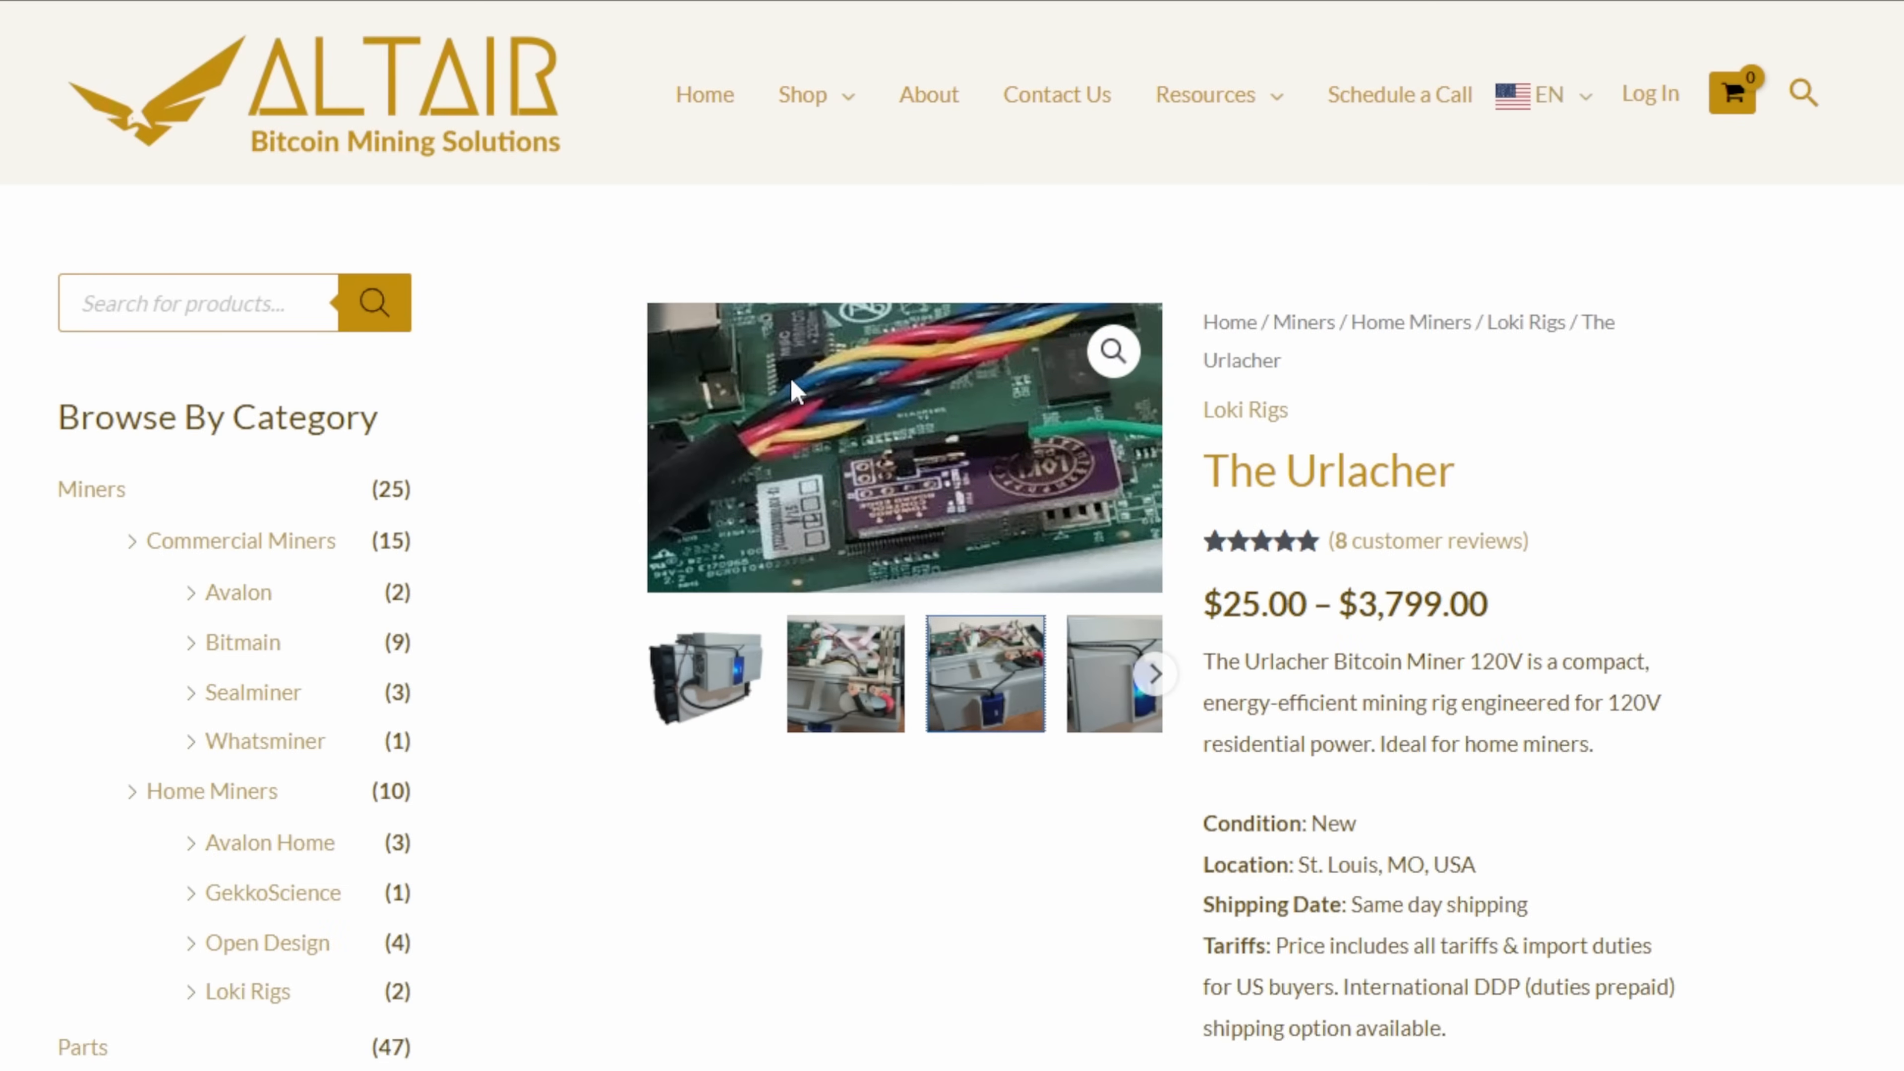
{"action": "left_click", "coordinate": [985, 672]}
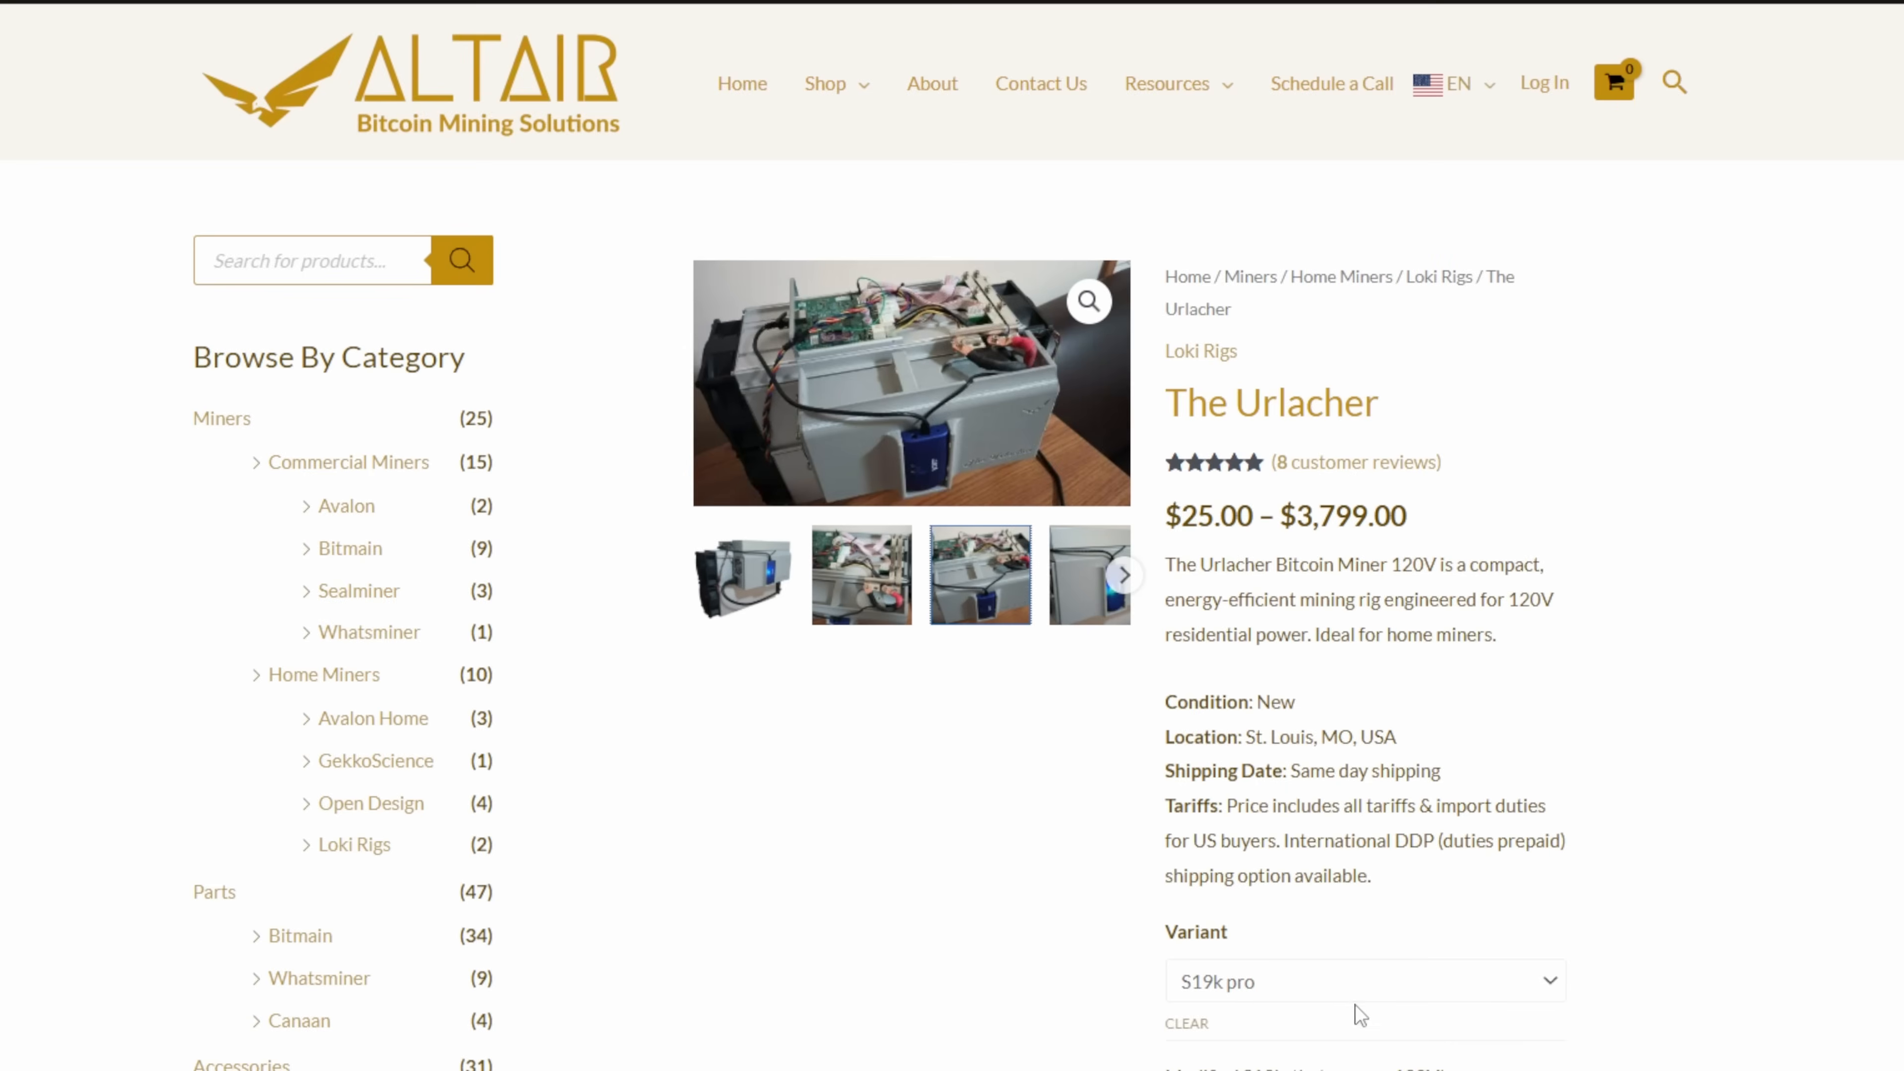
{"action": "left_click", "coordinate": [1359, 980]}
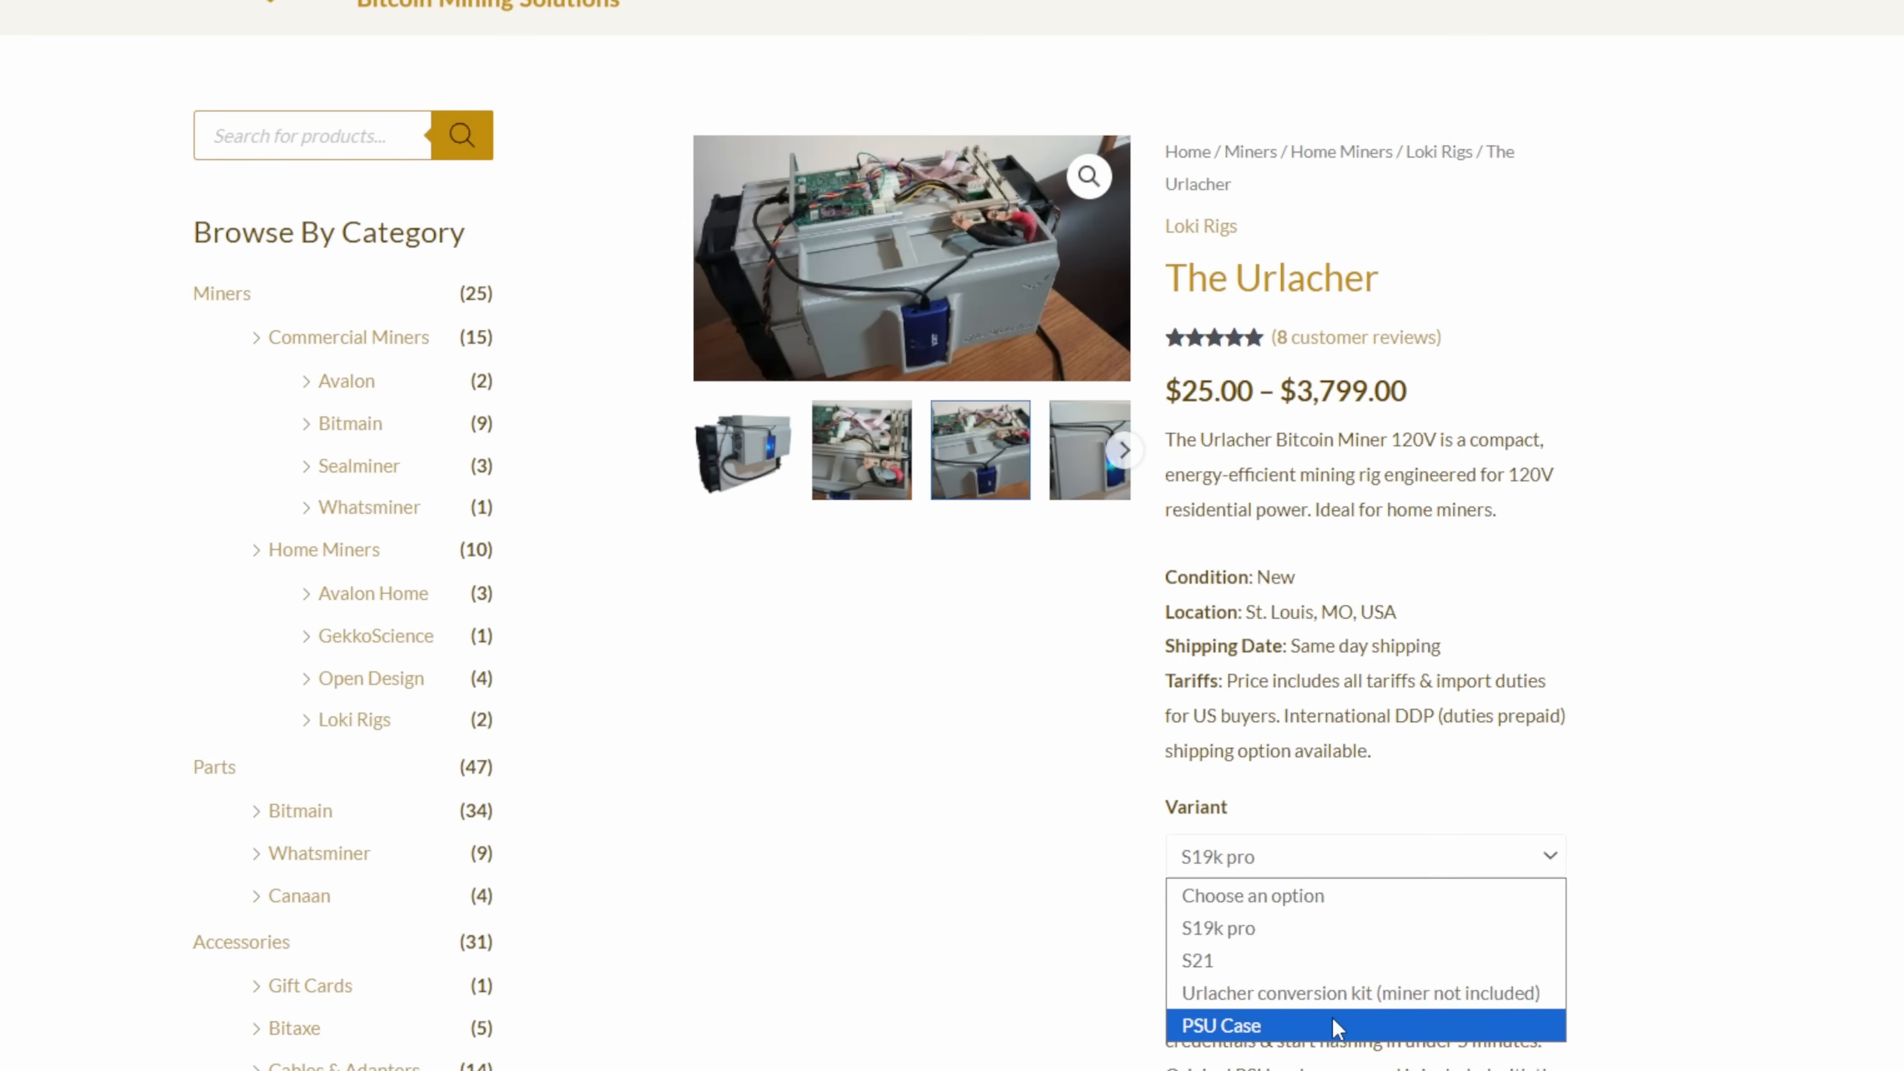
{"action": "left_click", "coordinate": [1359, 992]}
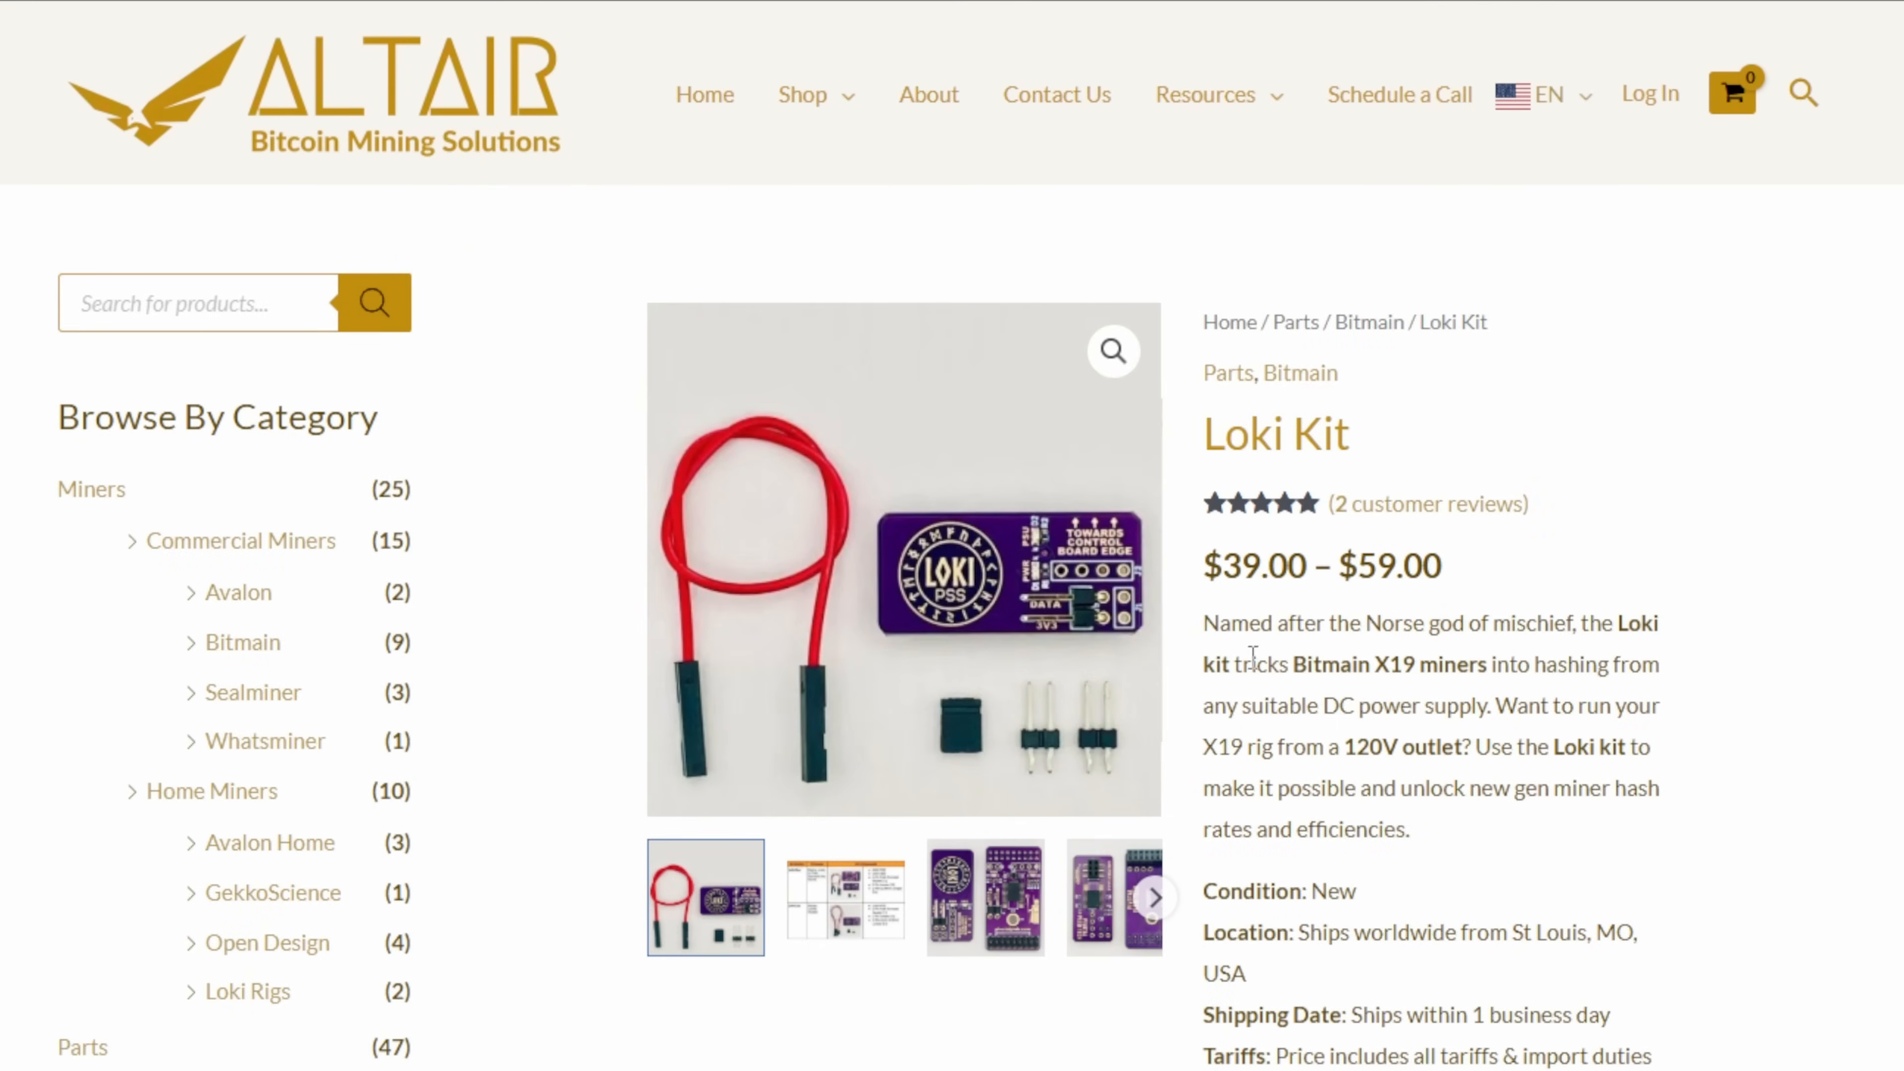
{"action": "left_click_drag", "start_coordinate": [1203, 623], "coordinate": [1611, 623]}
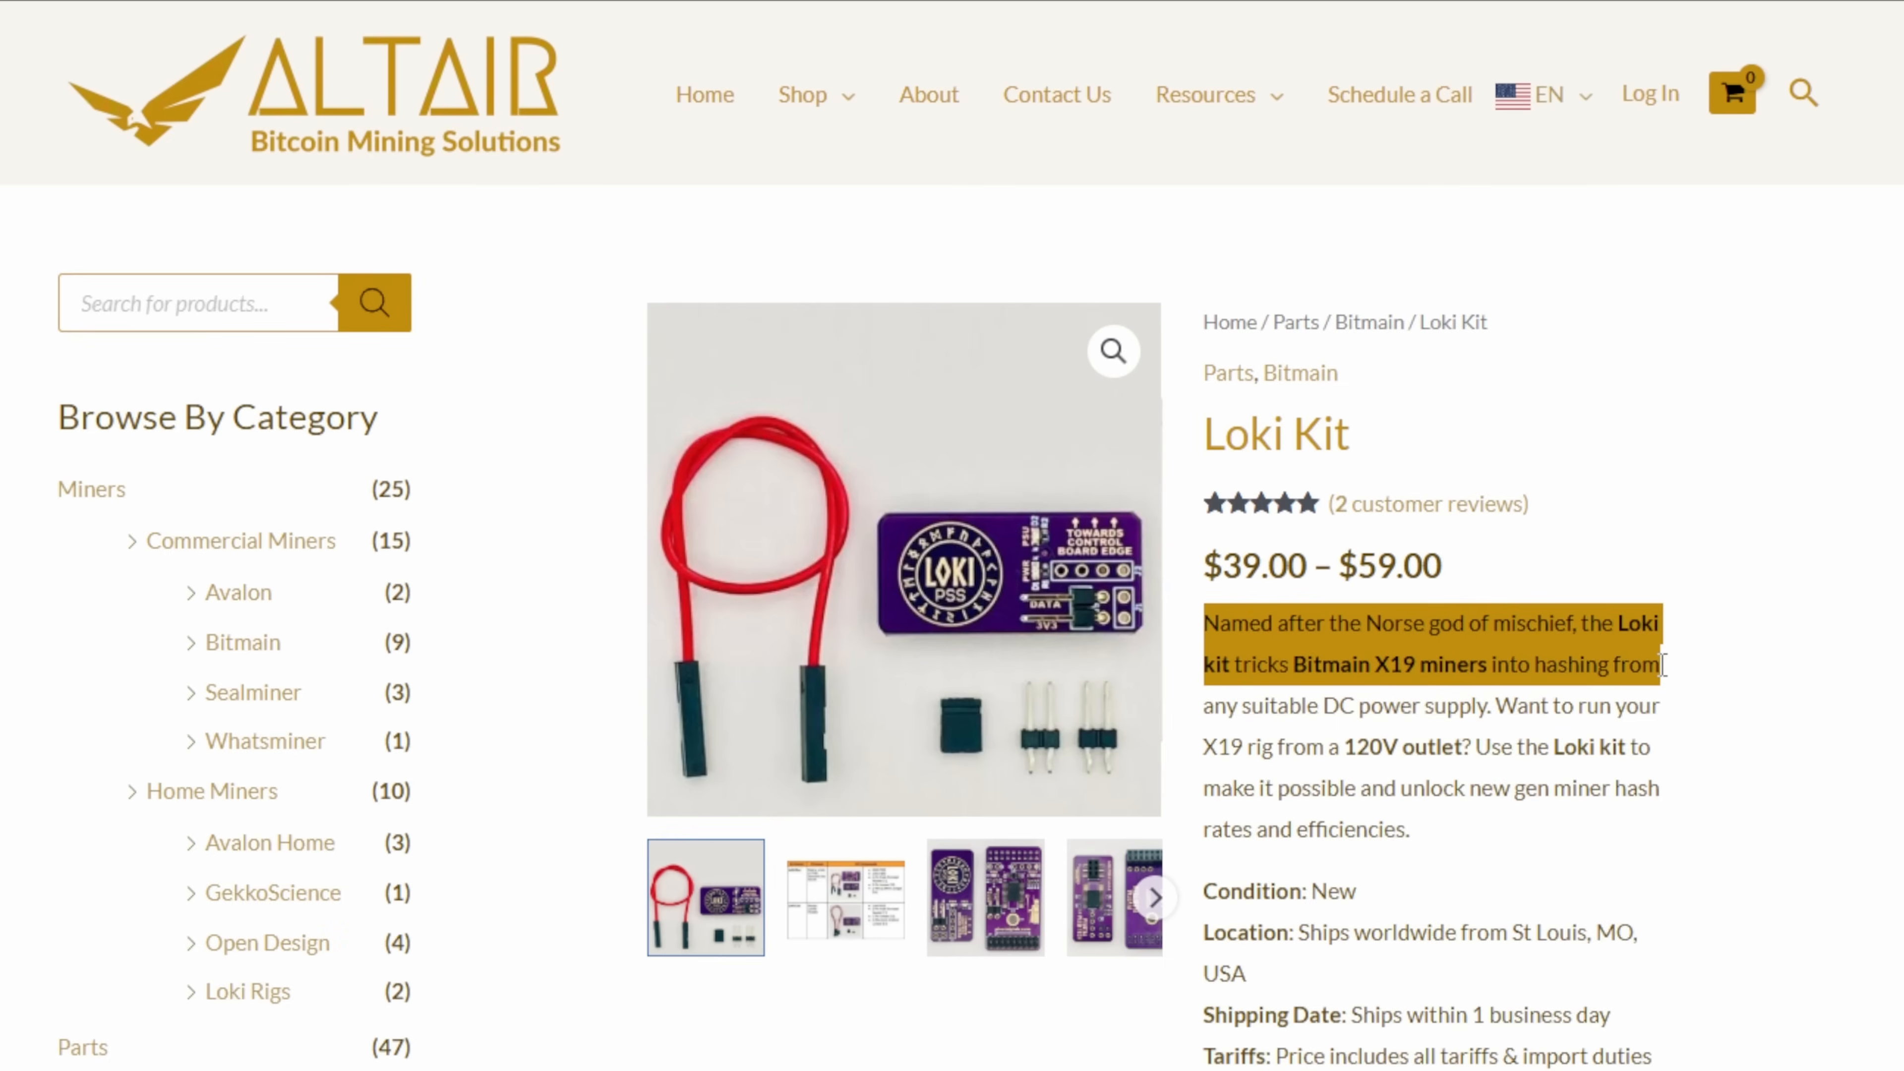
{"action": "mouse_move", "coordinate": [1661, 692]}
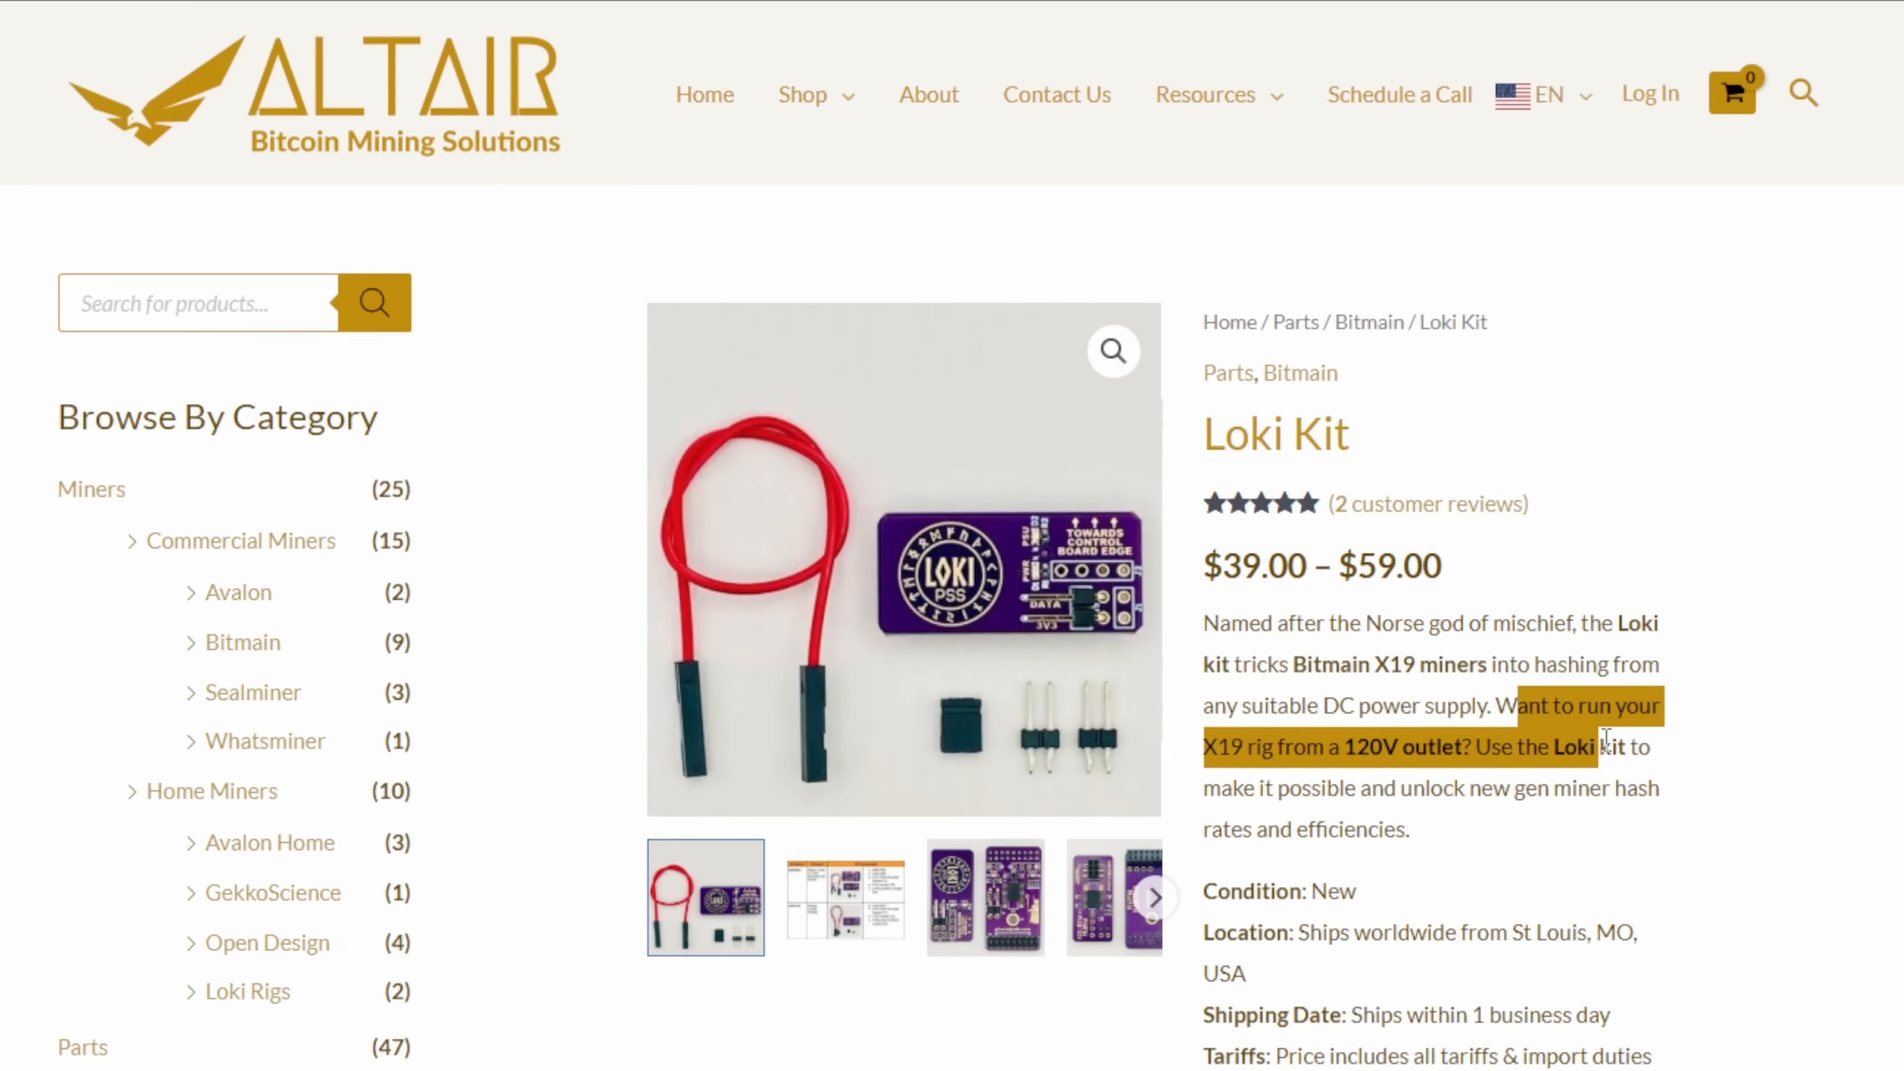
{"action": "left_click", "coordinate": [1744, 726]}
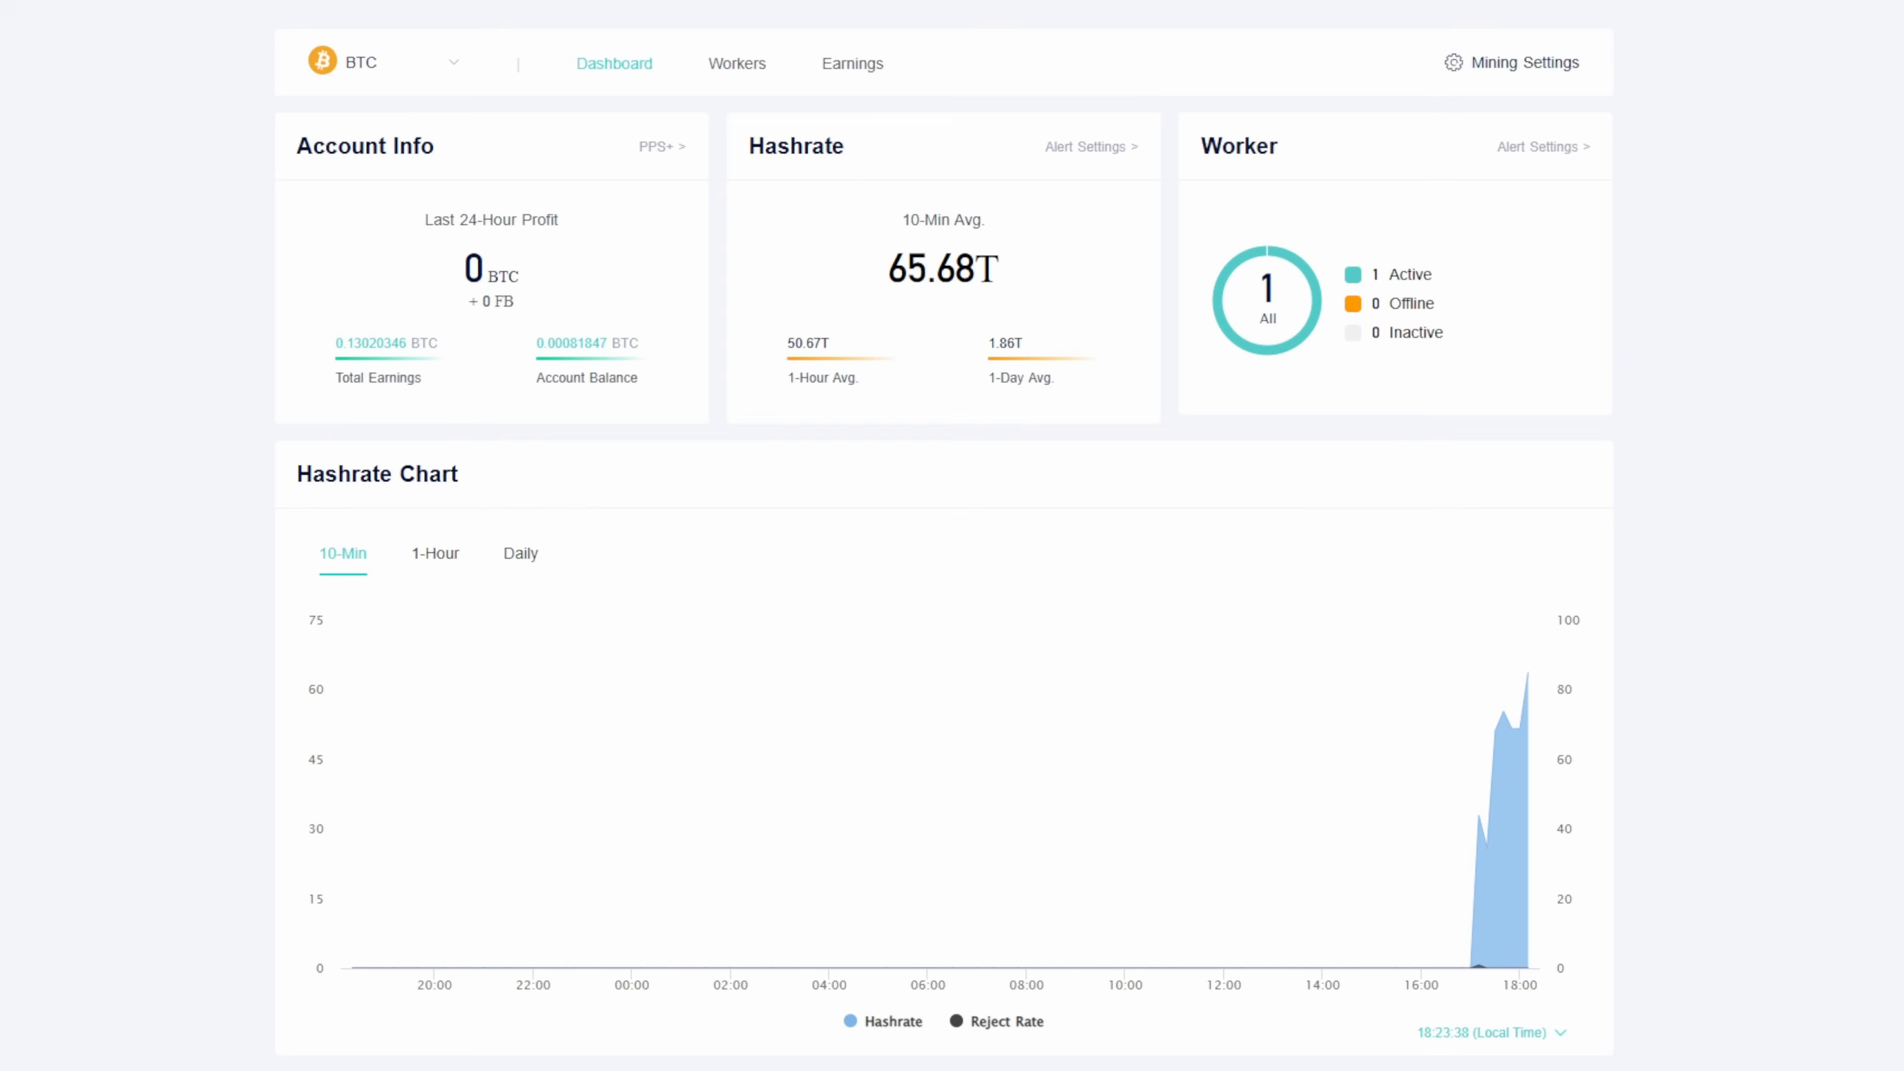
{"action": "mouse_move", "coordinate": [800, 123]}
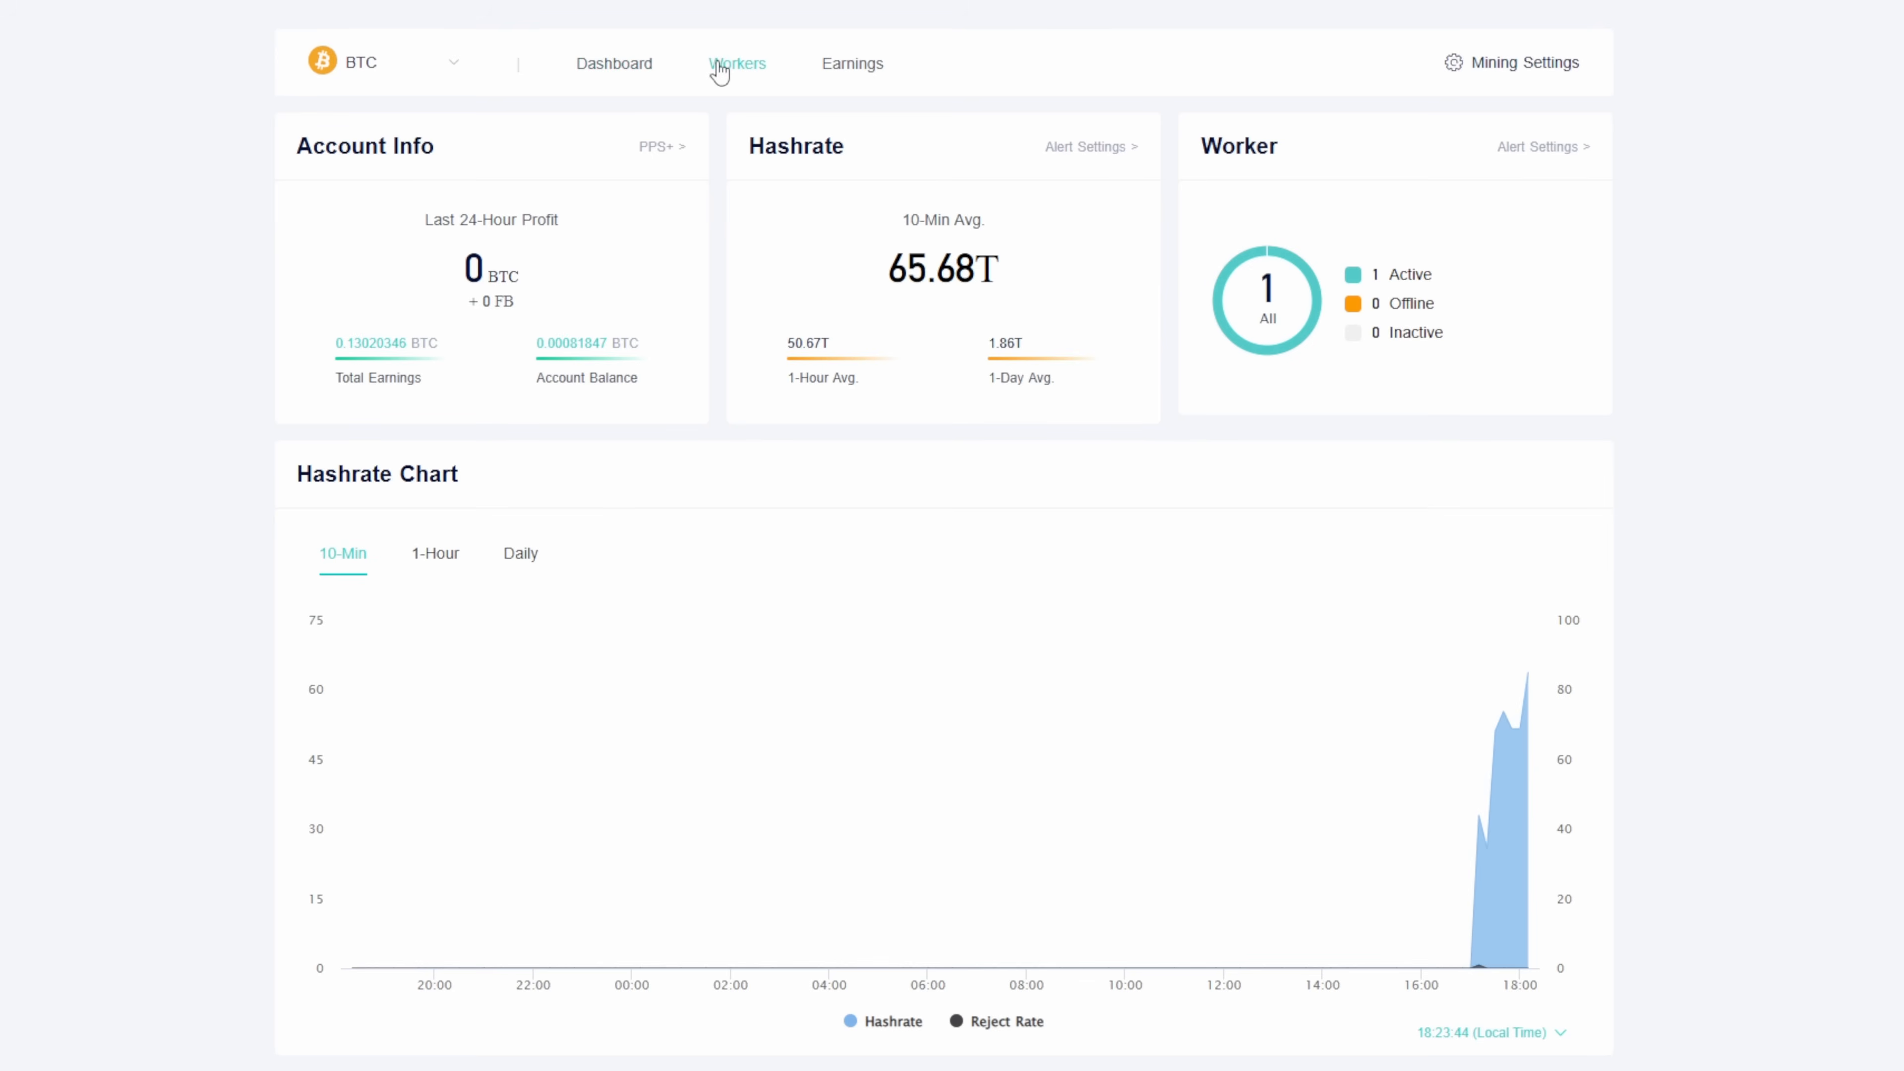
View the ViaBTC worker list with urlacher Active at 65.68 T, then switch to the LuxOS dashboard.
{"action": "left_click", "coordinate": [737, 63]}
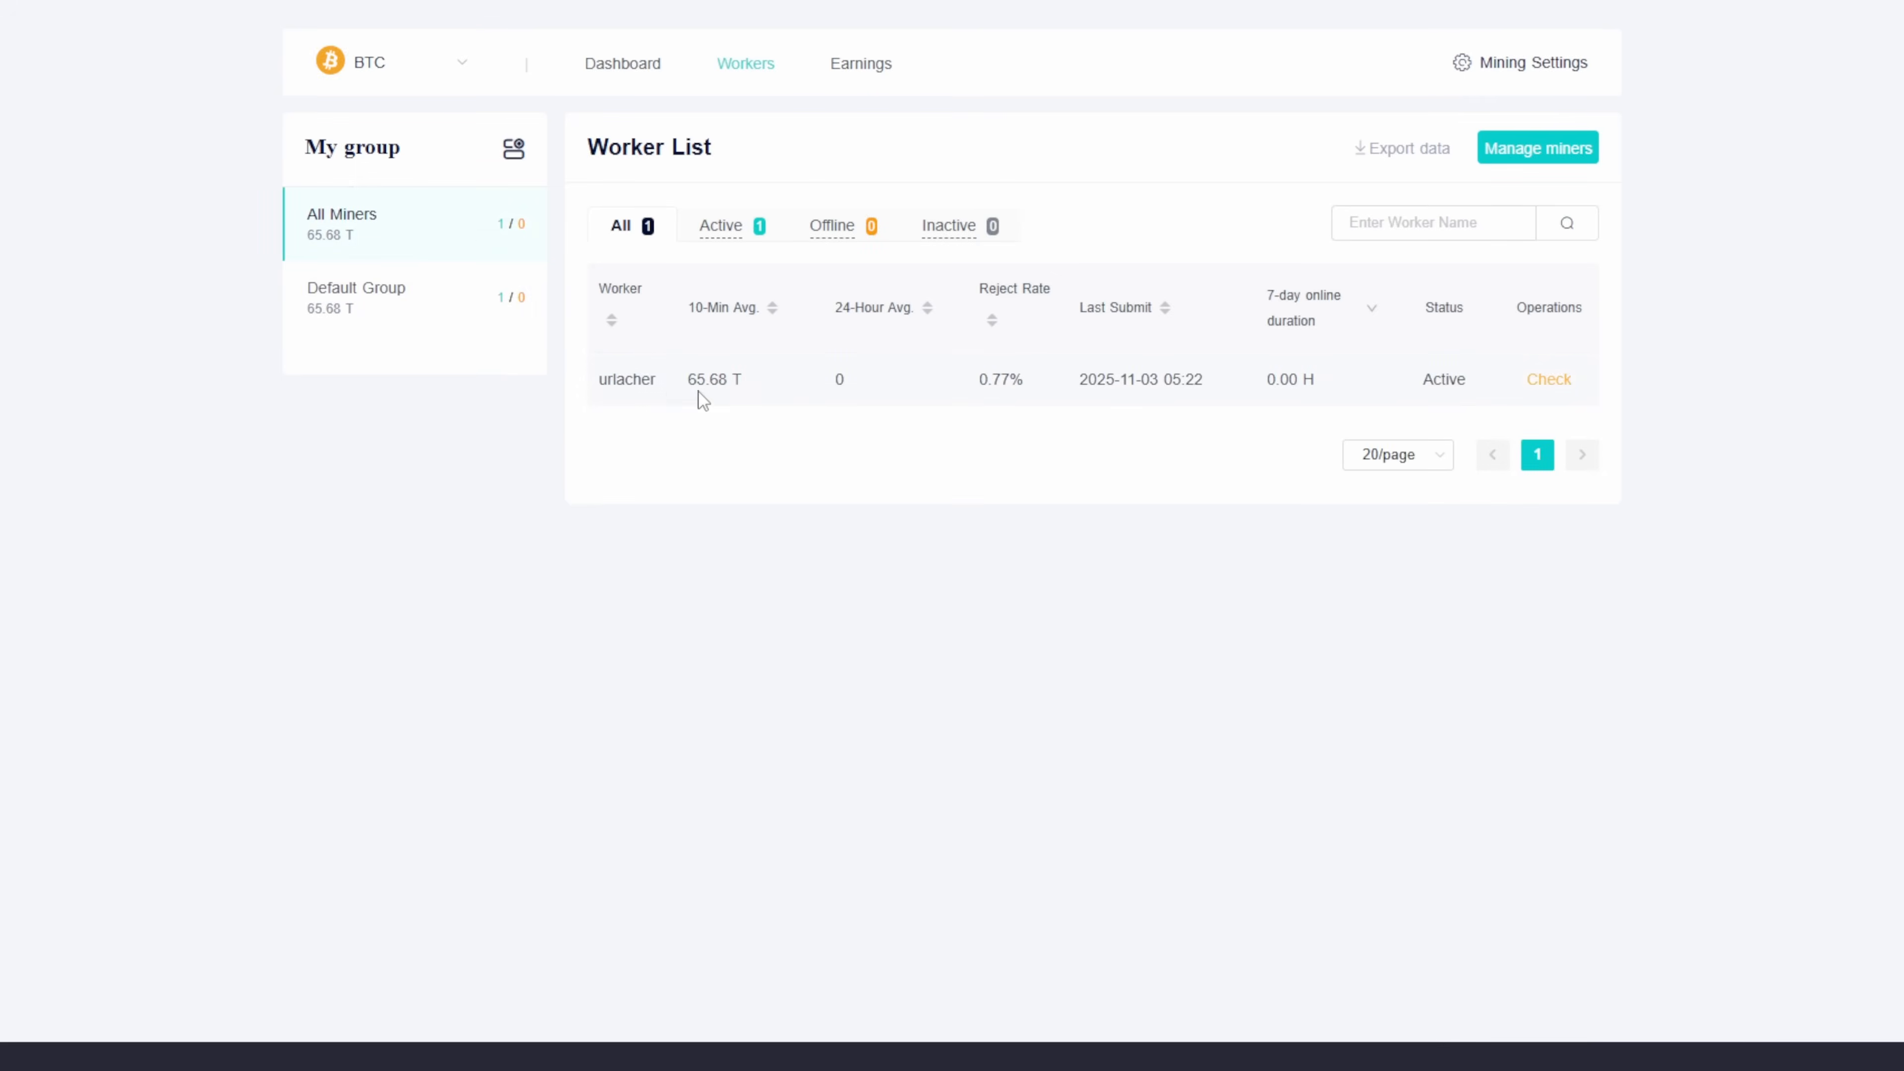
{"action": "mouse_move", "coordinate": [746, 464]}
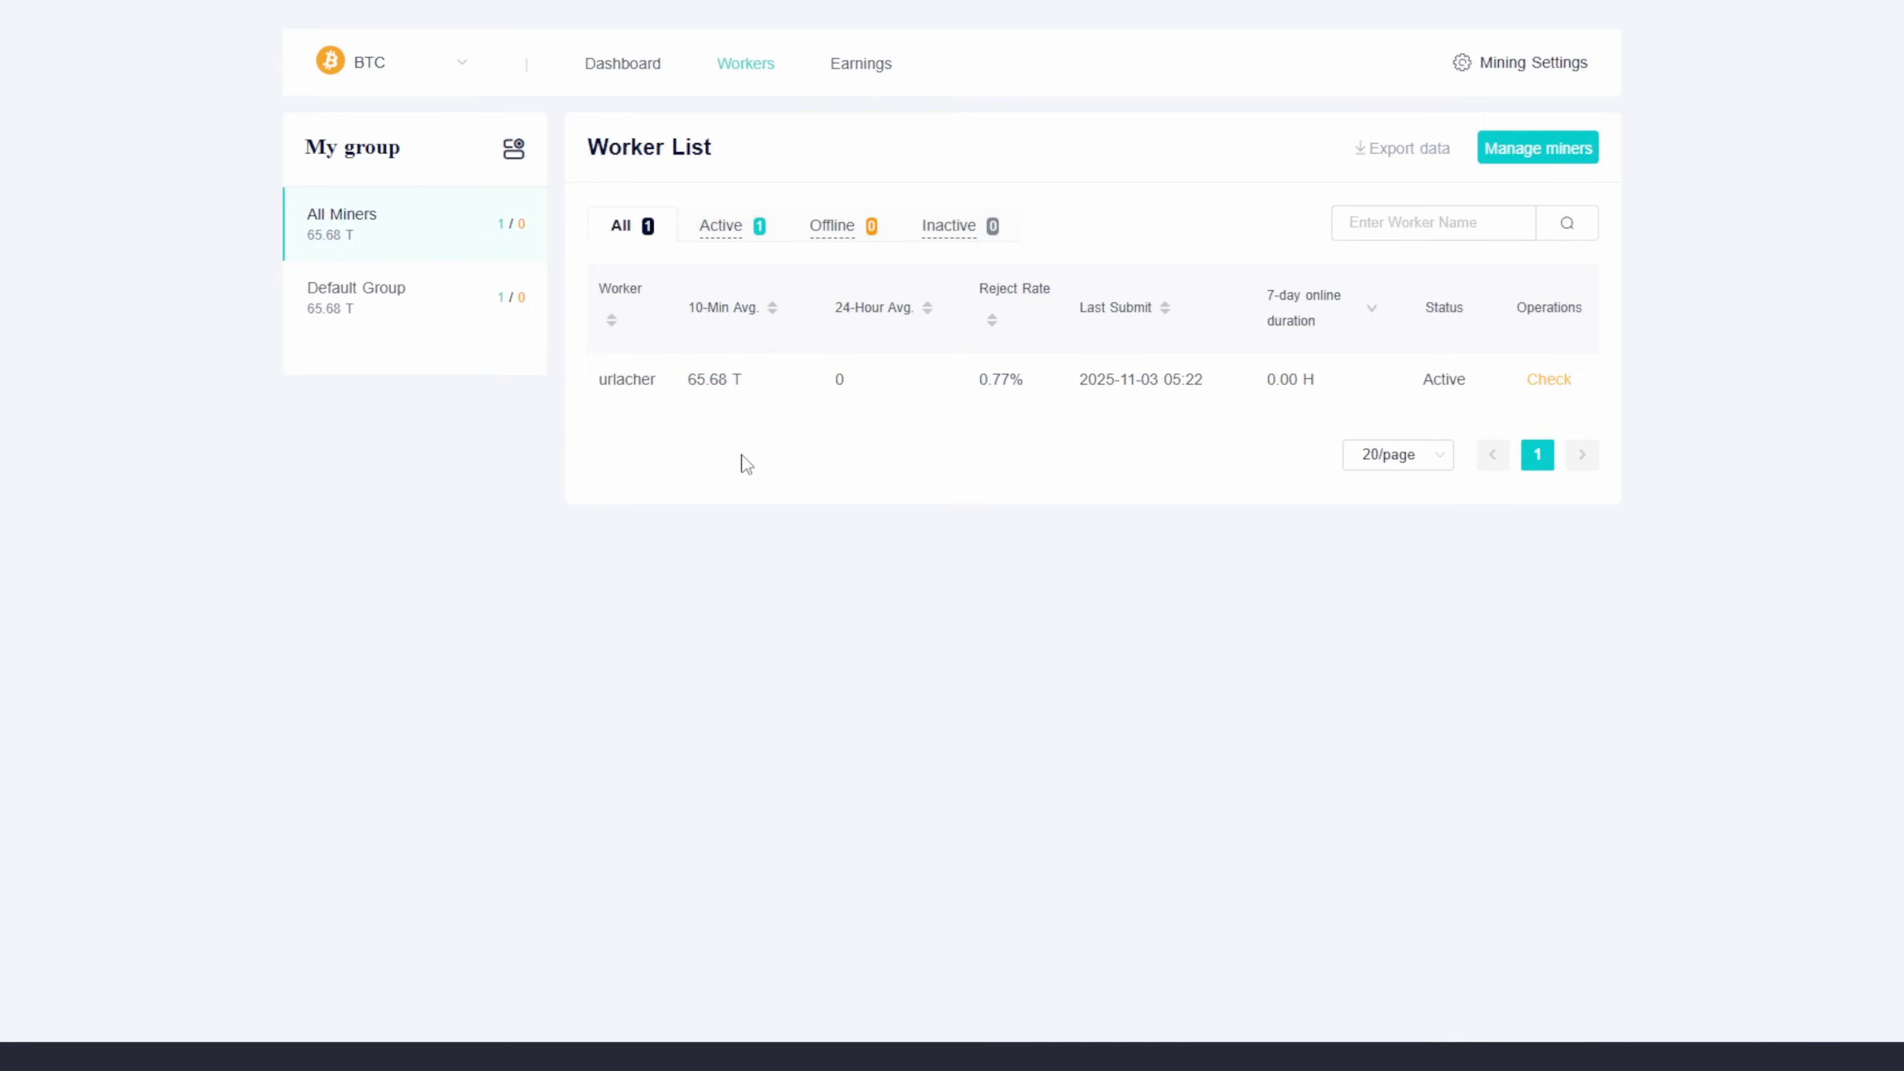
{"action": "mouse_move", "coordinate": [256, 504]}
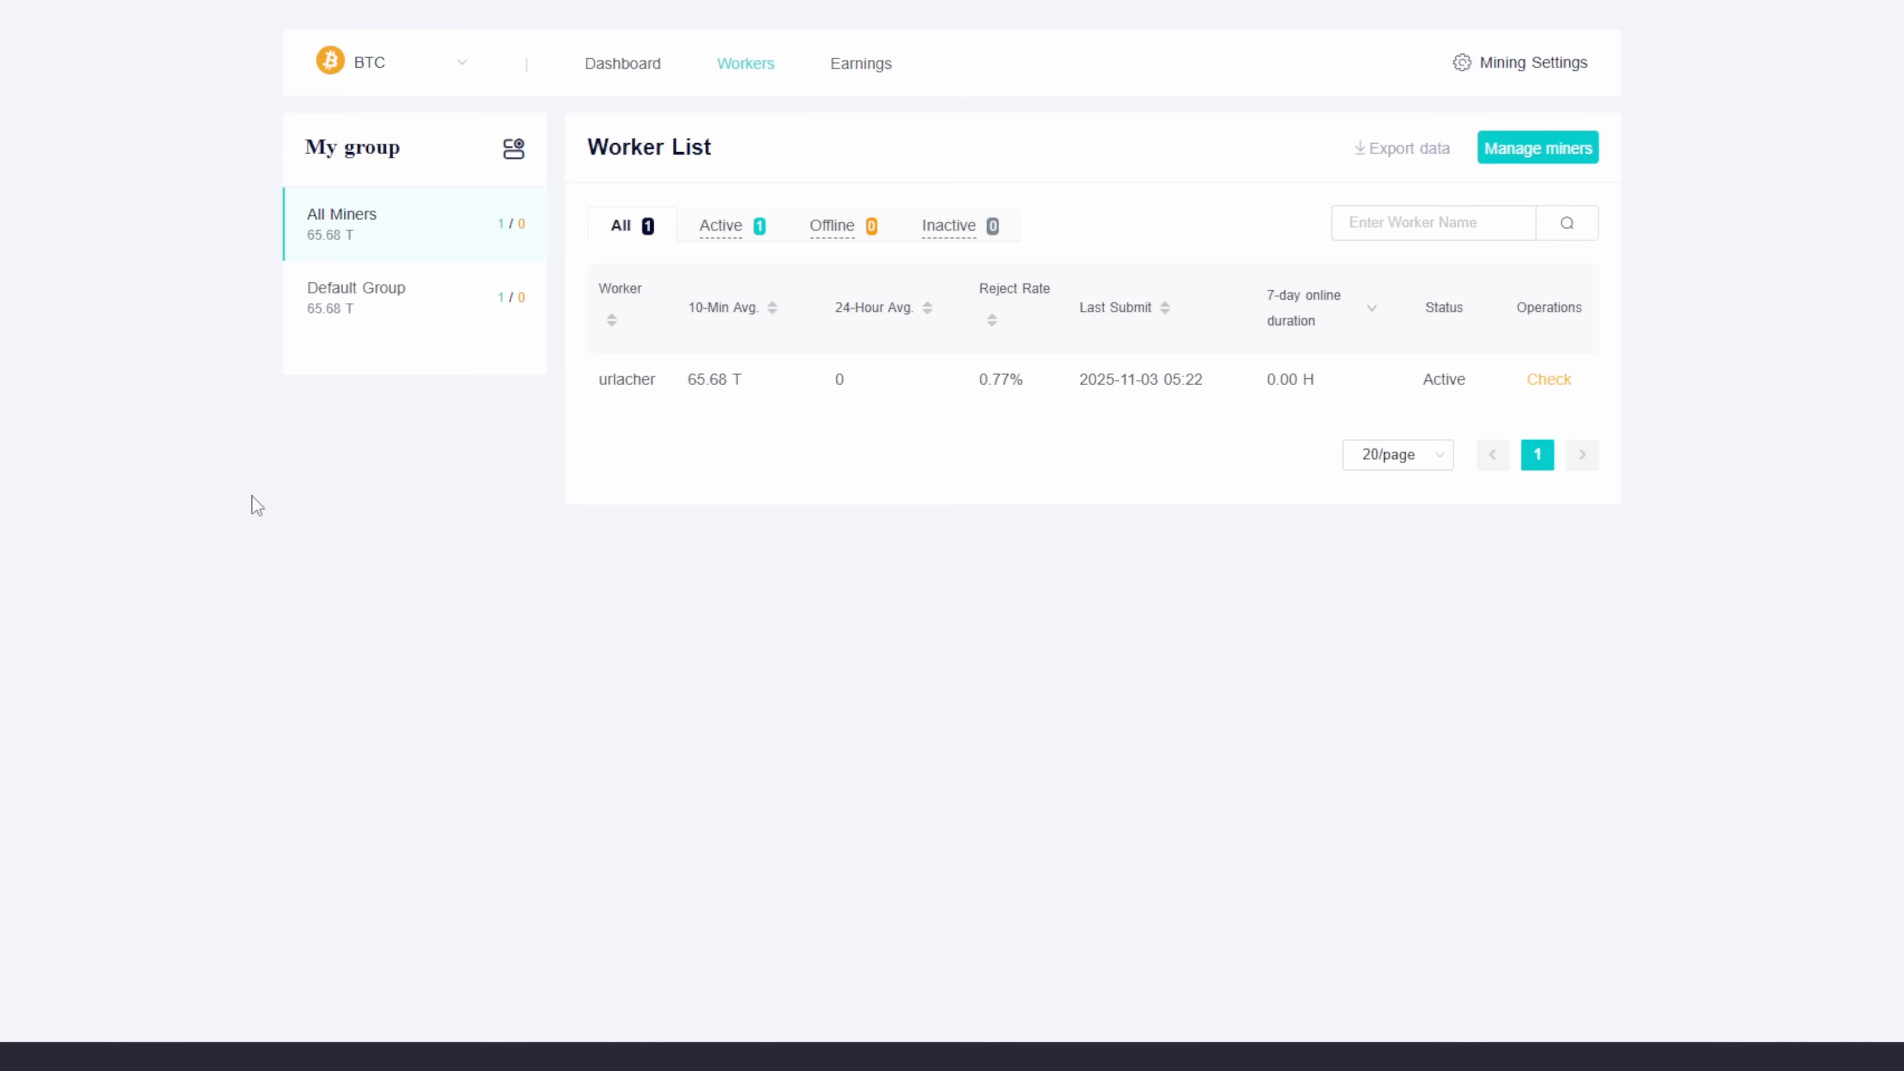
{"action": "left_click", "coordinate": [447, 15]}
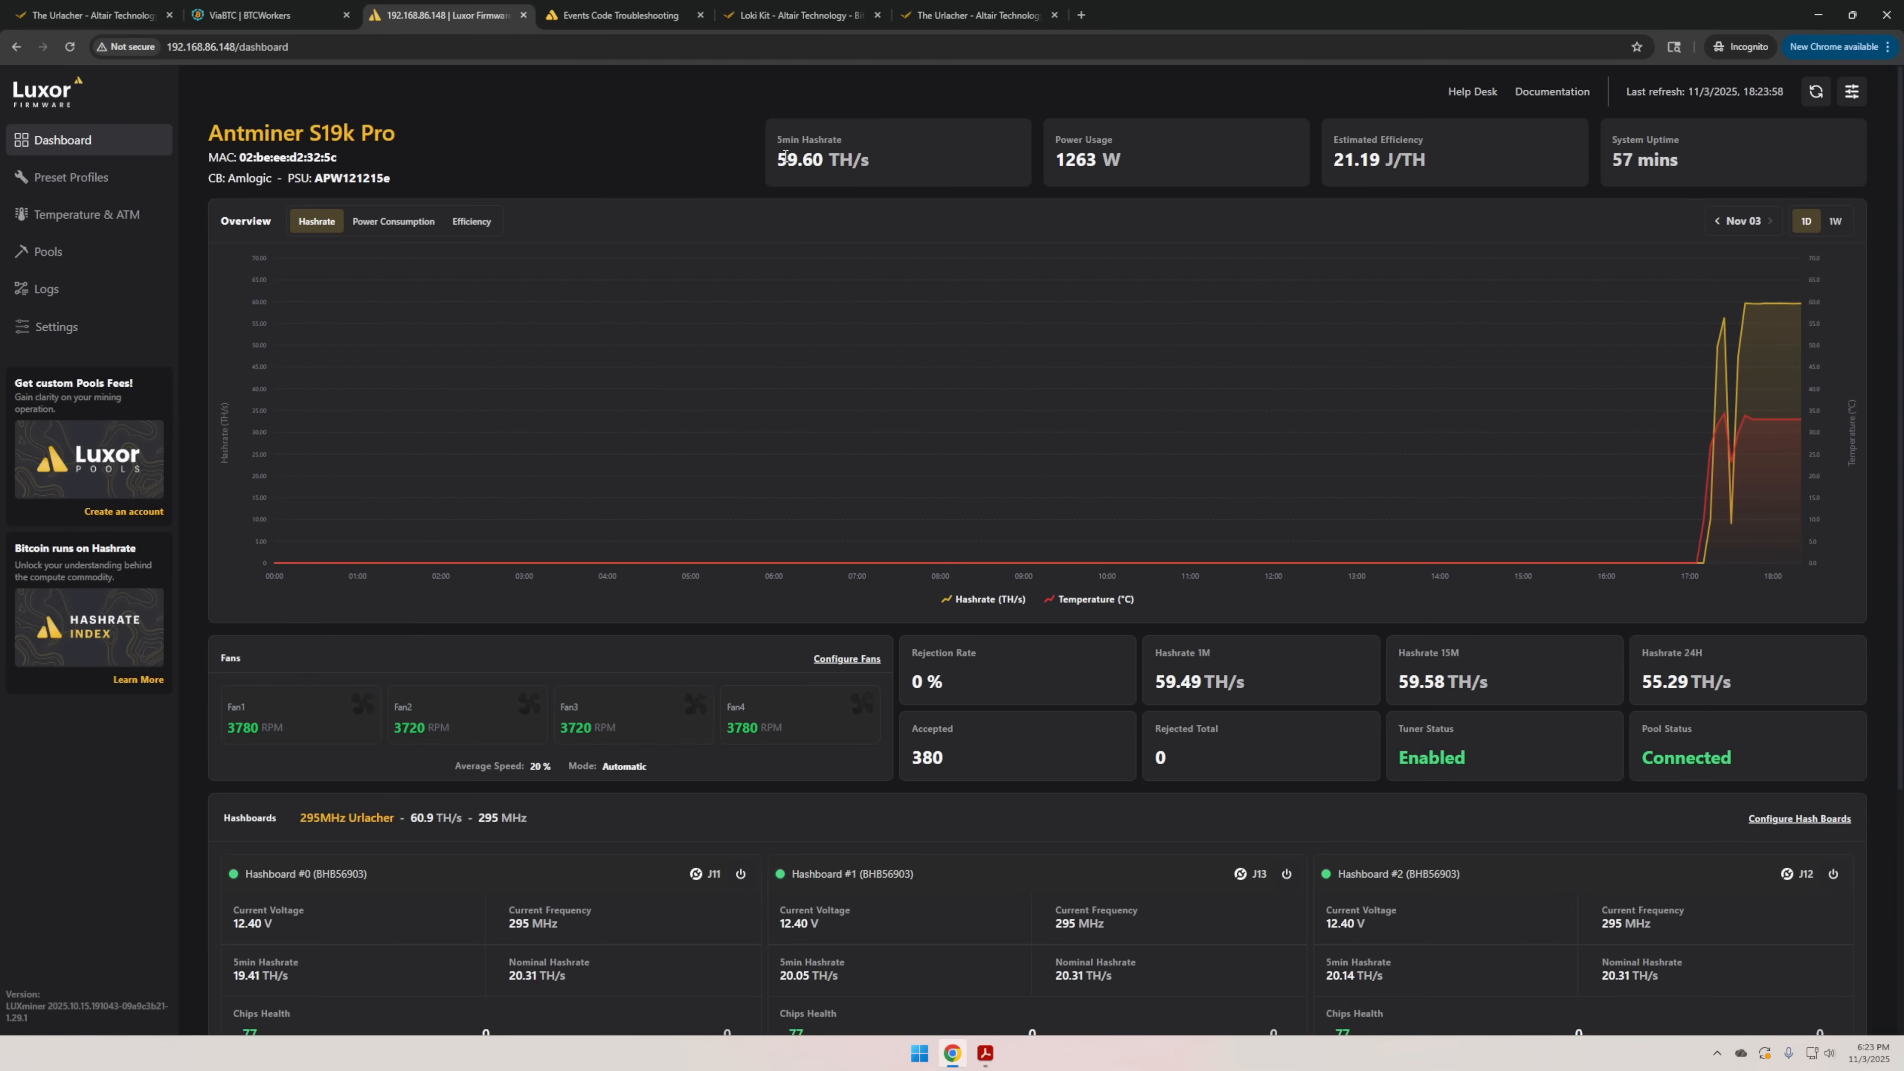
{"action": "mouse_move", "coordinate": [829, 231]}
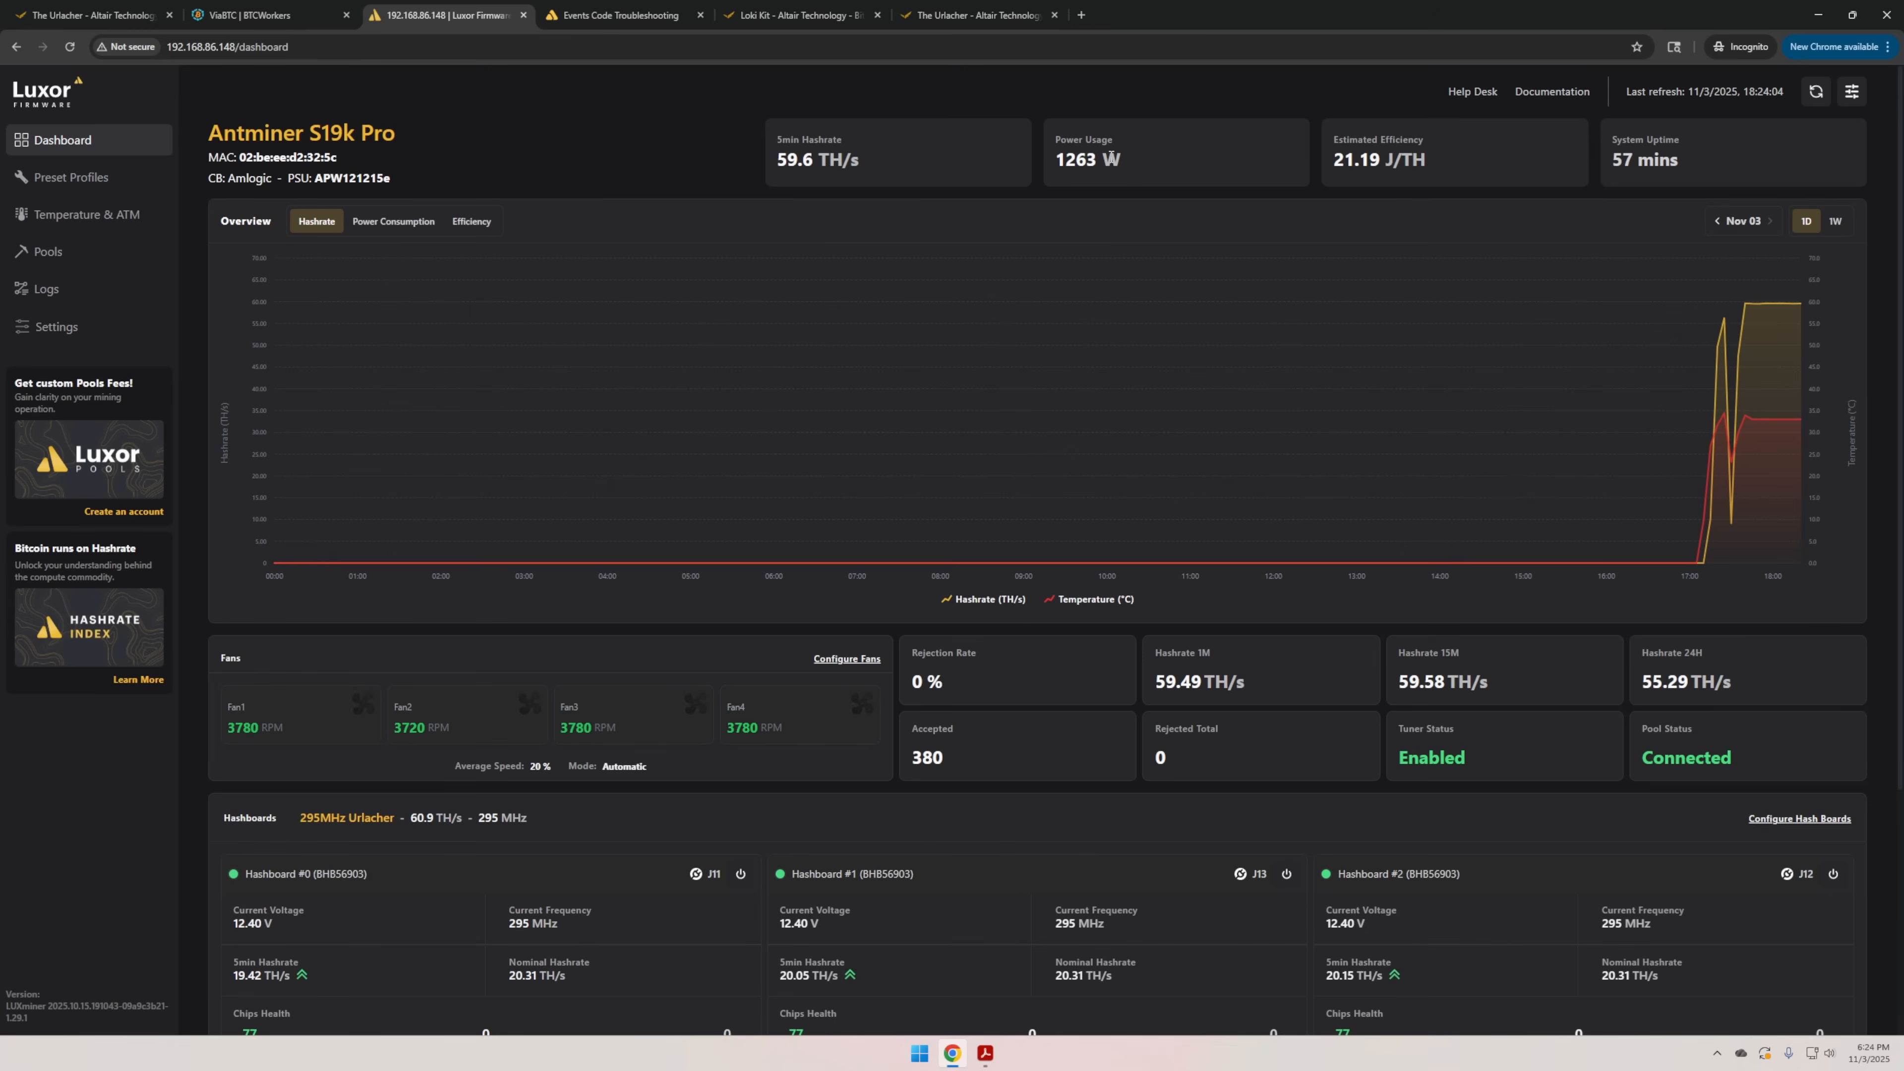
{"action": "mouse_move", "coordinate": [1108, 156]}
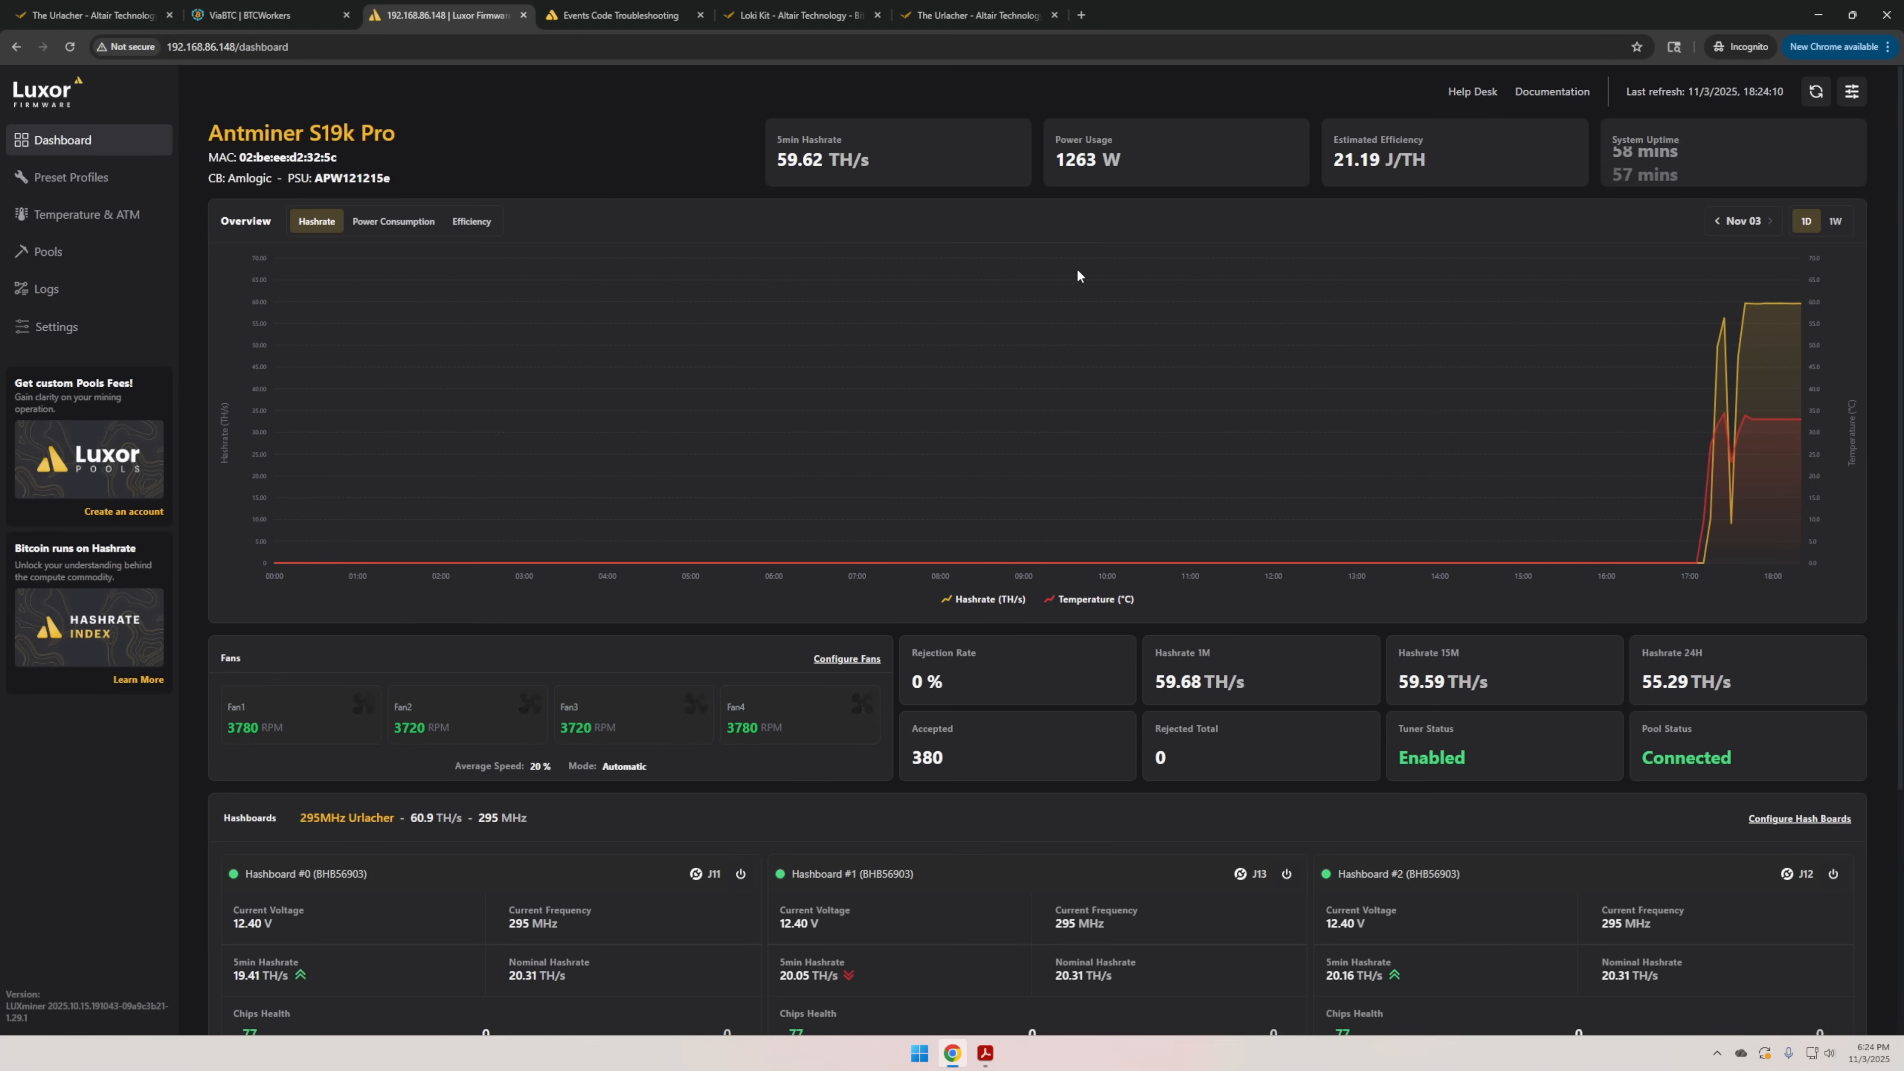
{"action": "scroll", "scroll_direction": "down", "scroll_amount": 3}
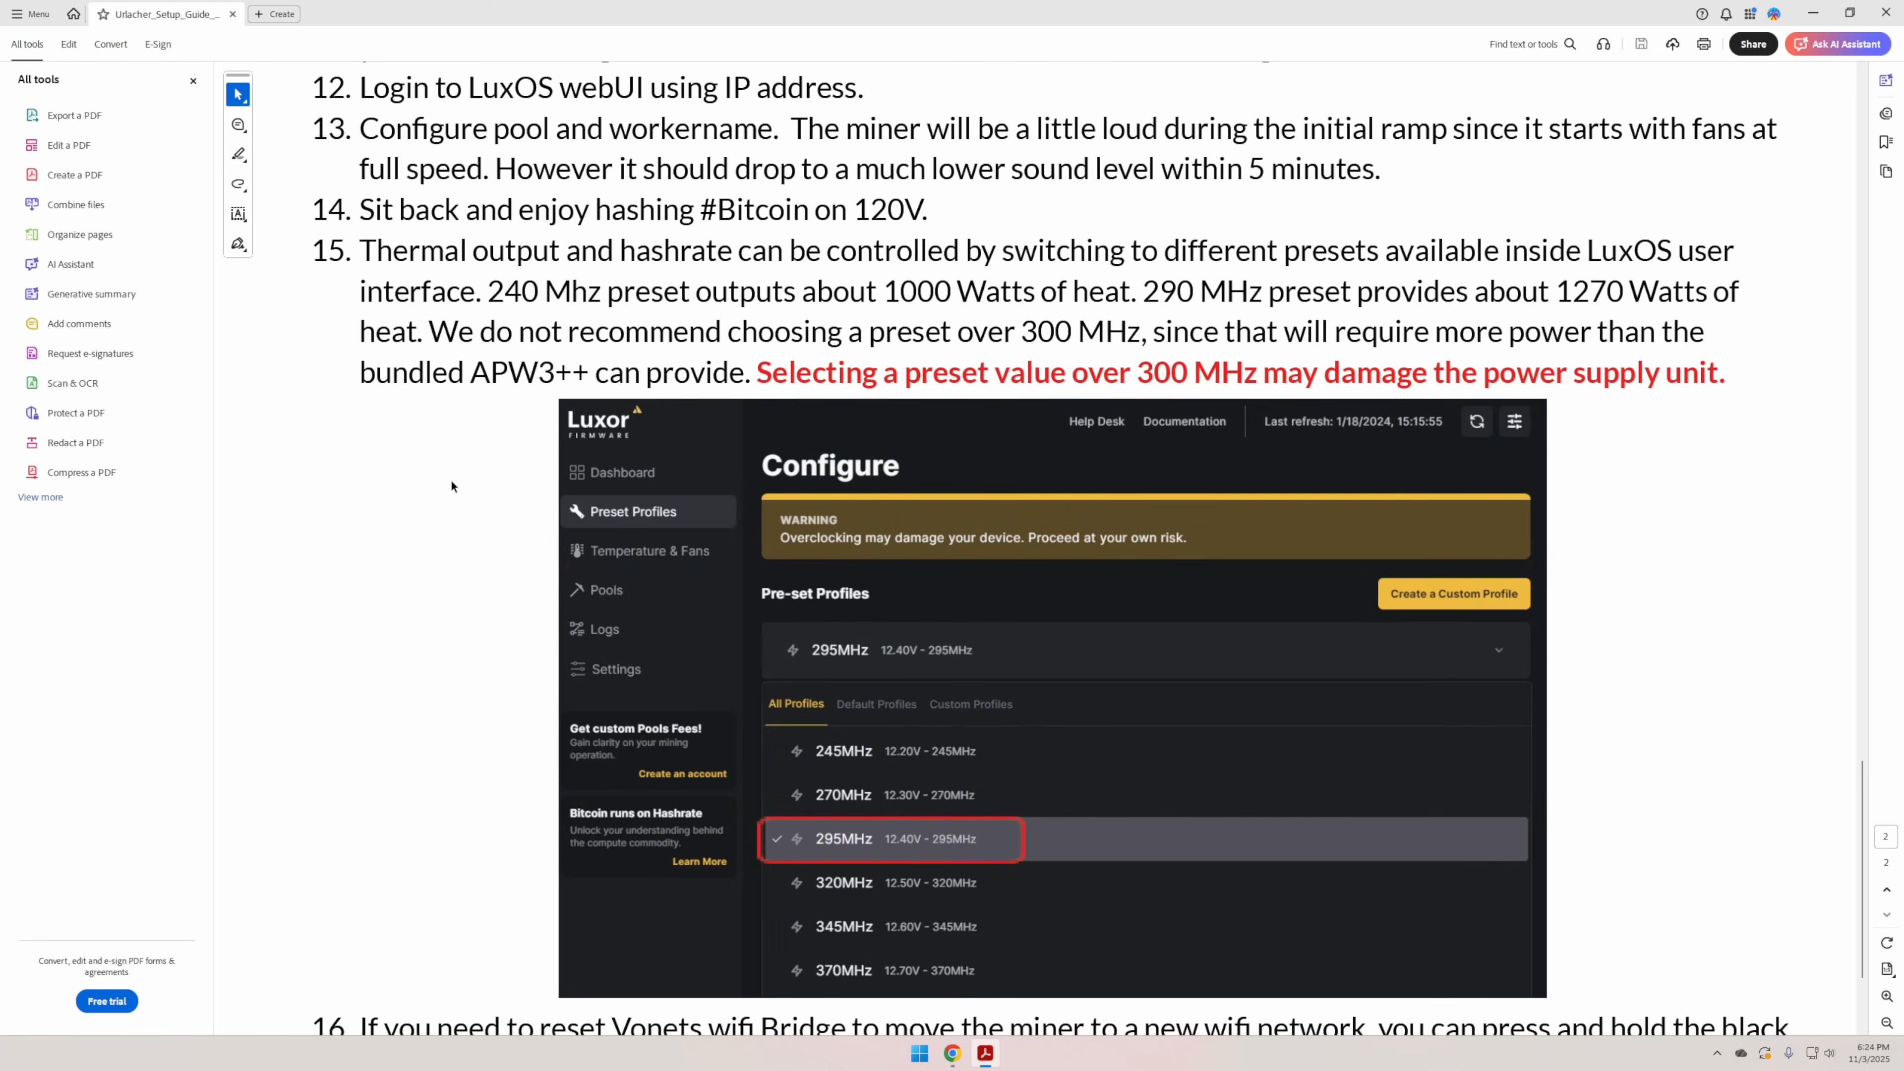
{"action": "mouse_move", "coordinate": [399, 459]}
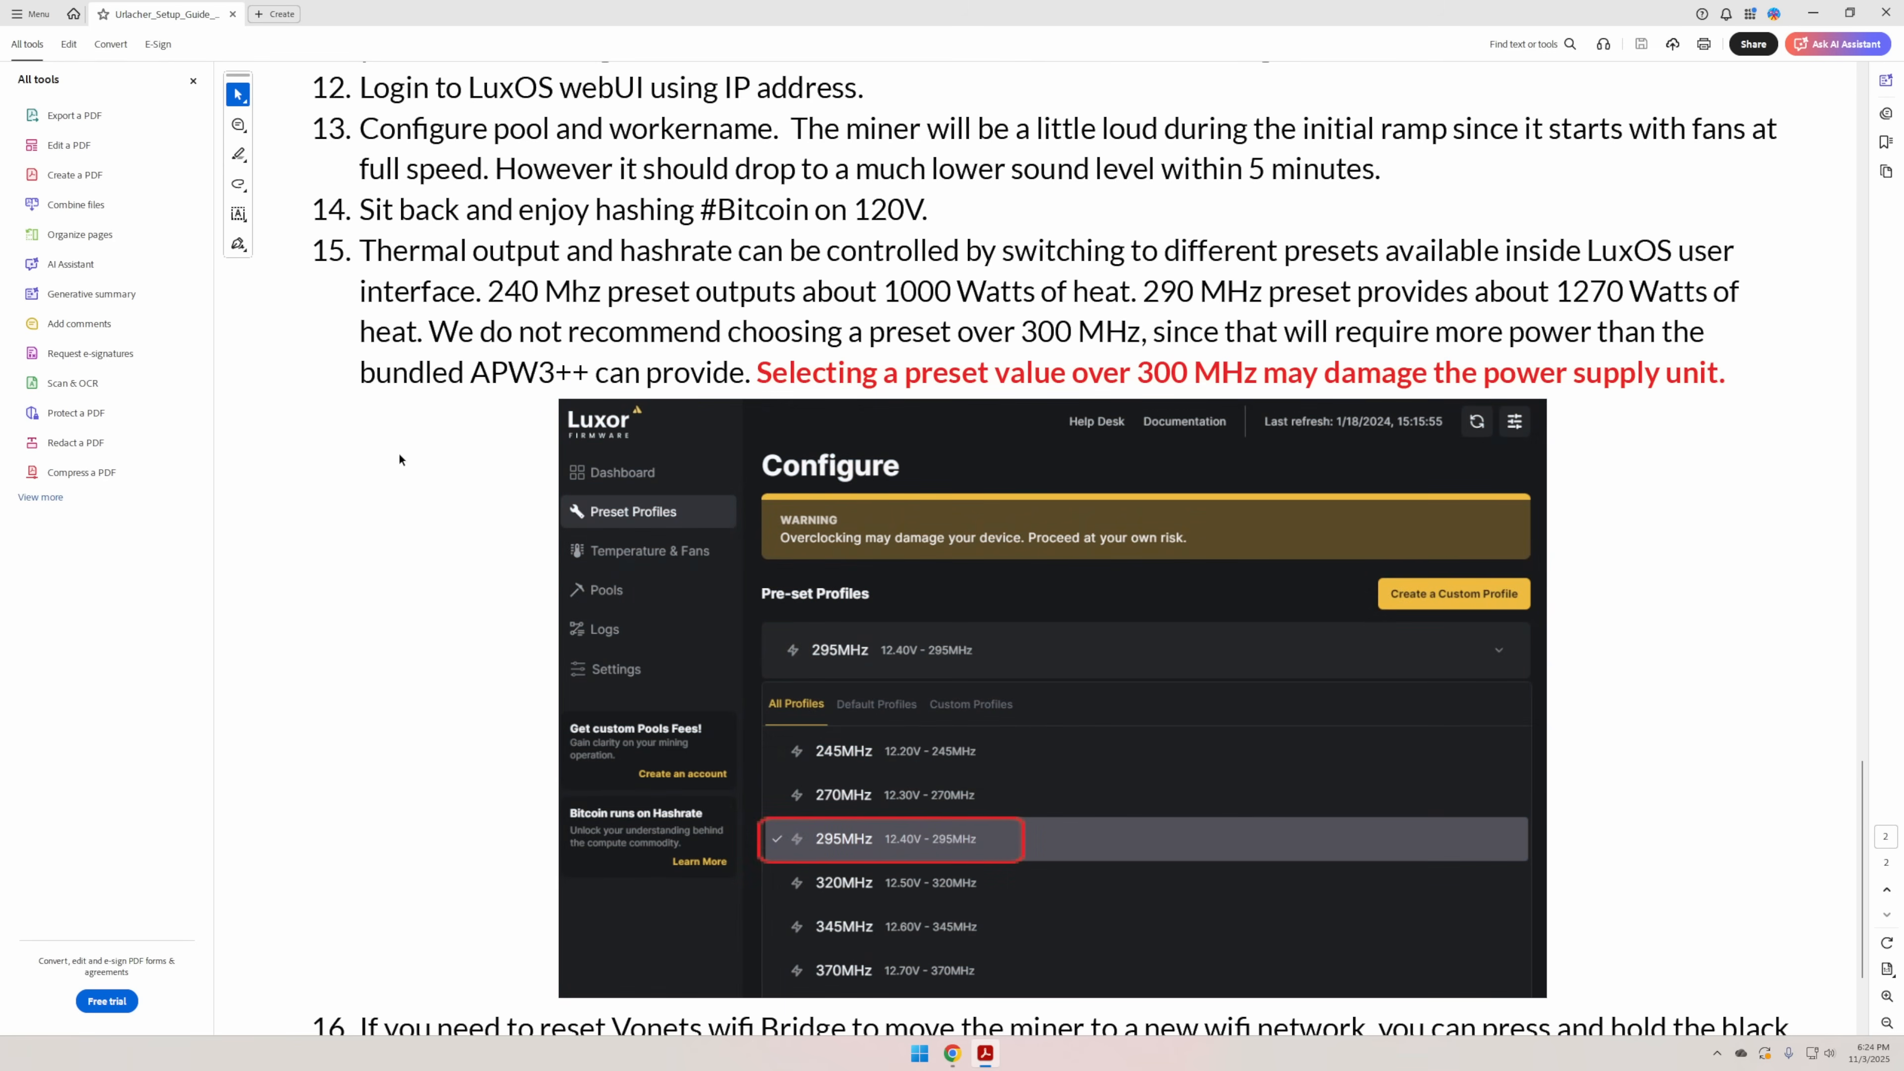
Scroll the setup guide to step 15's LuxOS preset warning against exceeding 300 MHz and highlight it.
{"action": "scroll", "scroll_direction": "up", "scroll_amount": 3}
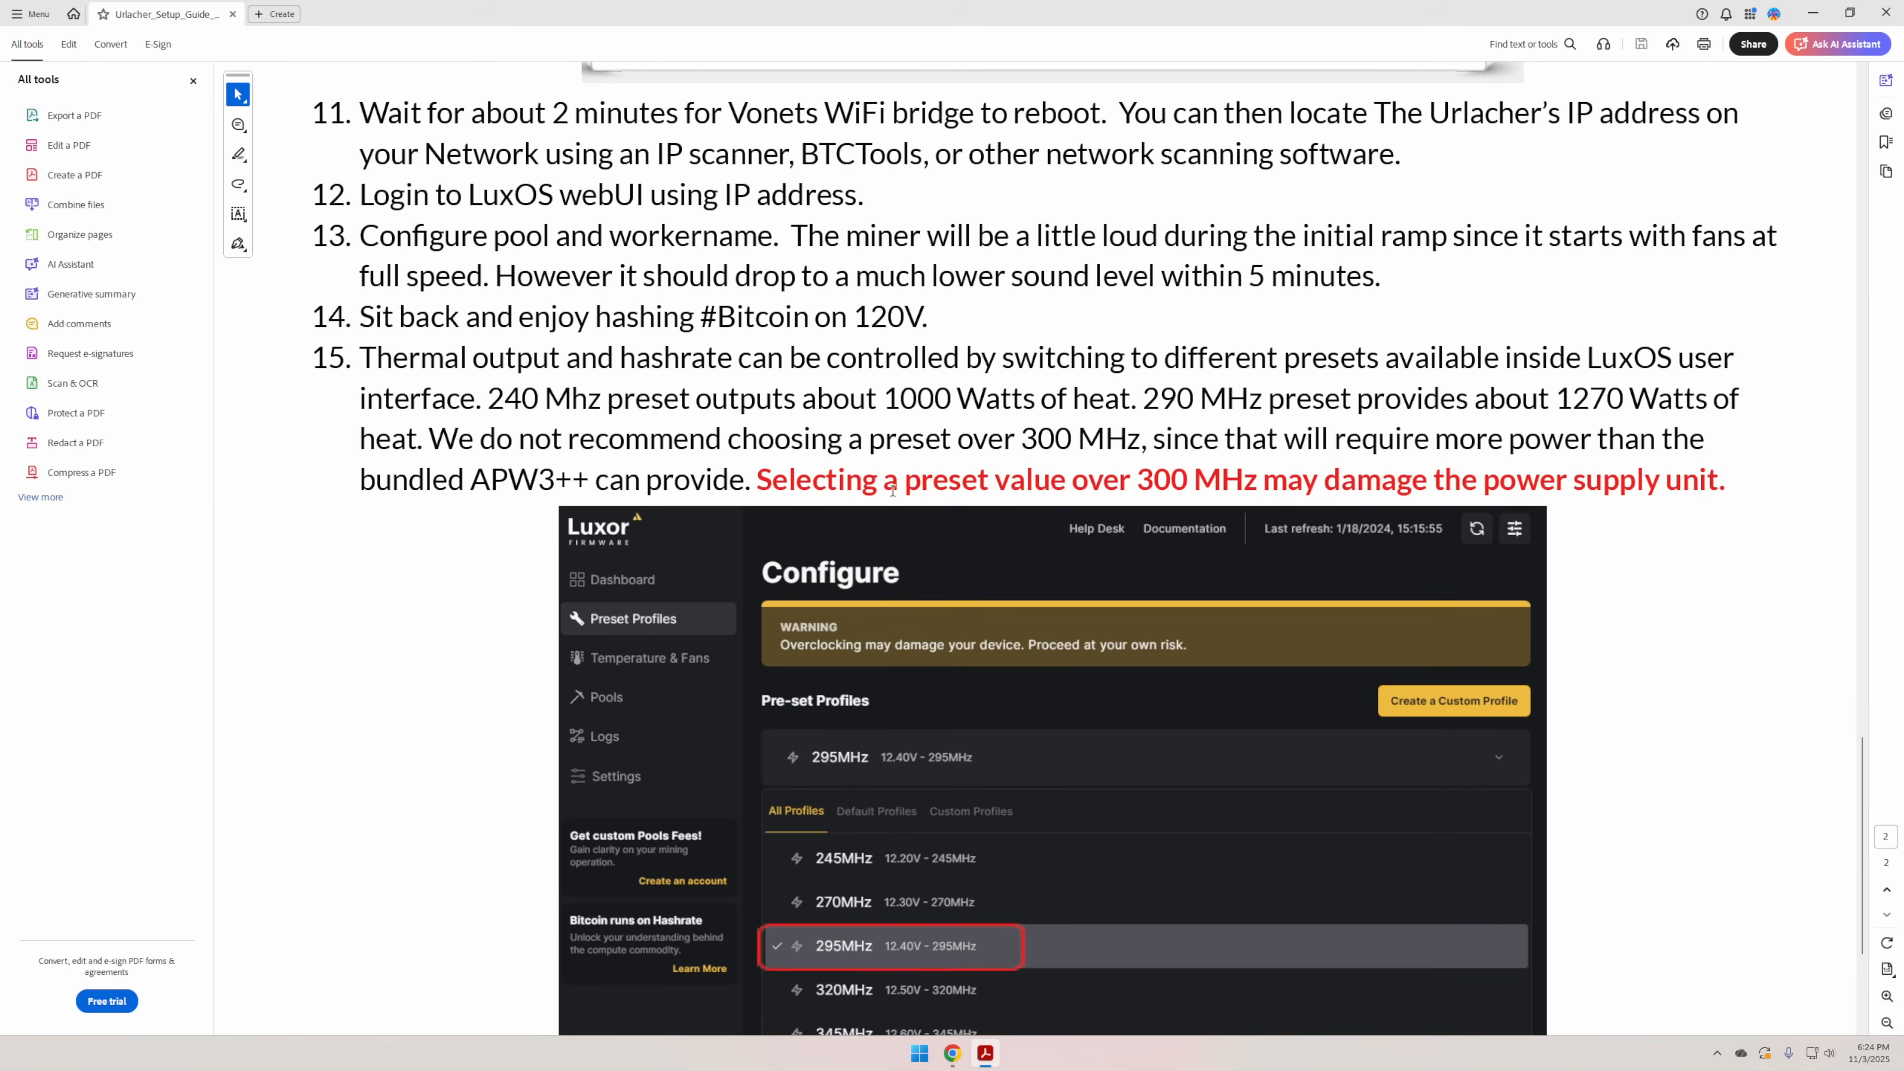
{"action": "left_click_drag", "start_coordinate": [757, 478], "coordinate": [1257, 478]}
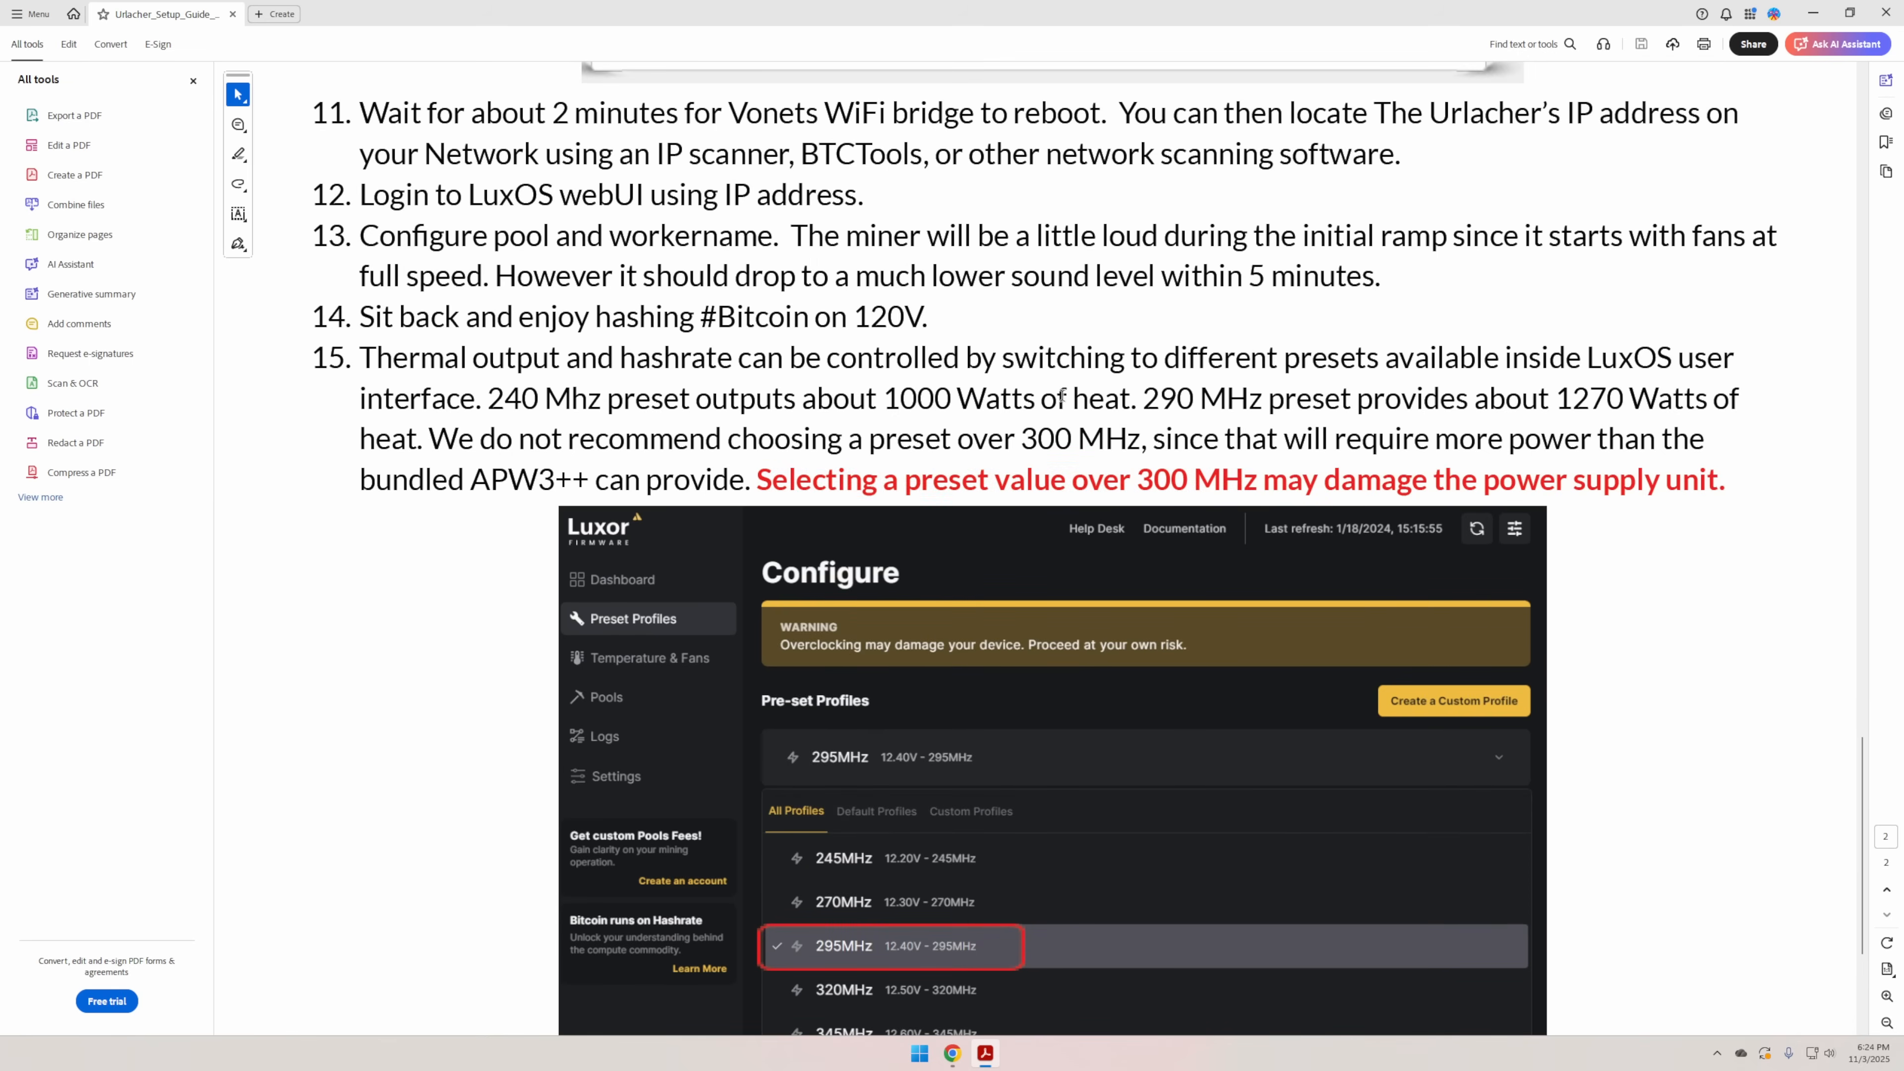
{"action": "scroll", "scroll_direction": "down", "scroll_amount": 3}
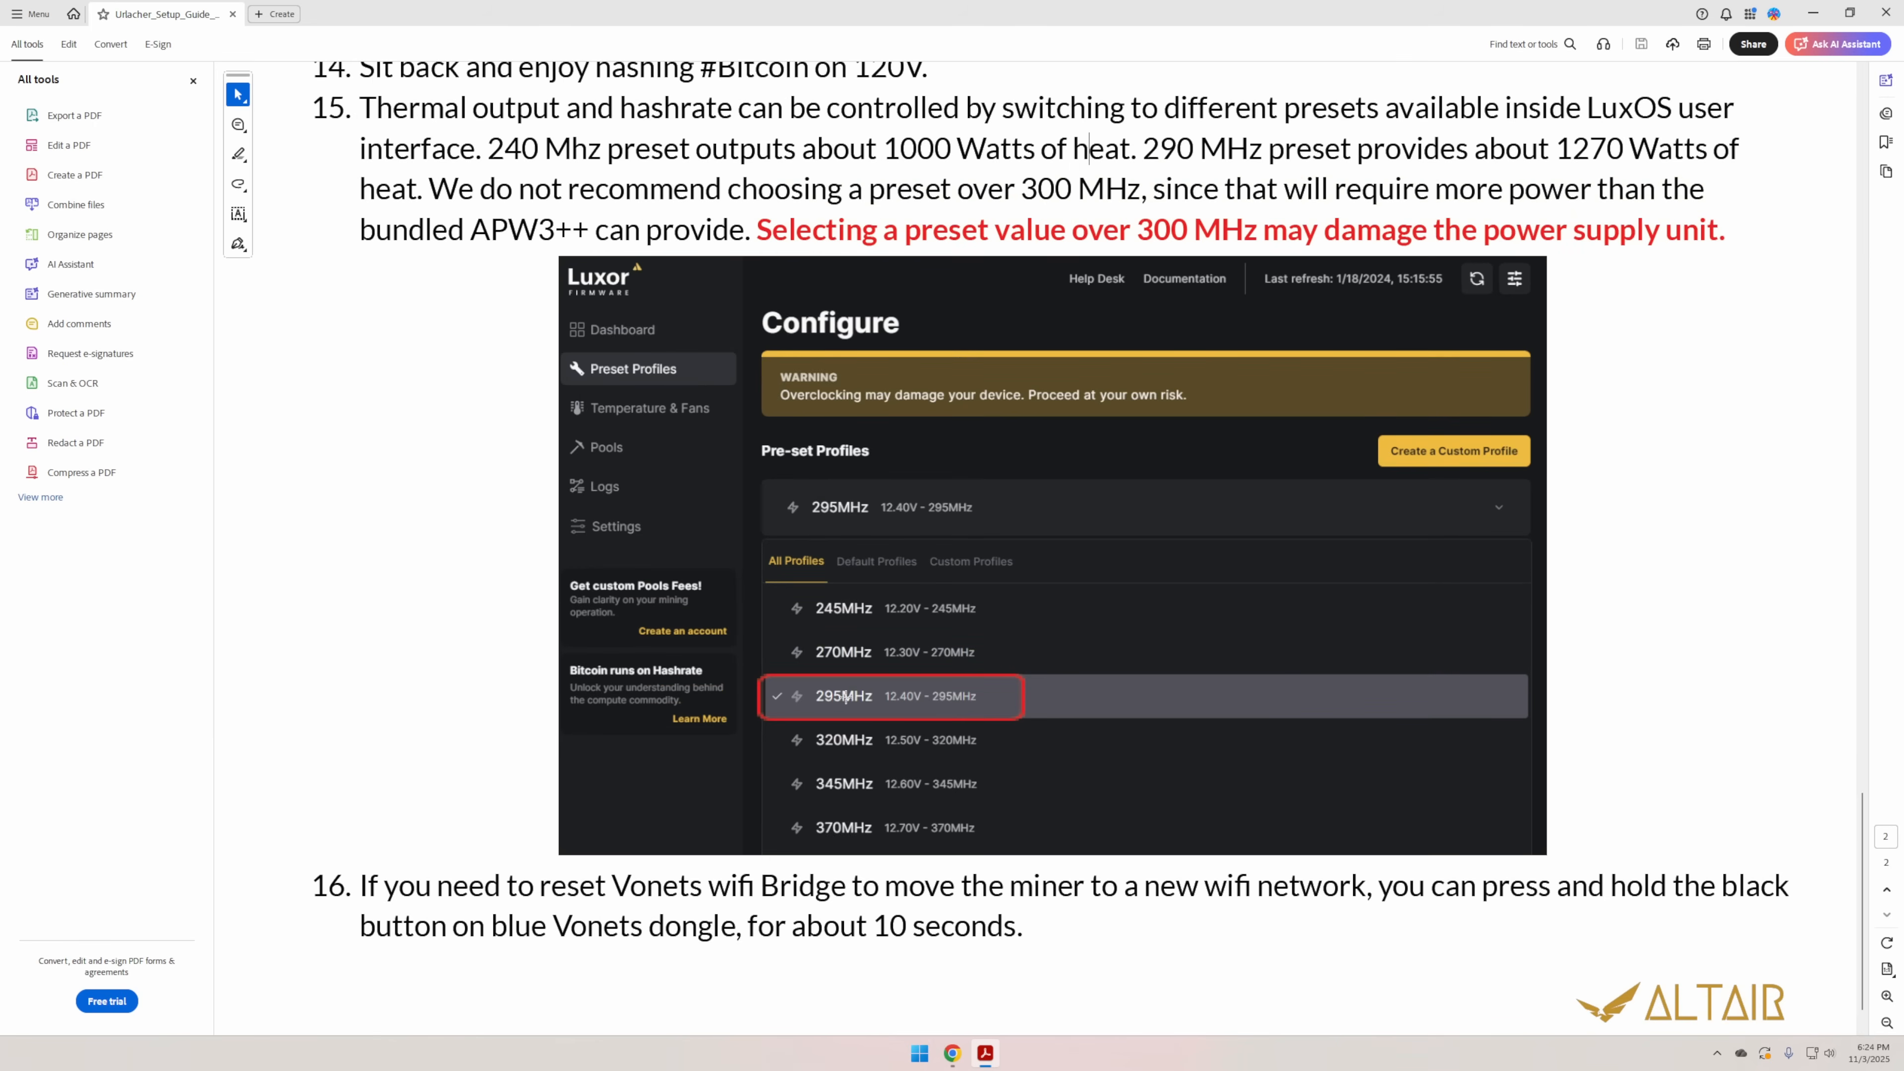
{"action": "mouse_move", "coordinate": [909, 713]}
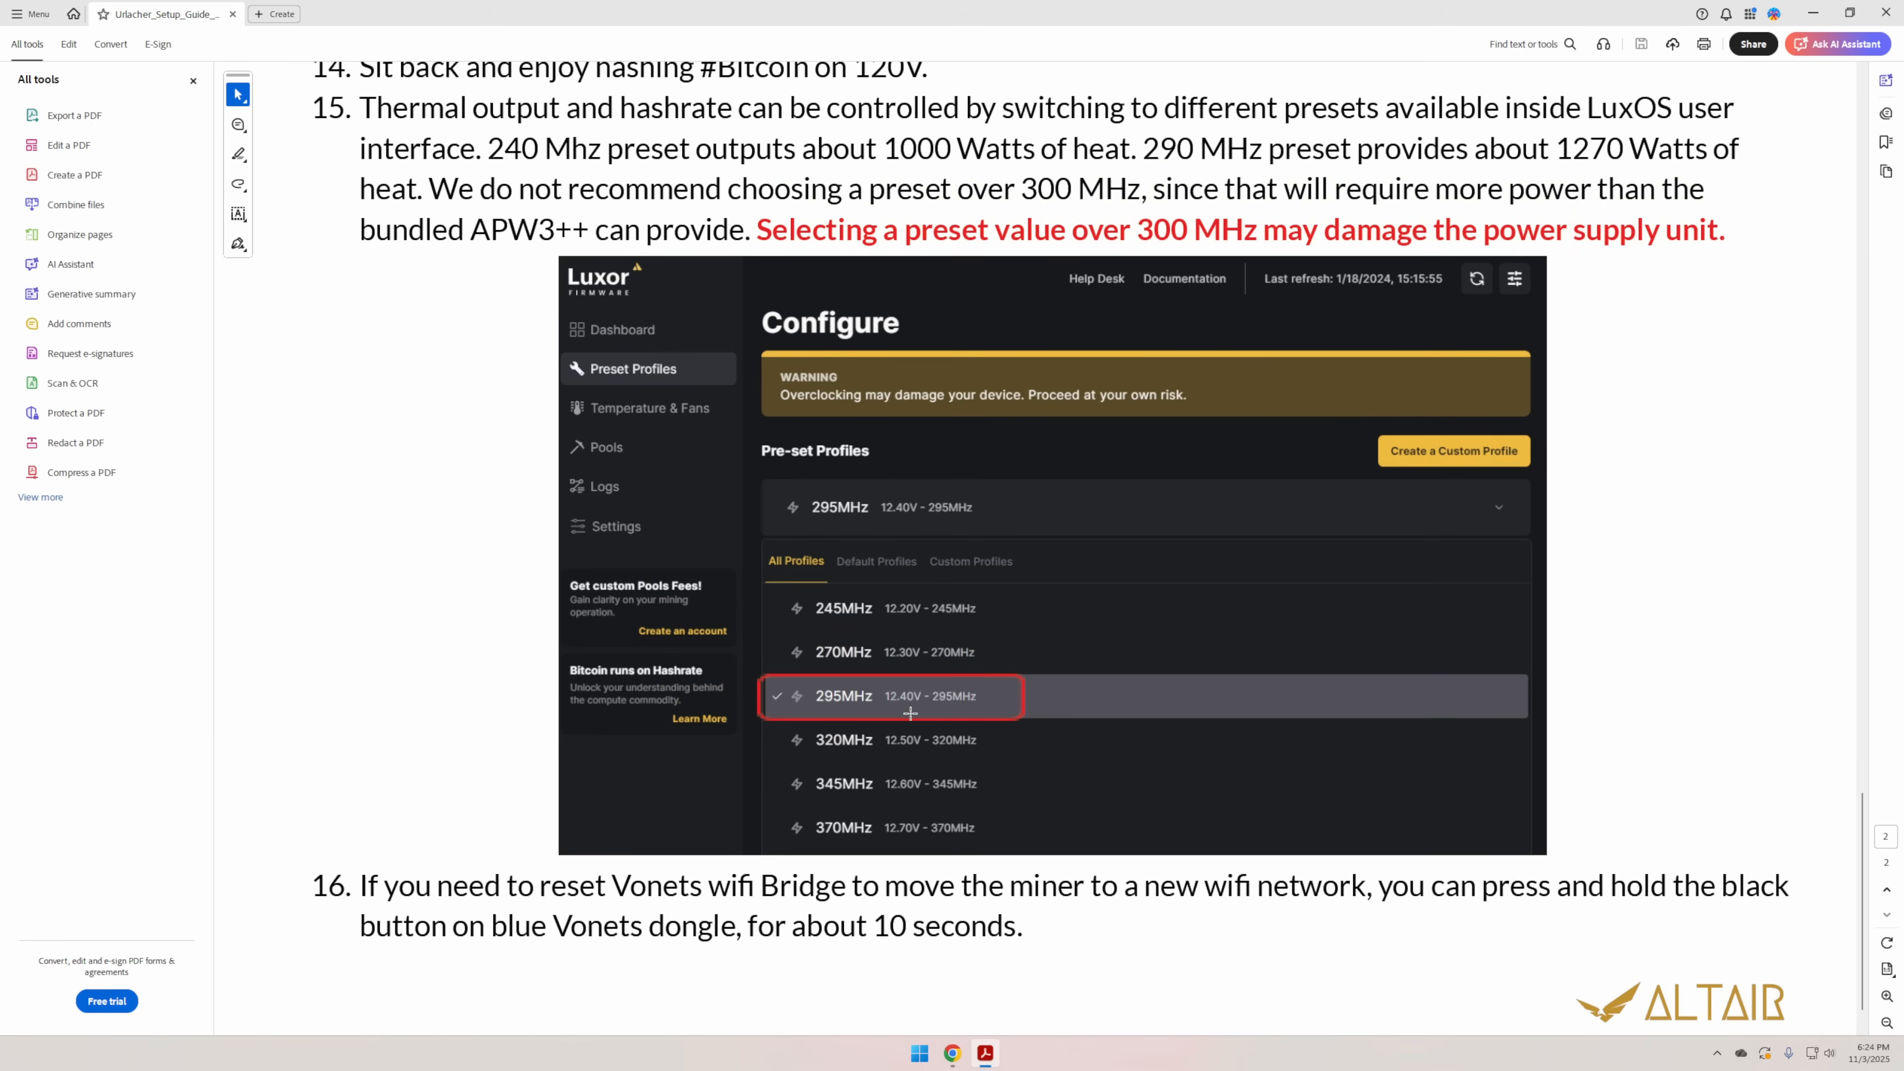
{"action": "mouse_move", "coordinate": [908, 713]}
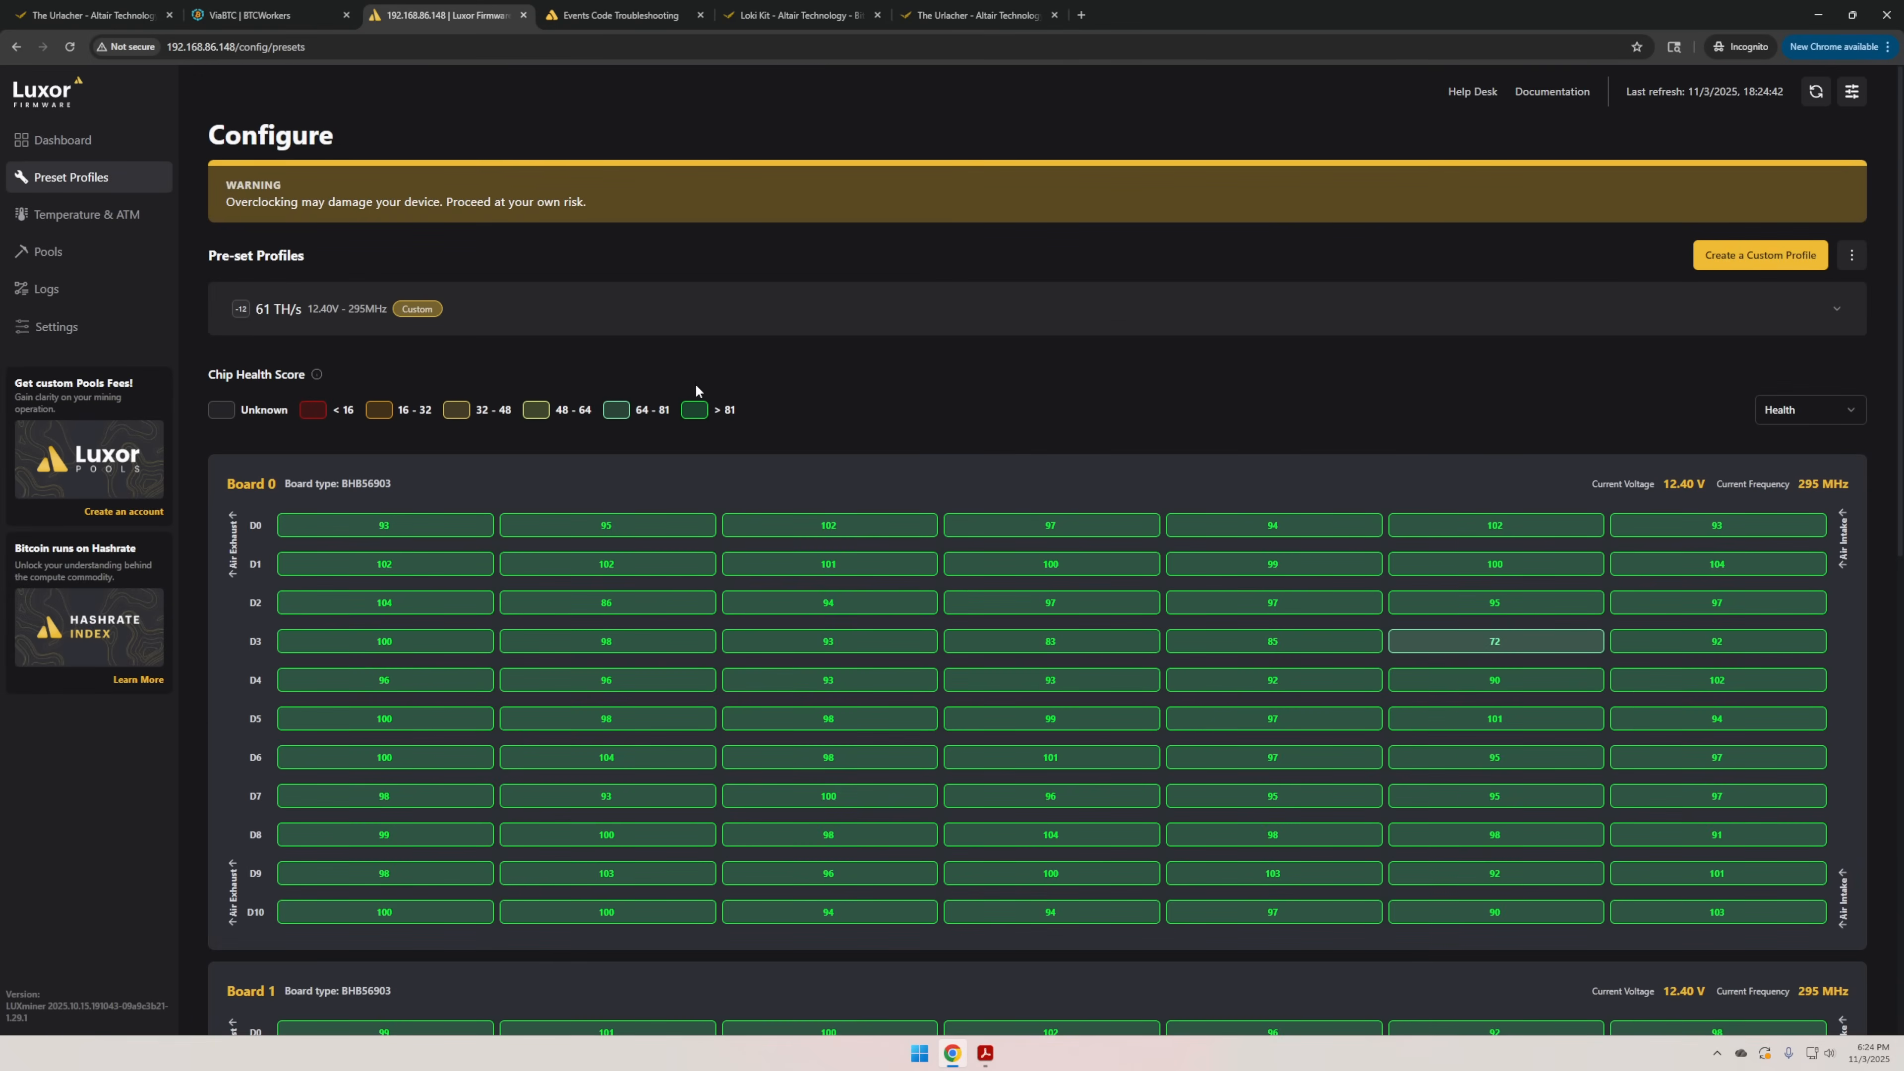
Check the preset profiles list shows 61 TH/s 12.40V - 295MHz active, then return to the dashboard.
{"action": "scroll", "scroll_direction": "down", "scroll_amount": 3}
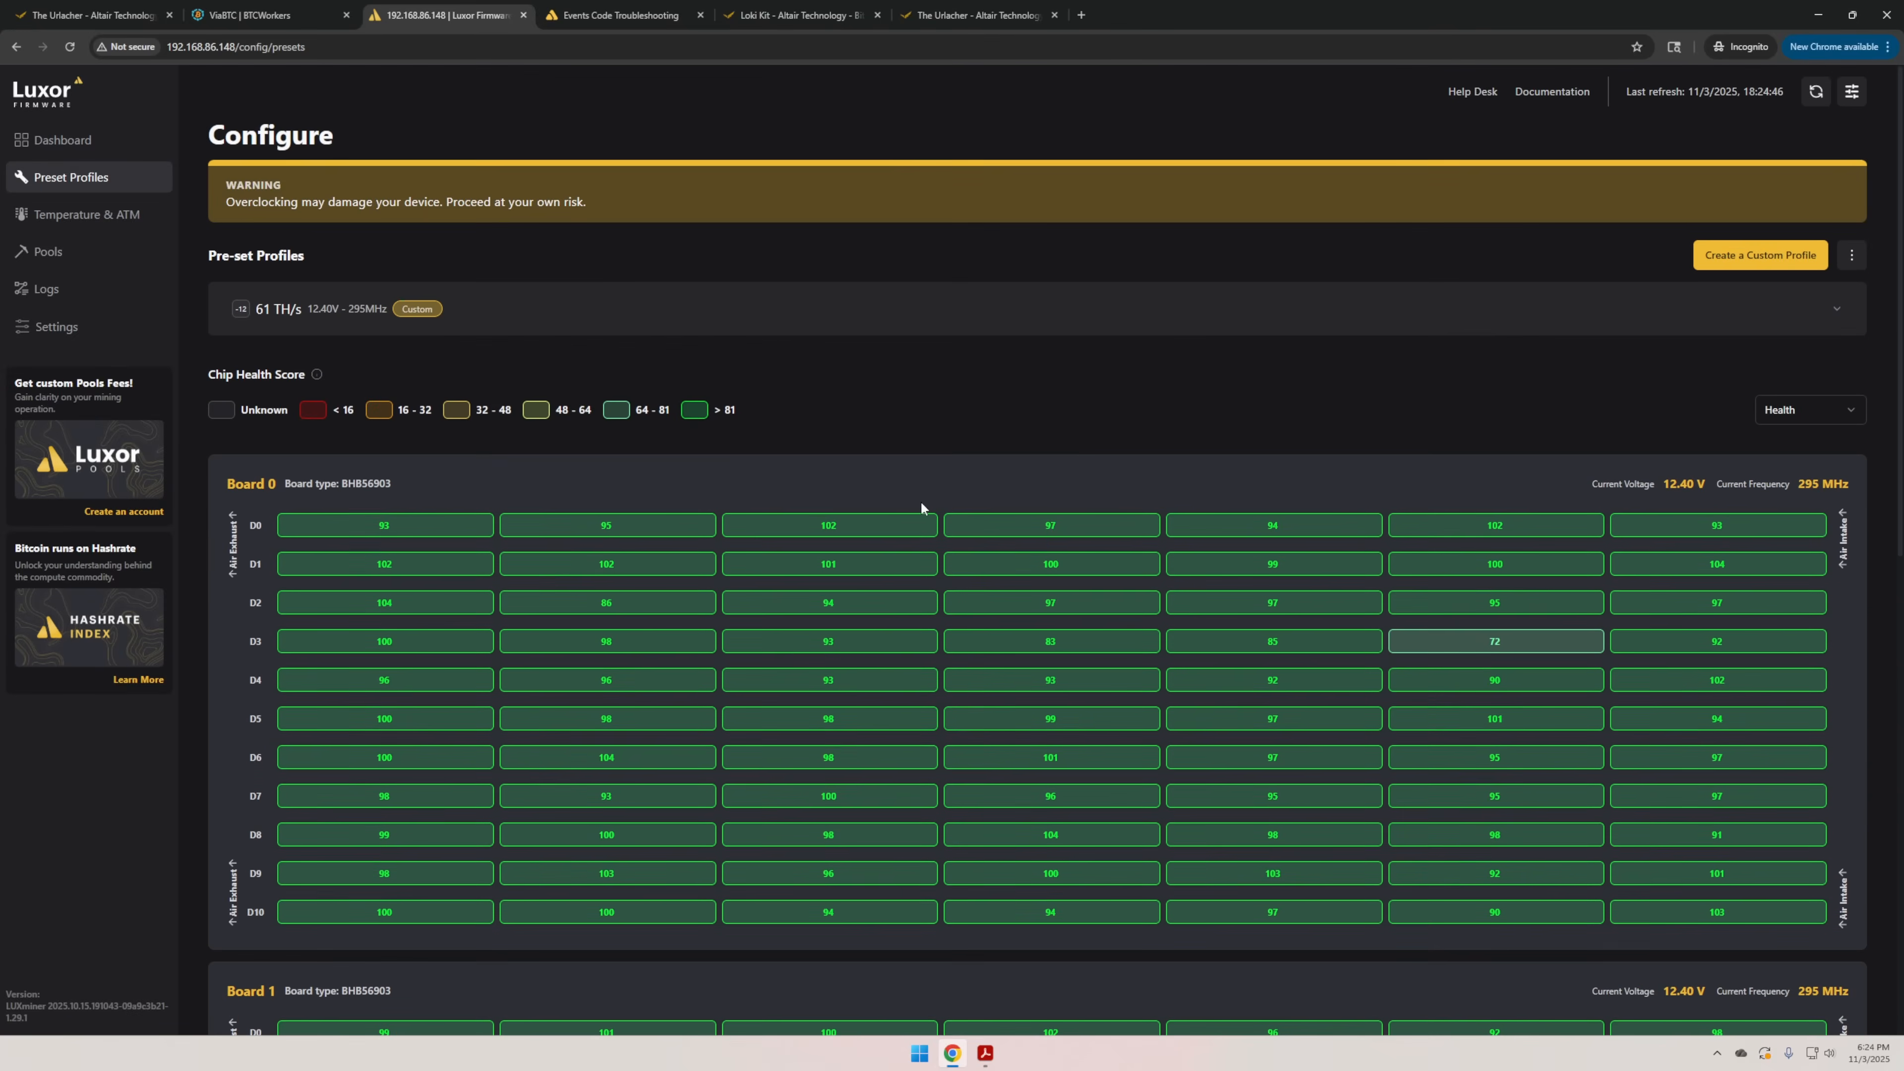
{"action": "left_click", "coordinate": [1836, 307]}
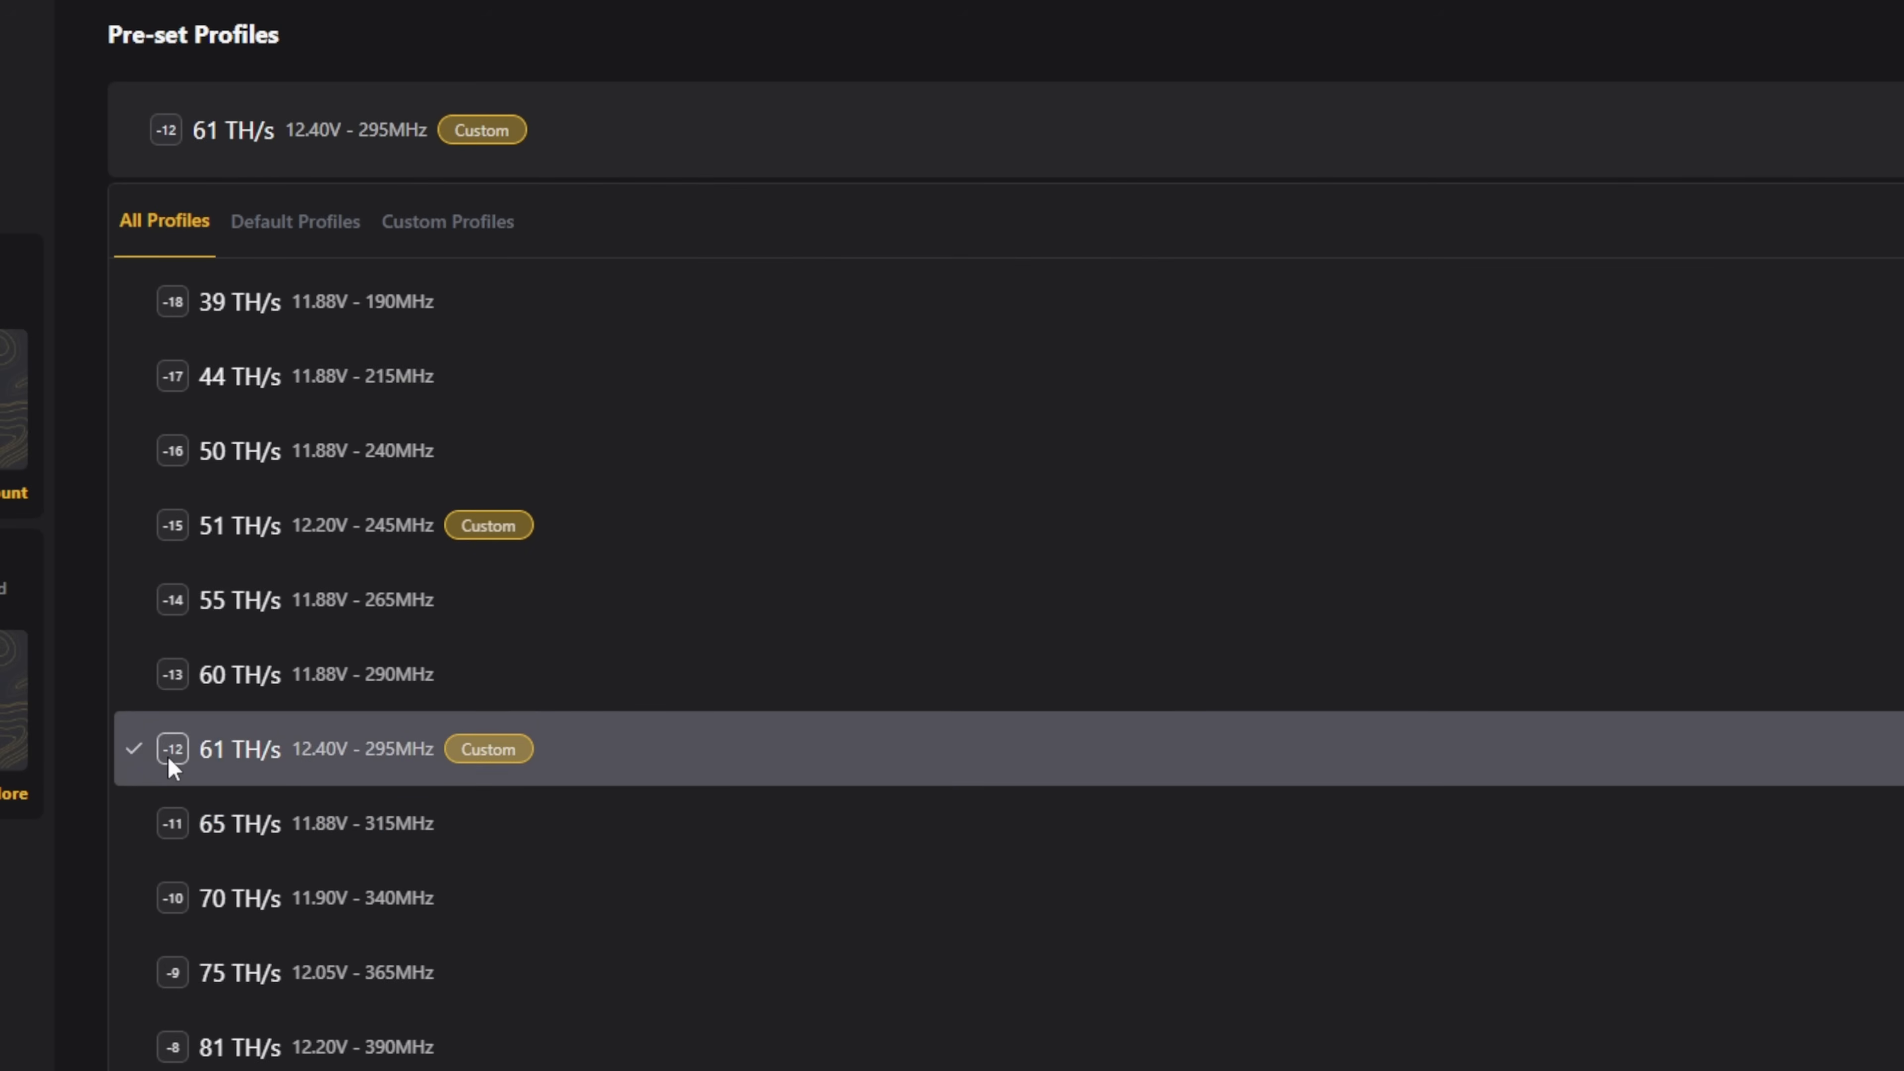
{"action": "mouse_move", "coordinate": [170, 375]}
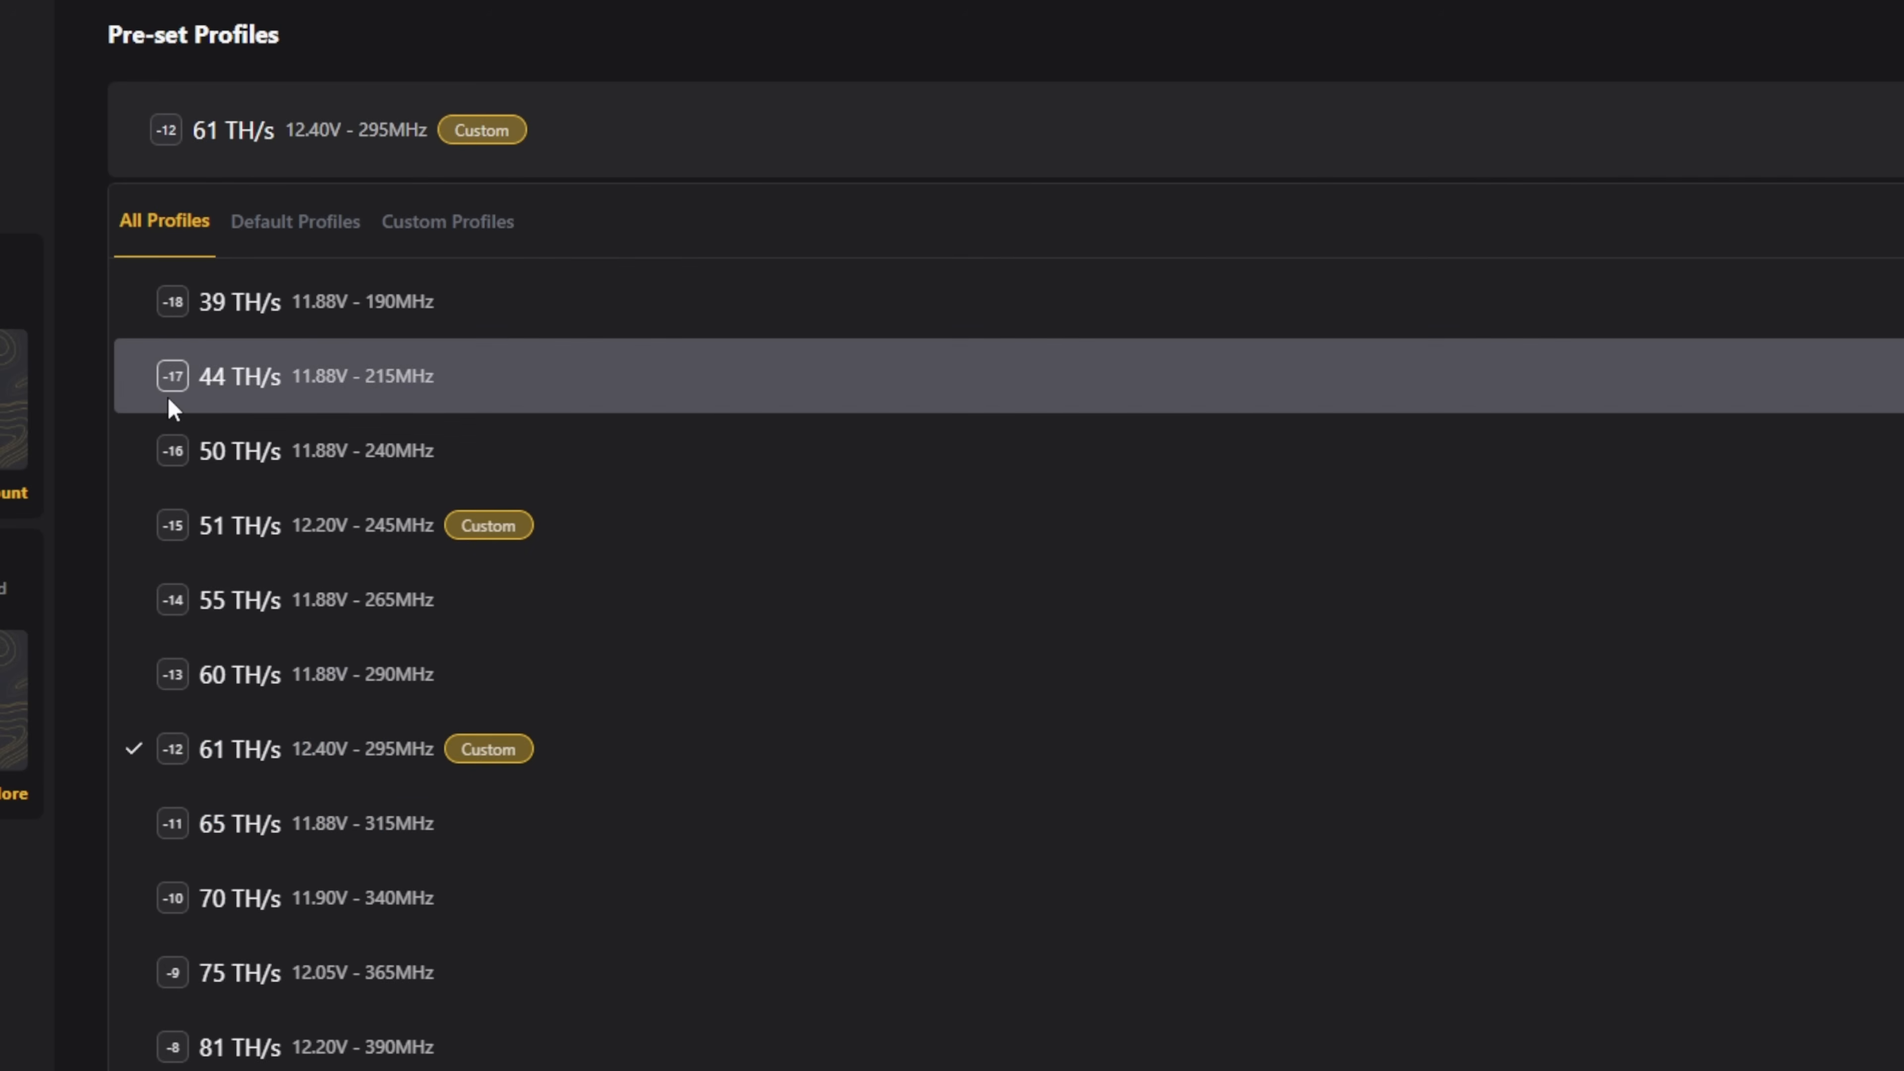
{"action": "mouse_move", "coordinate": [538, 897]}
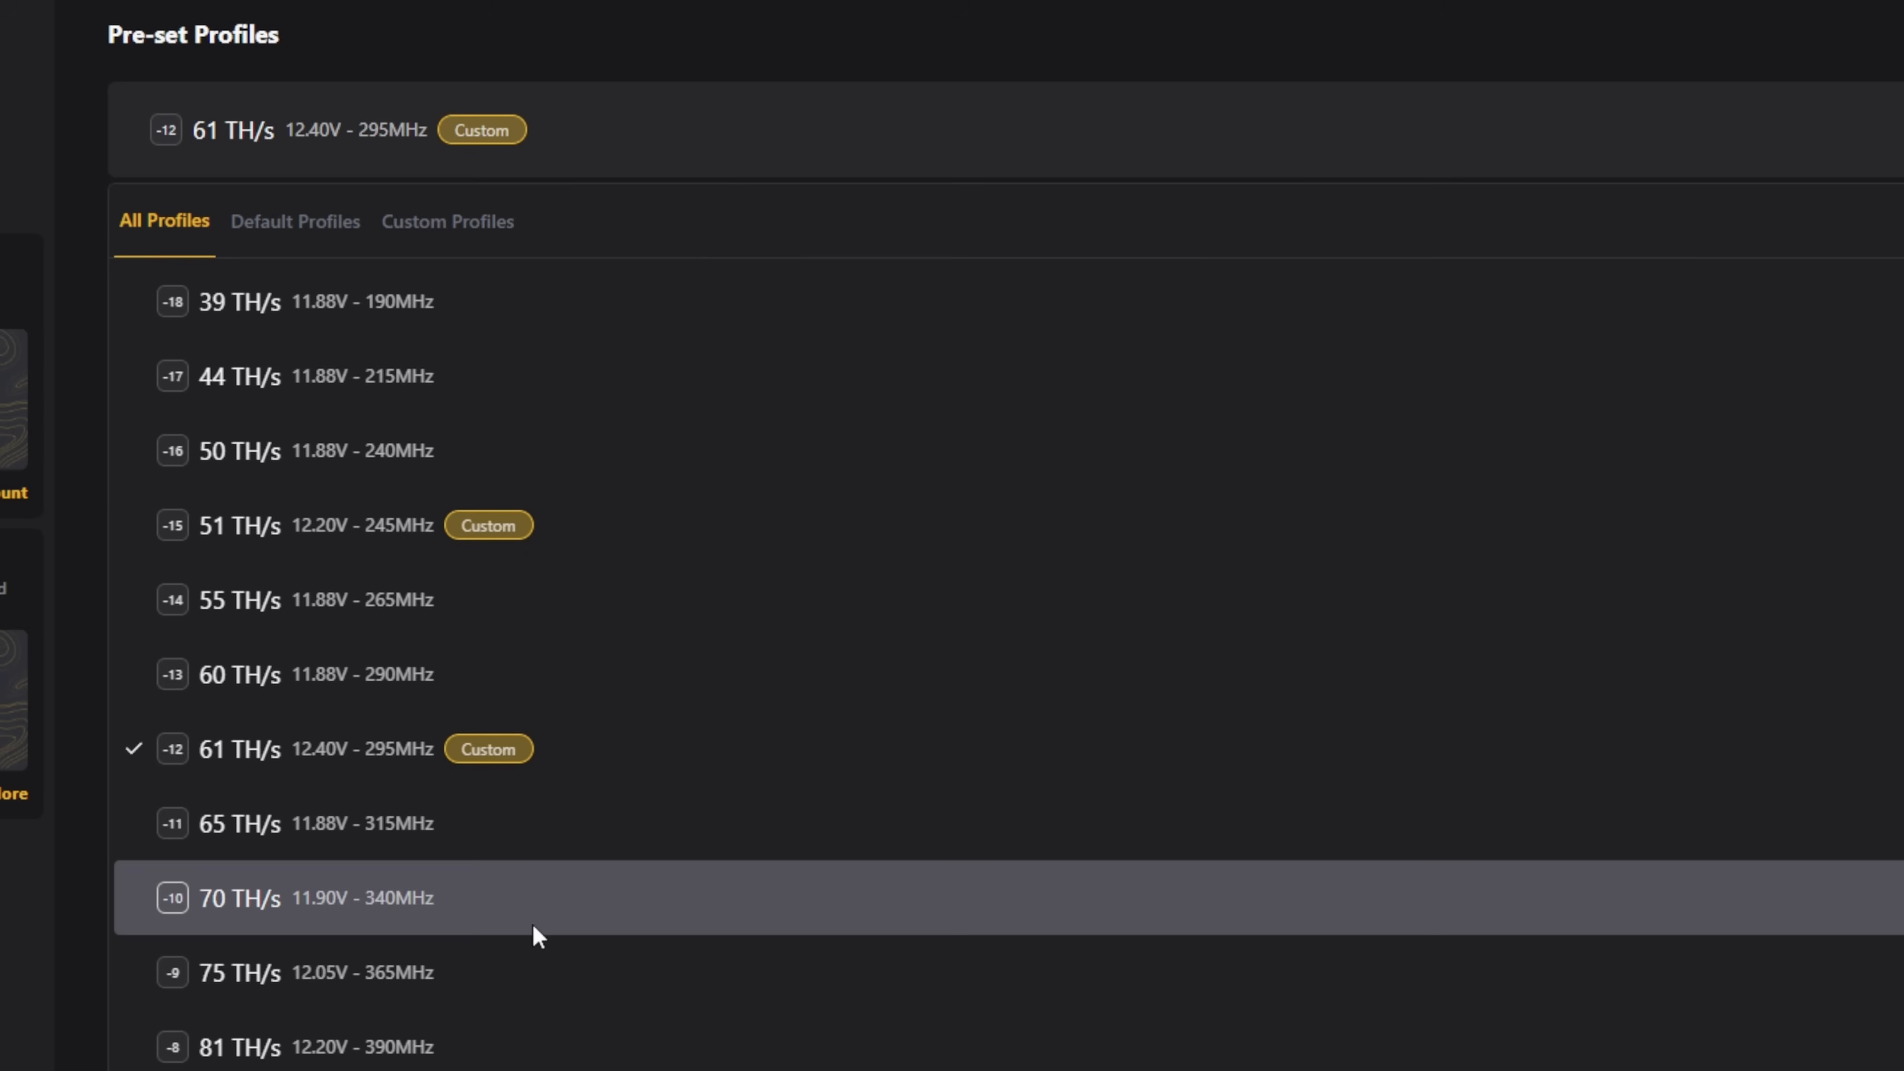
{"action": "mouse_move", "coordinate": [393, 82]}
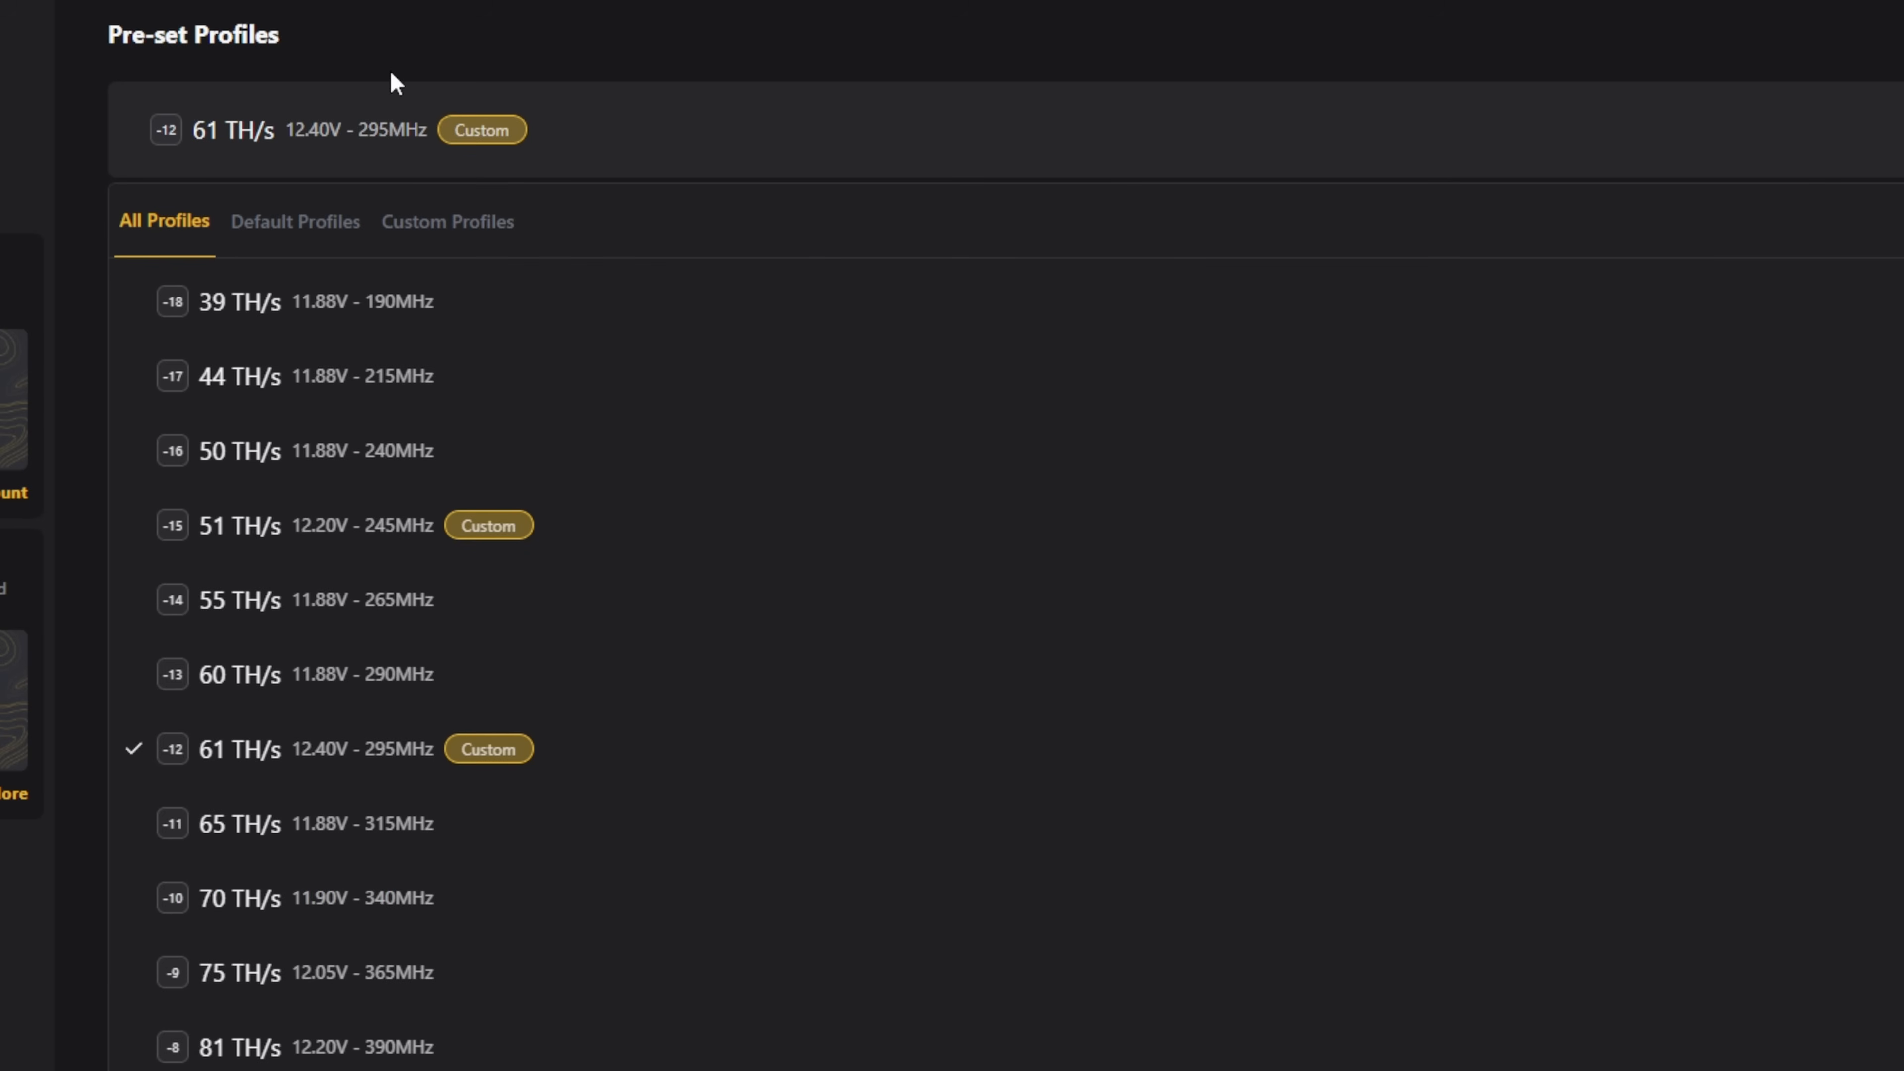
{"action": "left_click", "coordinate": [61, 139]}
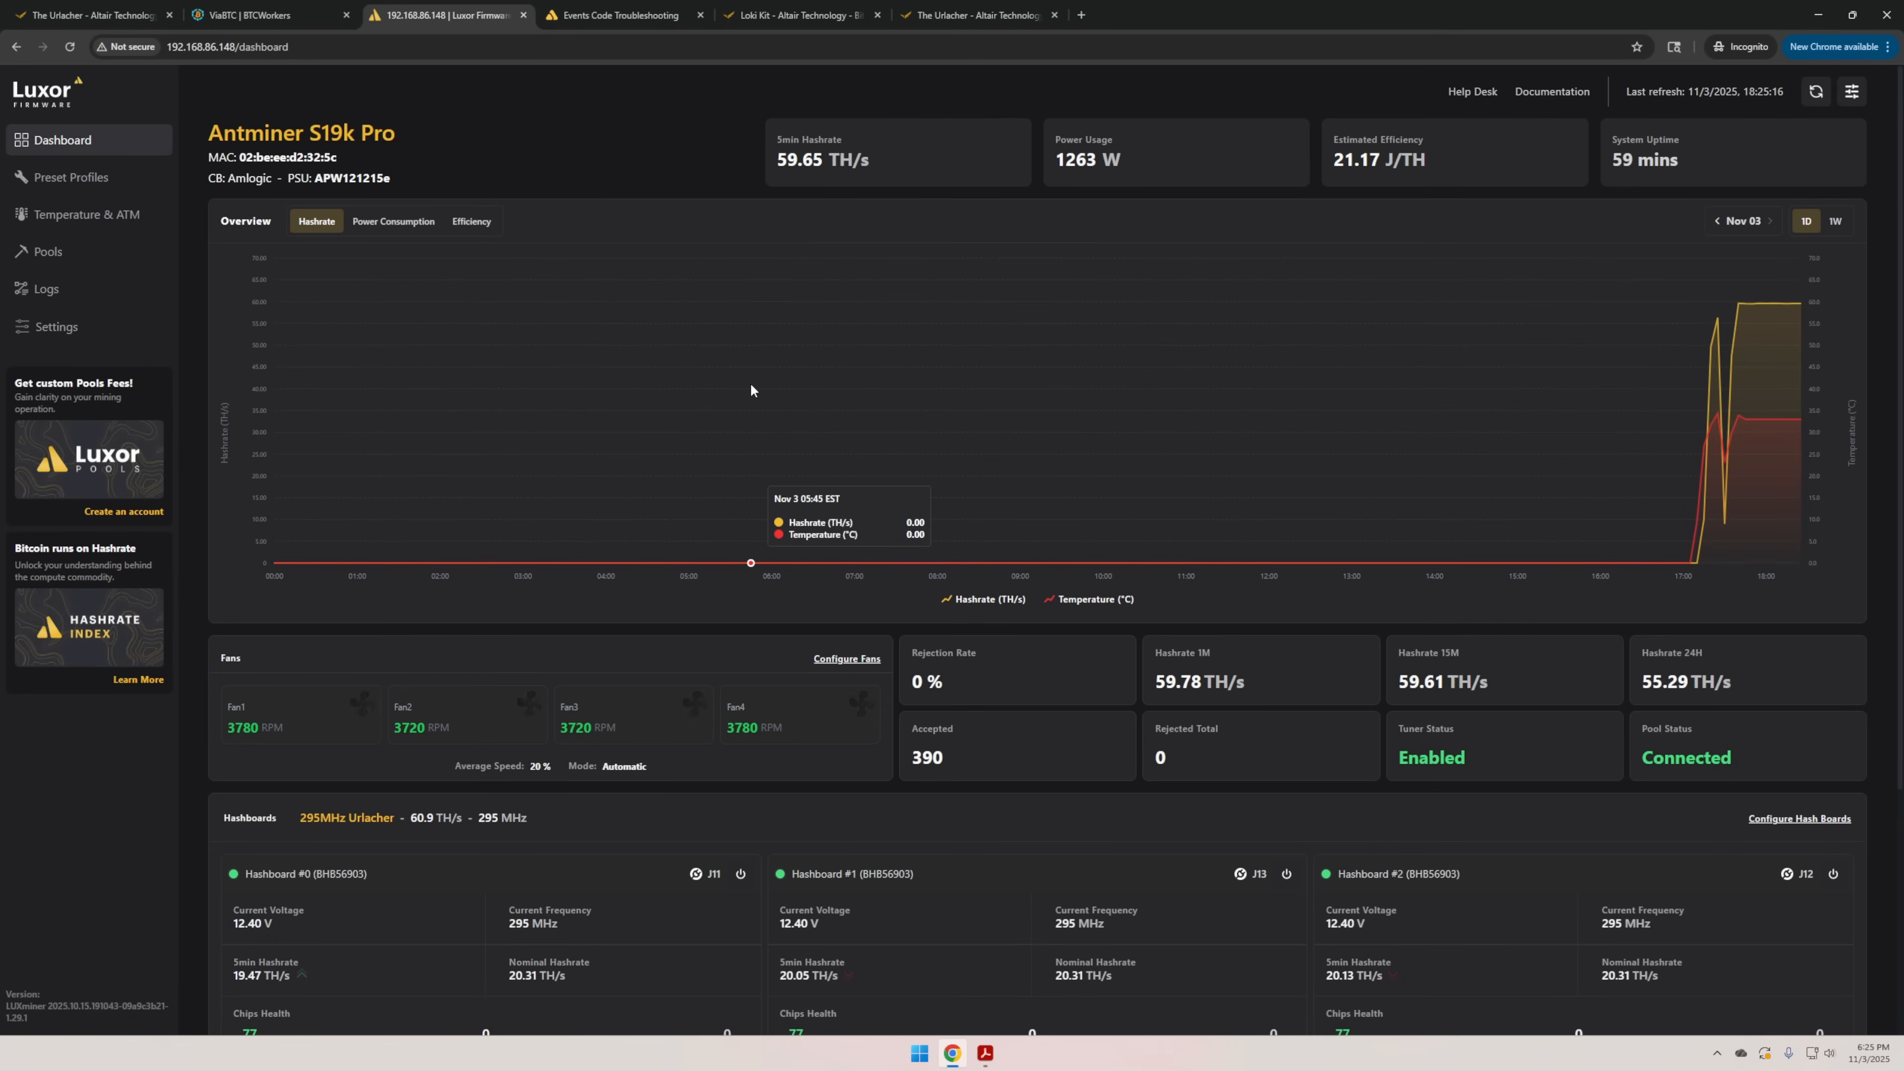
{"action": "mouse_move", "coordinate": [862, 384]}
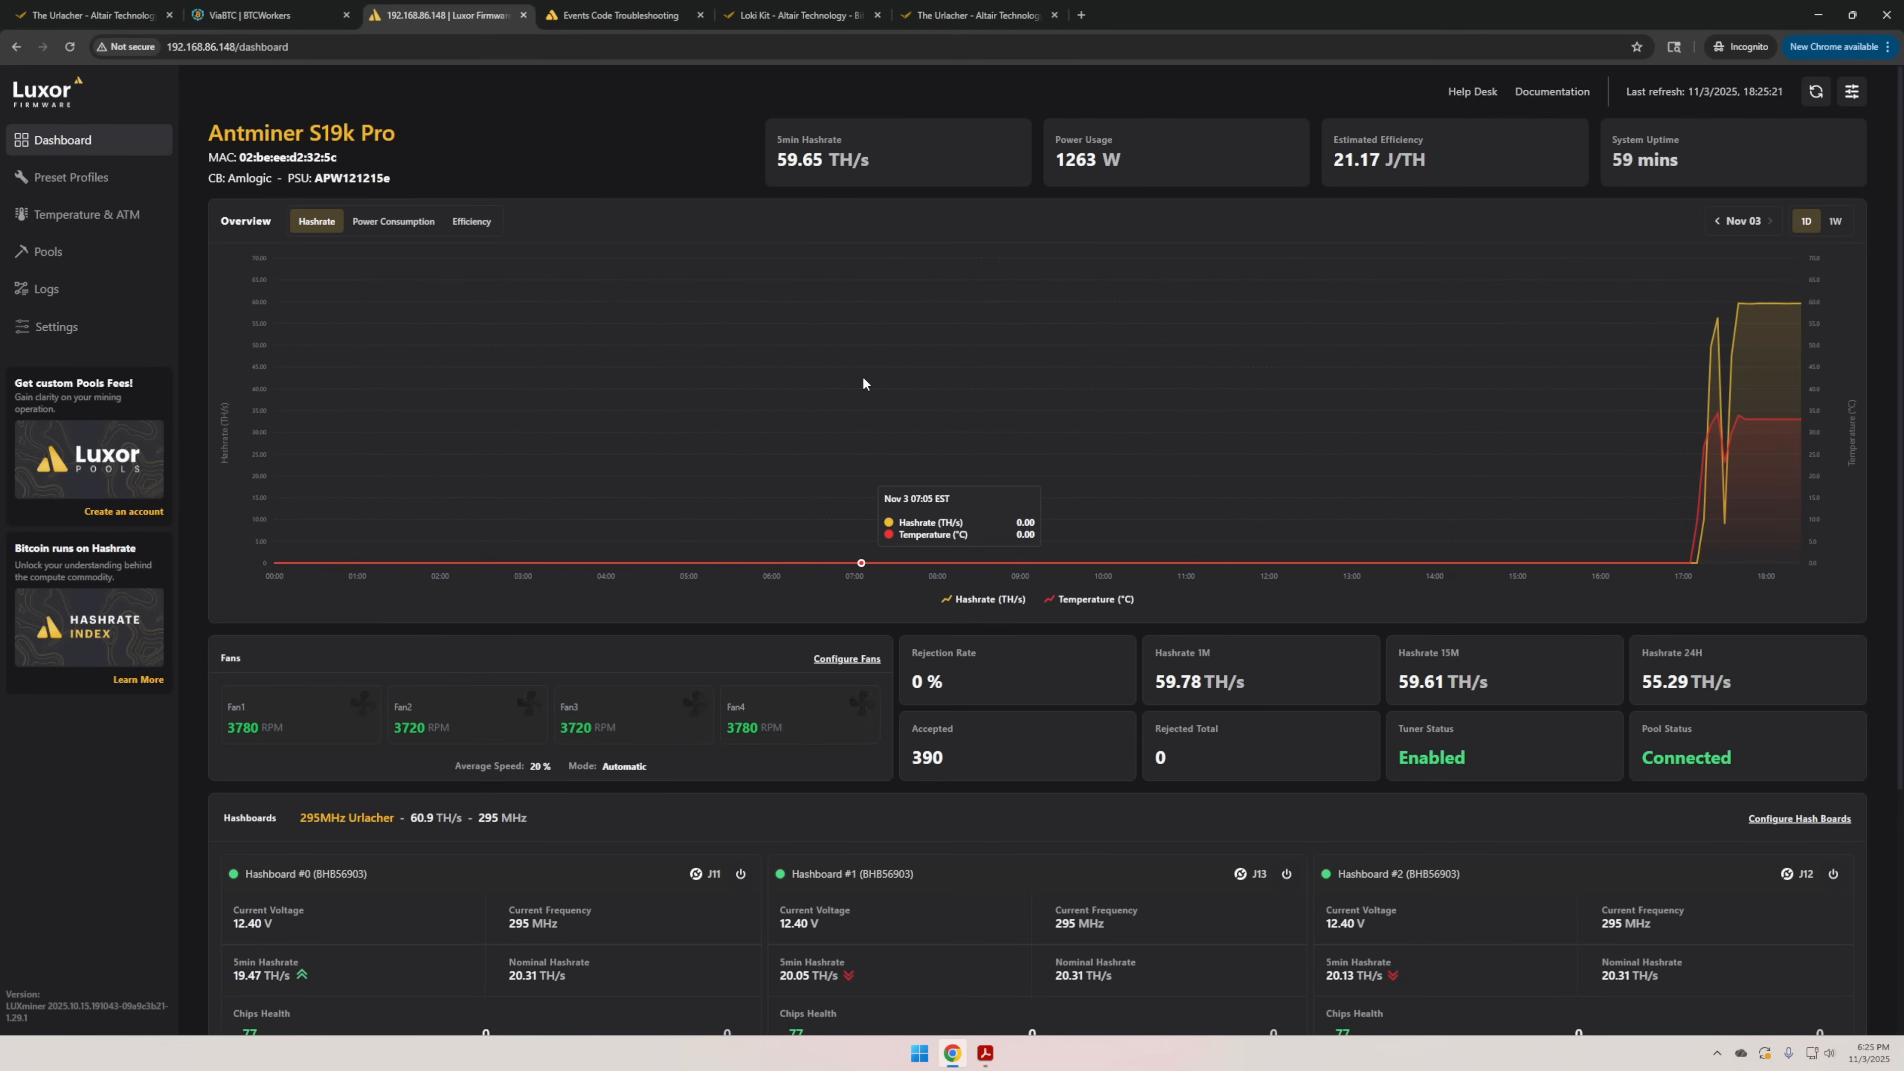